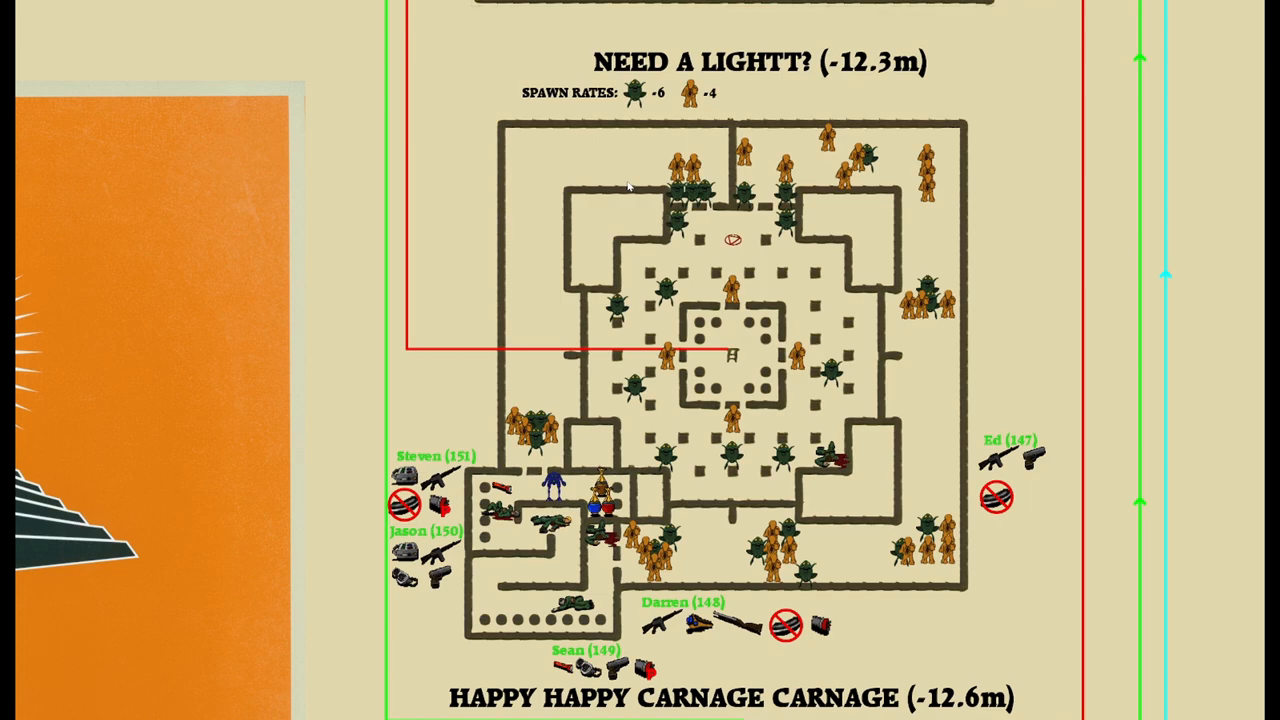
{"action": "mouse_move", "coordinate": [1148, 528]}
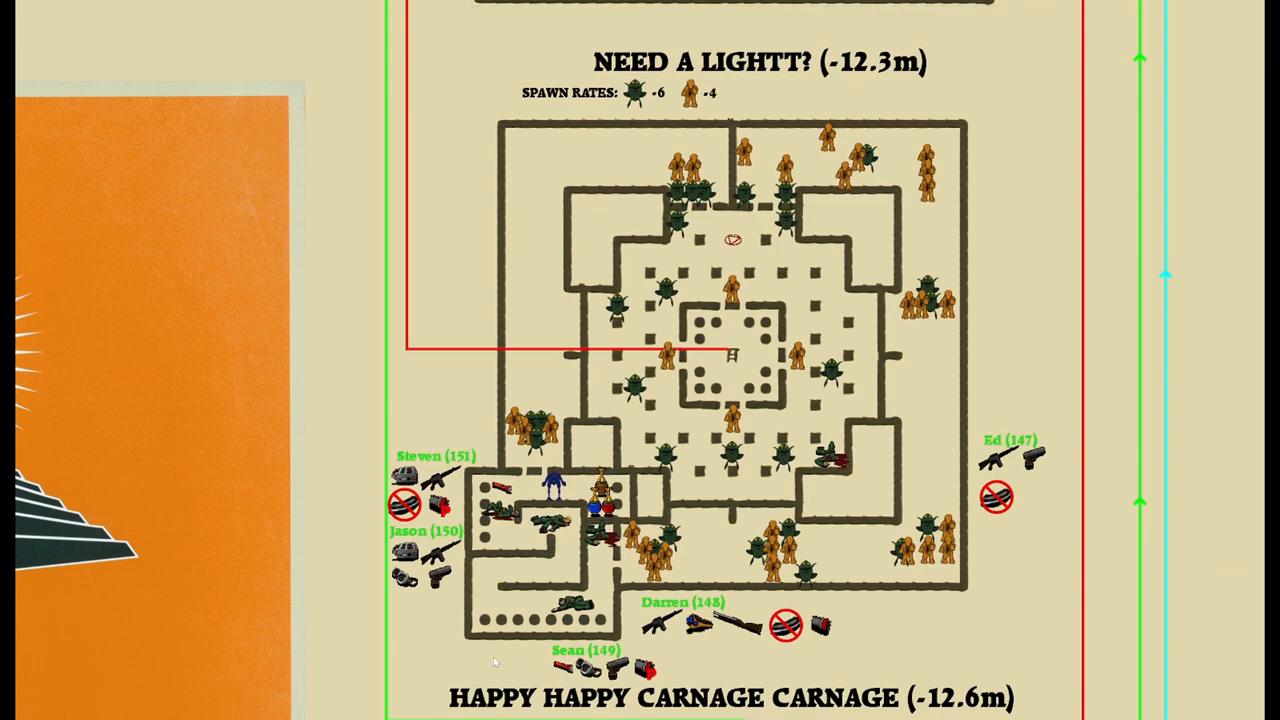
{"action": "mouse_move", "coordinate": [364, 408]}
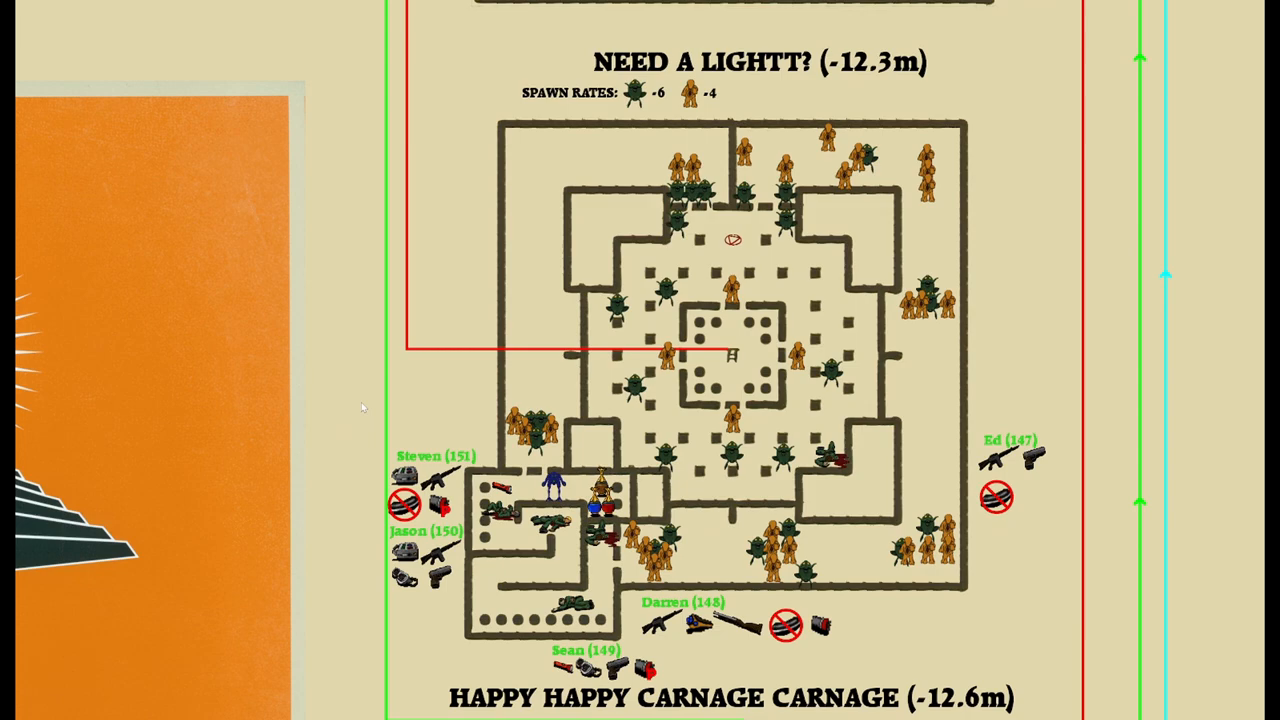
{"action": "mouse_move", "coordinate": [398, 410]}
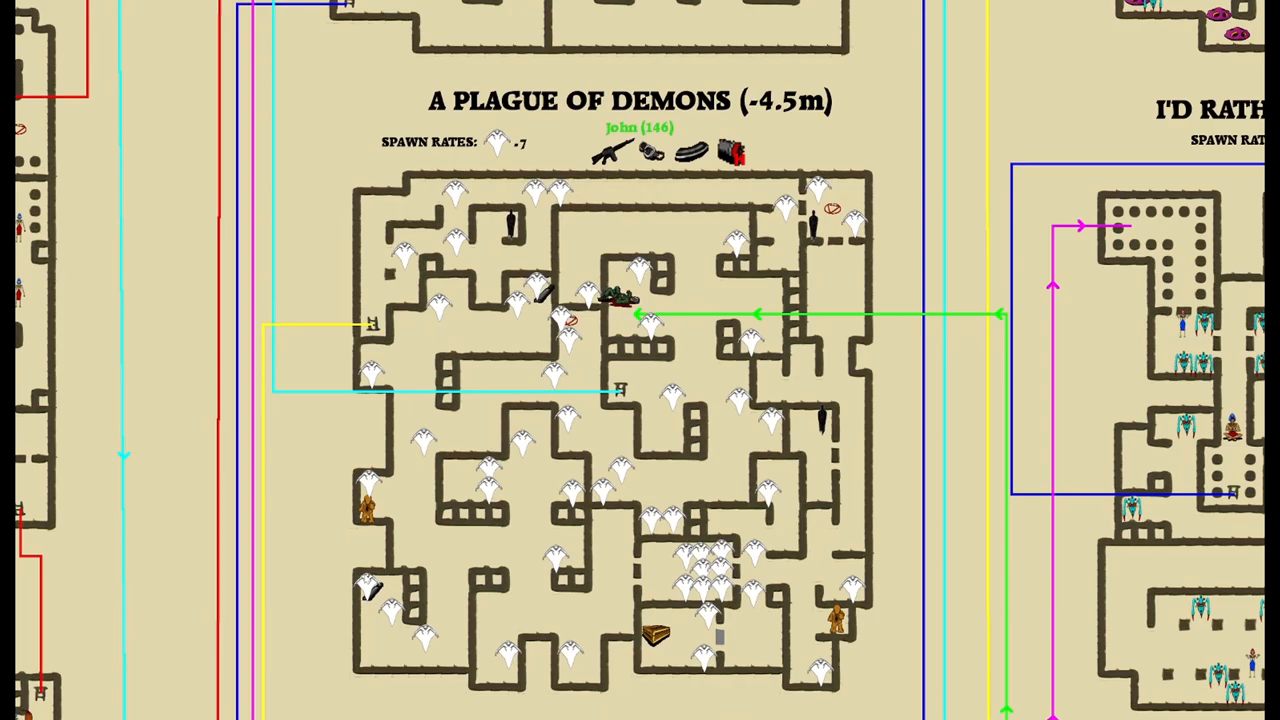
Scroll the level map down past 'Beware of Low-Flying Monsters' before returning to the maze view.
{"action": "scroll", "scroll_direction": "down", "scroll_amount": 3}
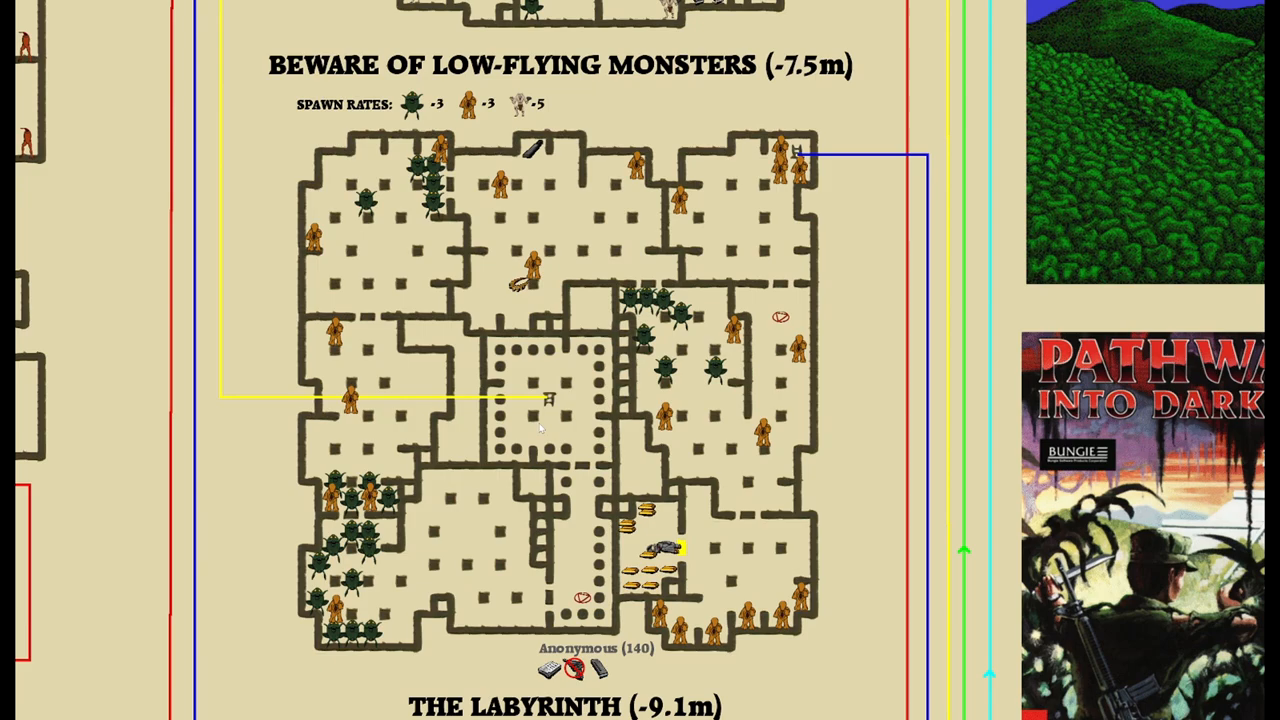
{"action": "scroll", "scroll_direction": "down", "scroll_amount": 3}
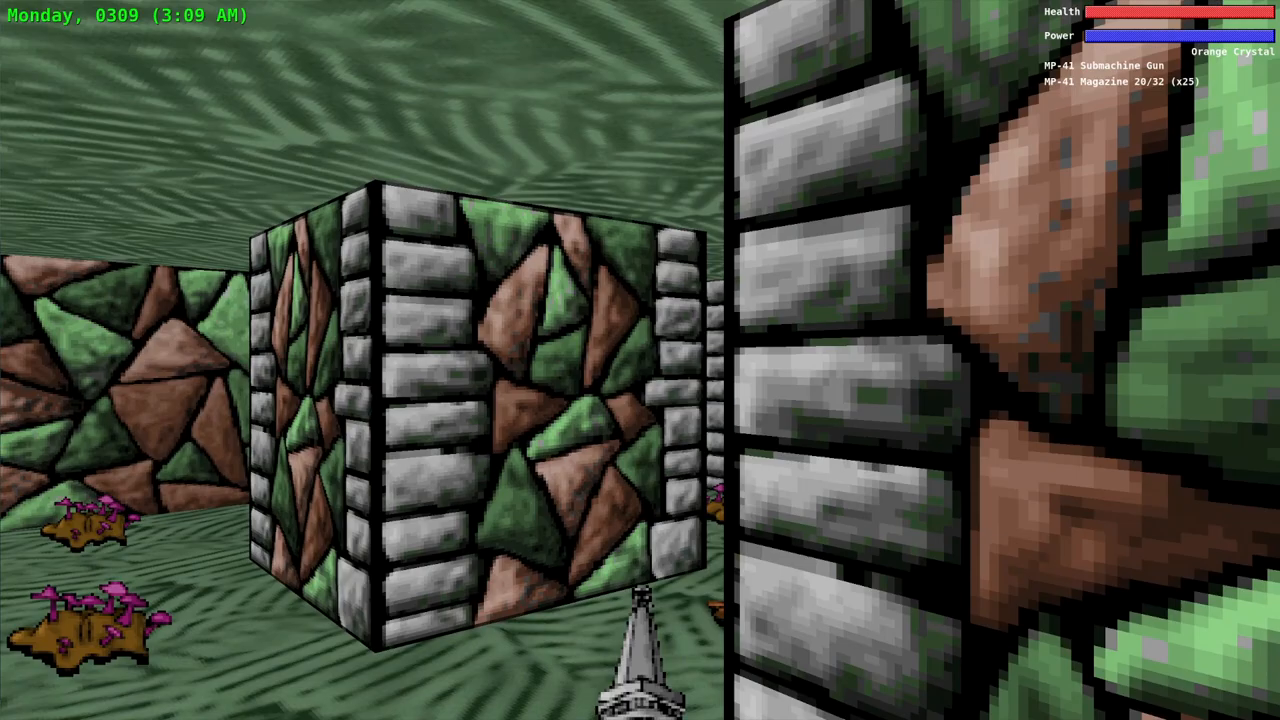
Advance through the corridors, firing the MP-41 at monsters along each passage.
{"action": "key", "text": "w"}
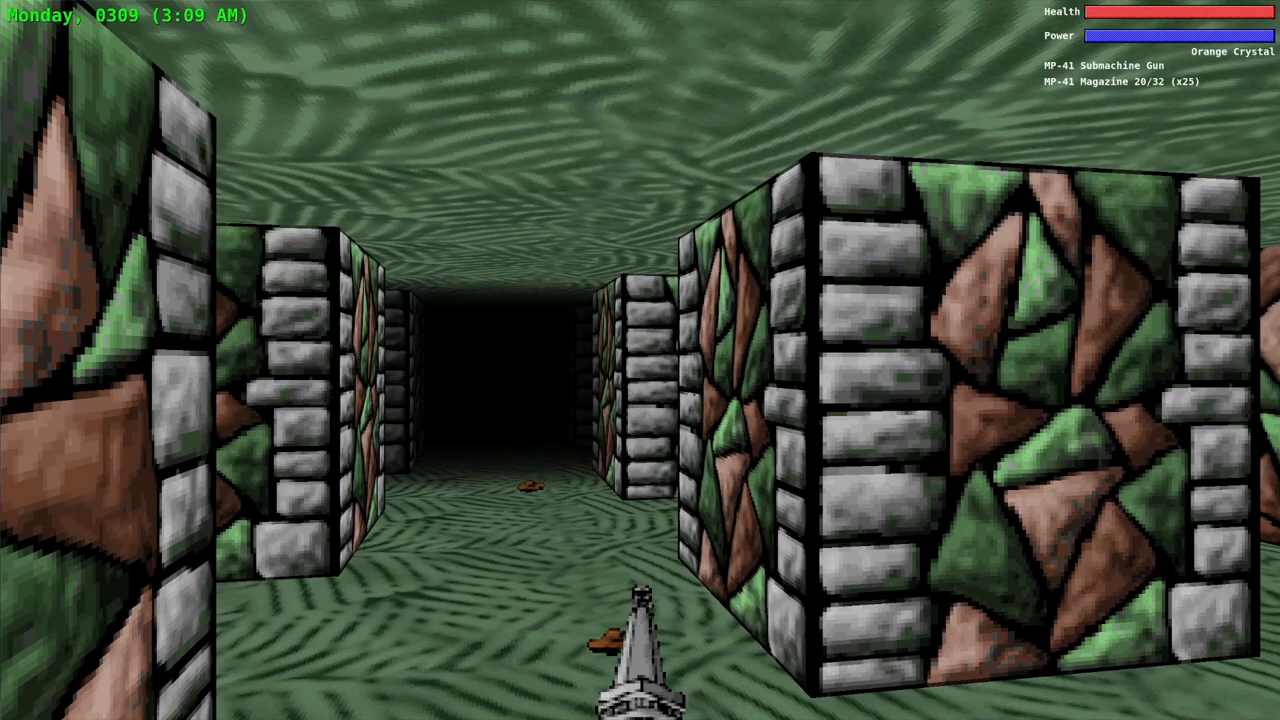
{"action": "left_click", "coordinate": [640, 360]}
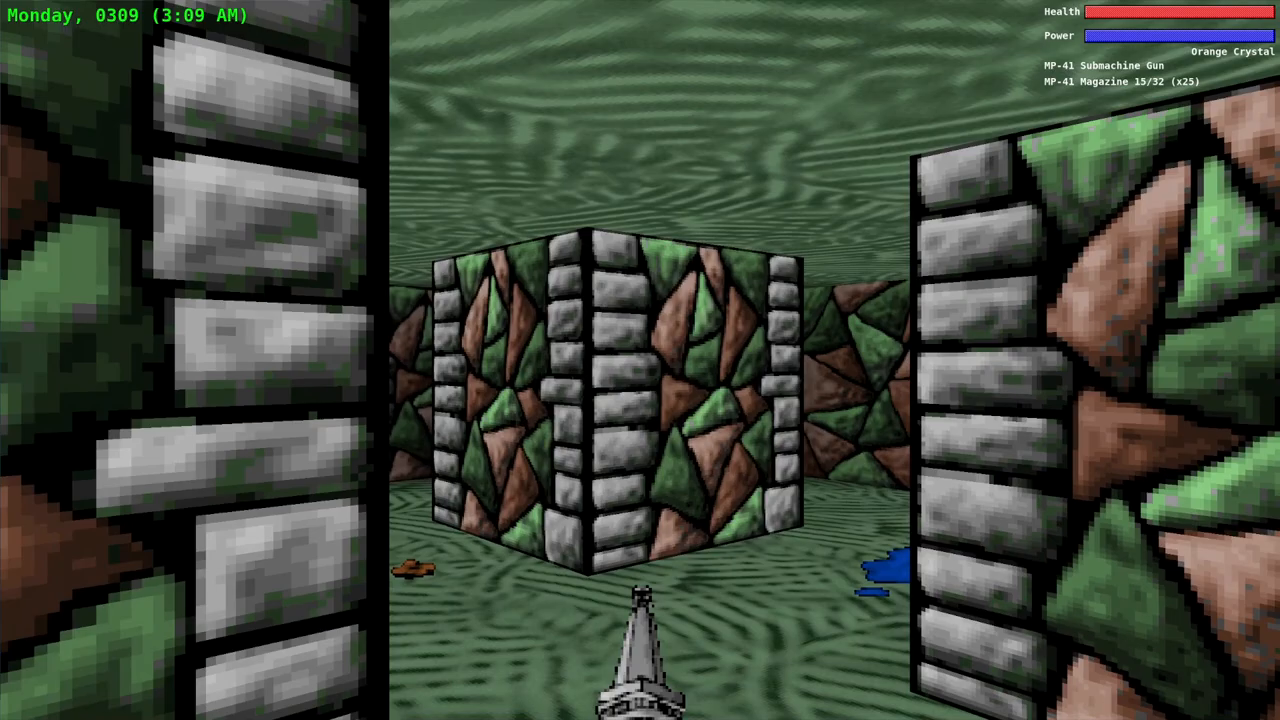
{"action": "key", "text": "W"}
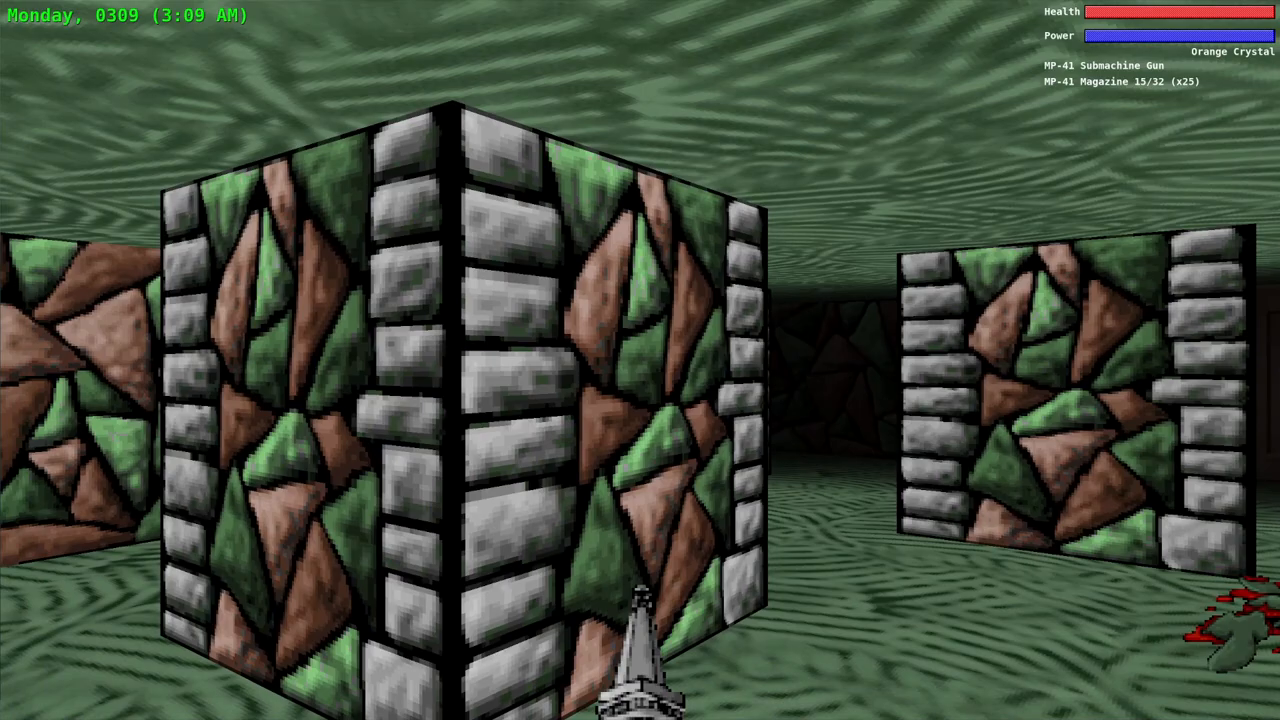
{"action": "key", "text": "w"}
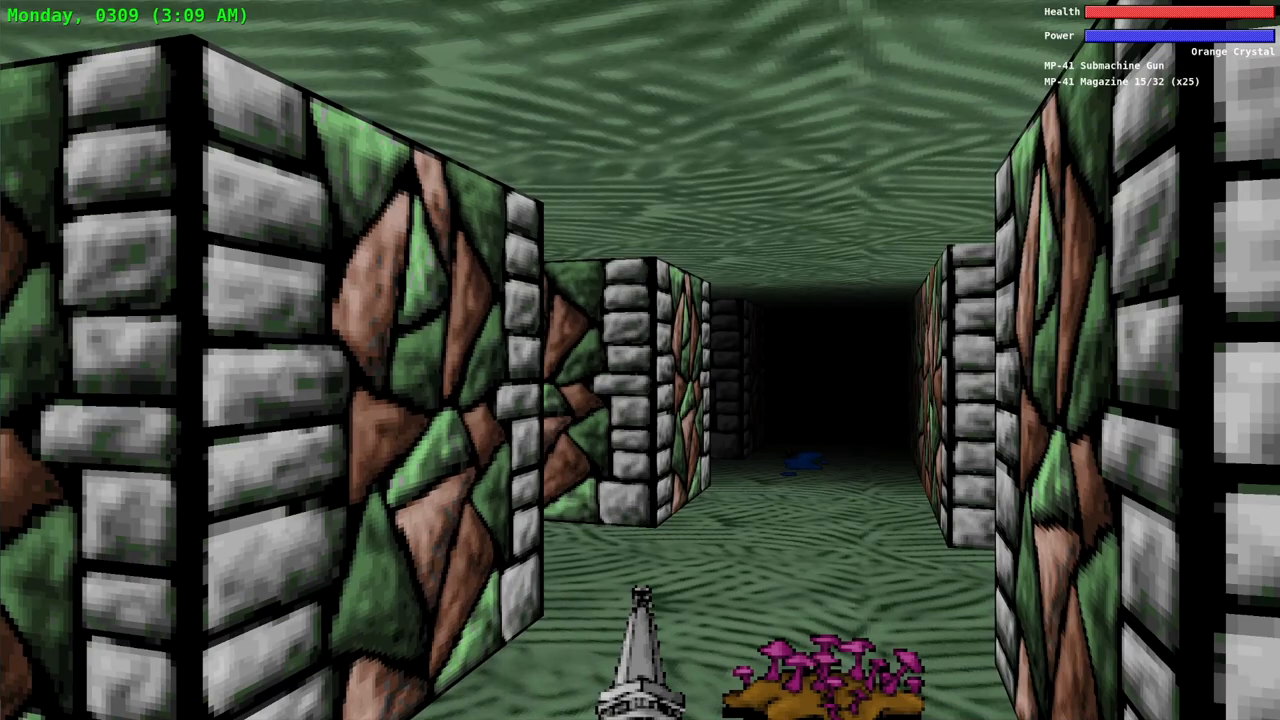
{"action": "left_click", "coordinate": [640, 360]}
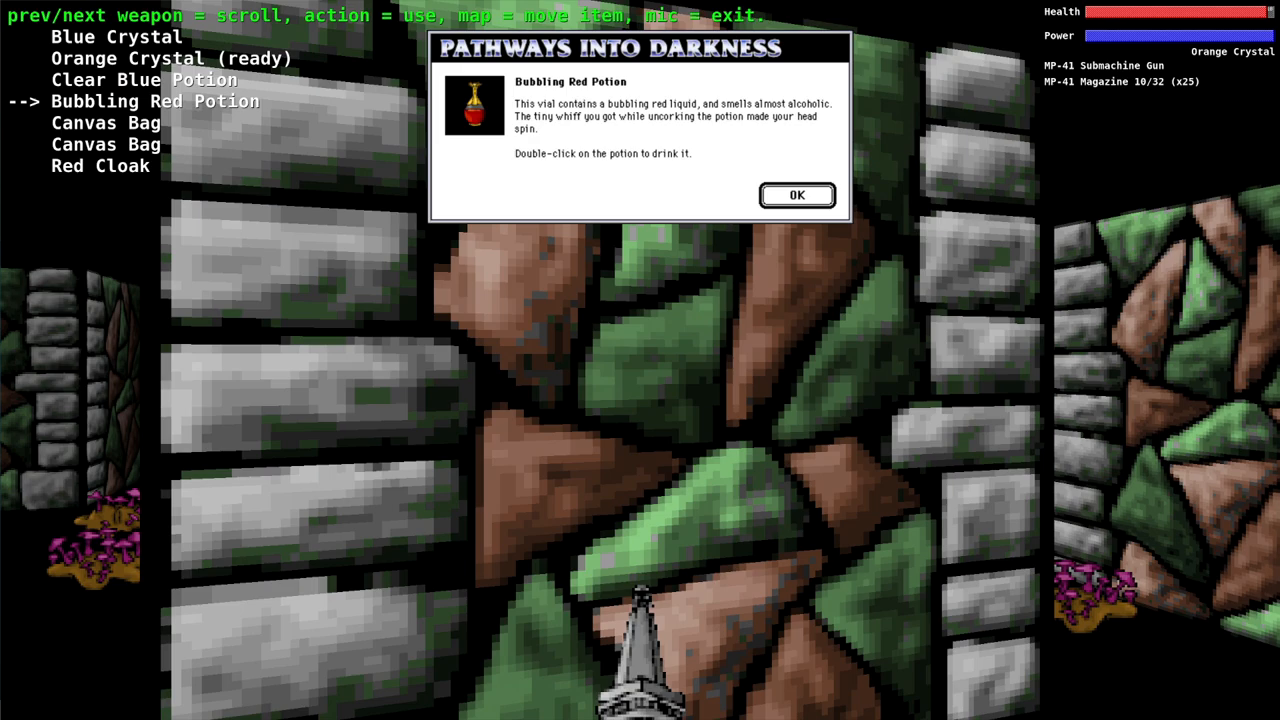
Dismiss the Bubbling Red Potion description, read the Blue Crystal's, and dismiss it too.
{"action": "left_click", "coordinate": [796, 196]}
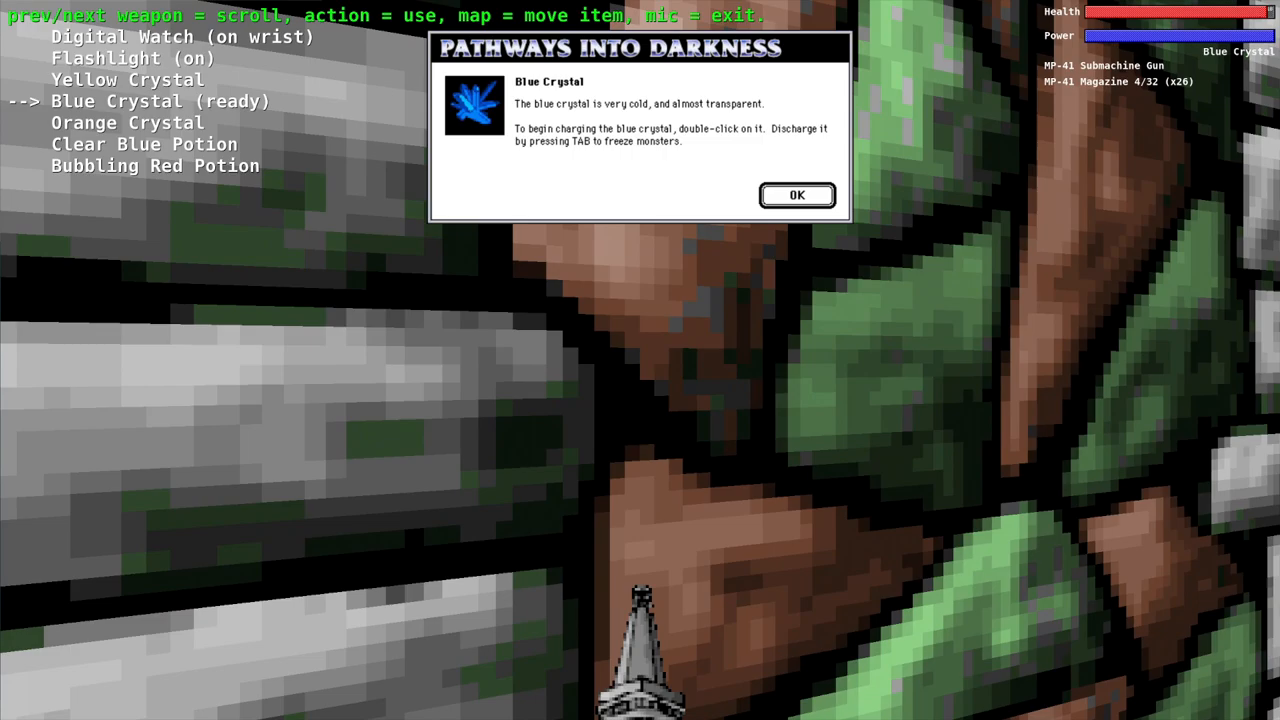
{"action": "left_click", "coordinate": [796, 196]}
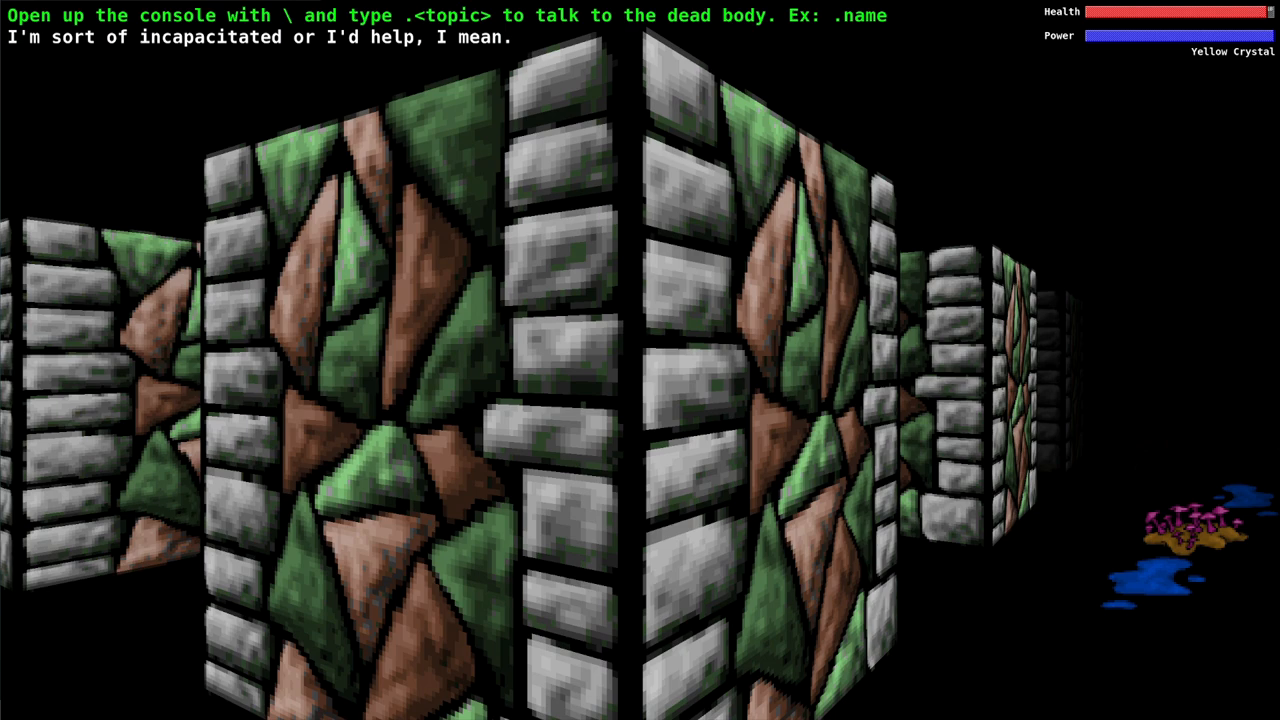
Ask the dead soldier the '.c' topic via the console, then ask him about the doors.
{"action": "type", "text": ".c"}
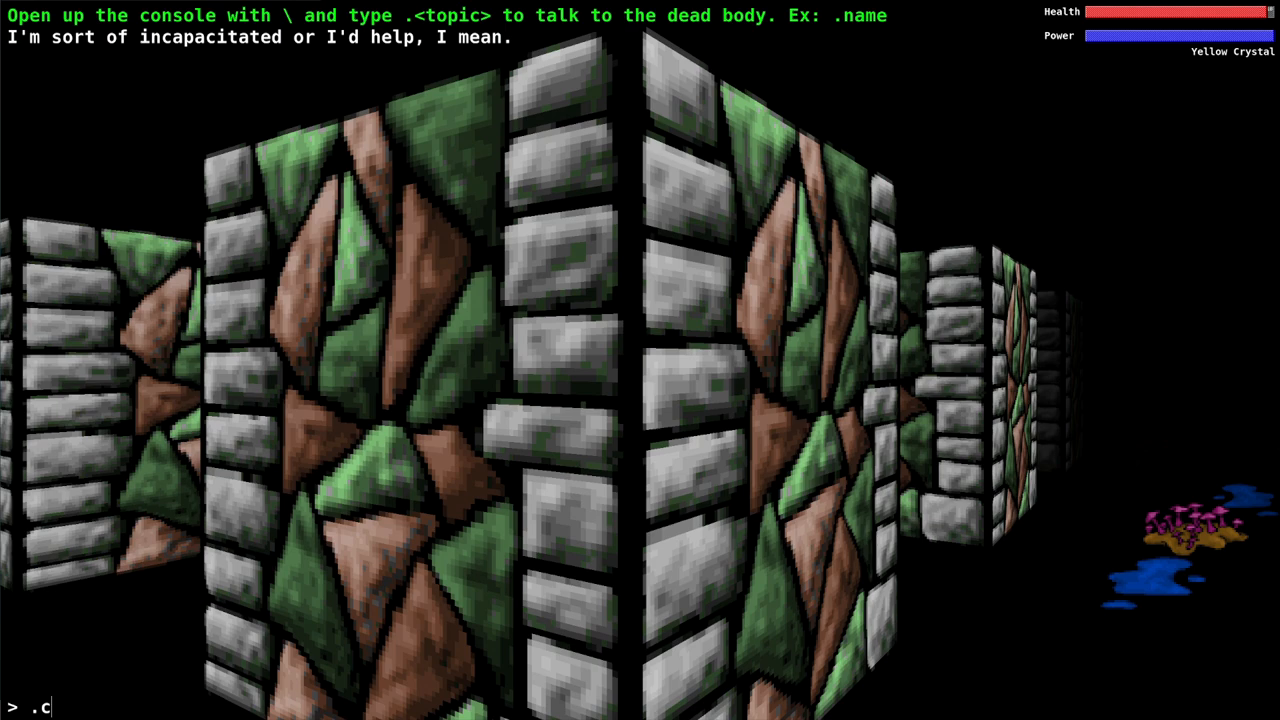
{"action": "key", "text": "Return"}
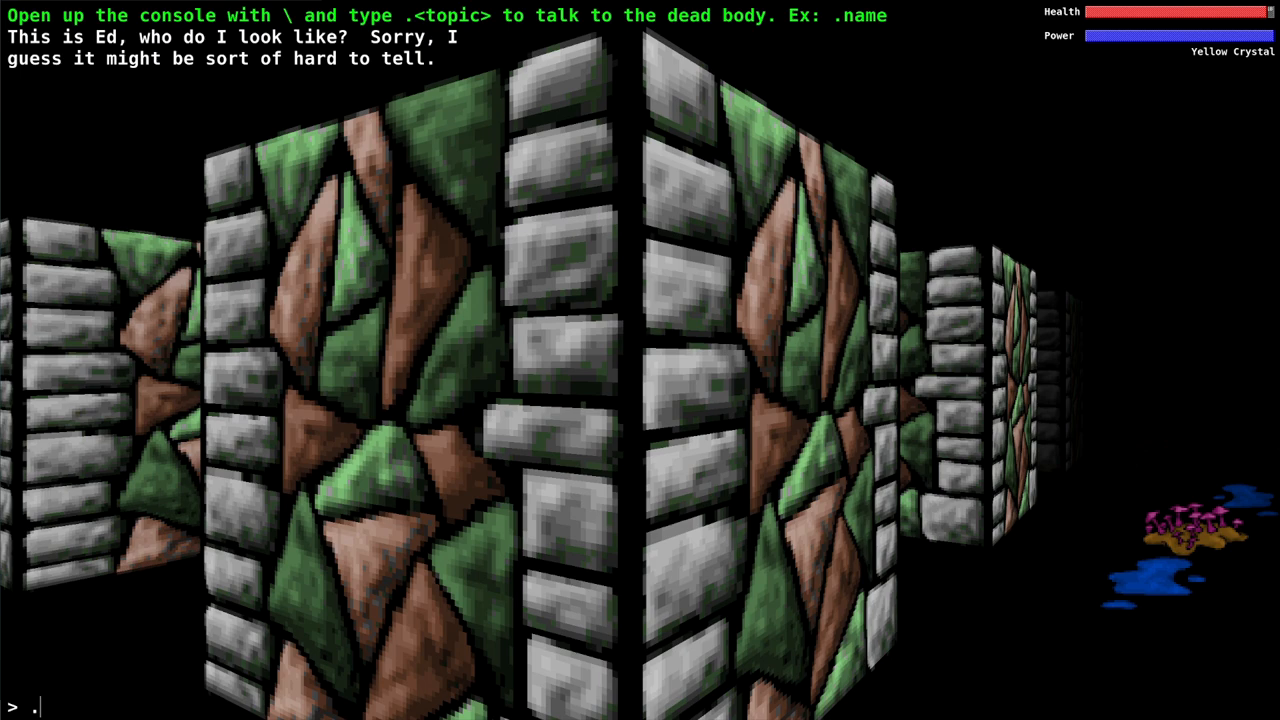
{"action": "key", "text": "Return"}
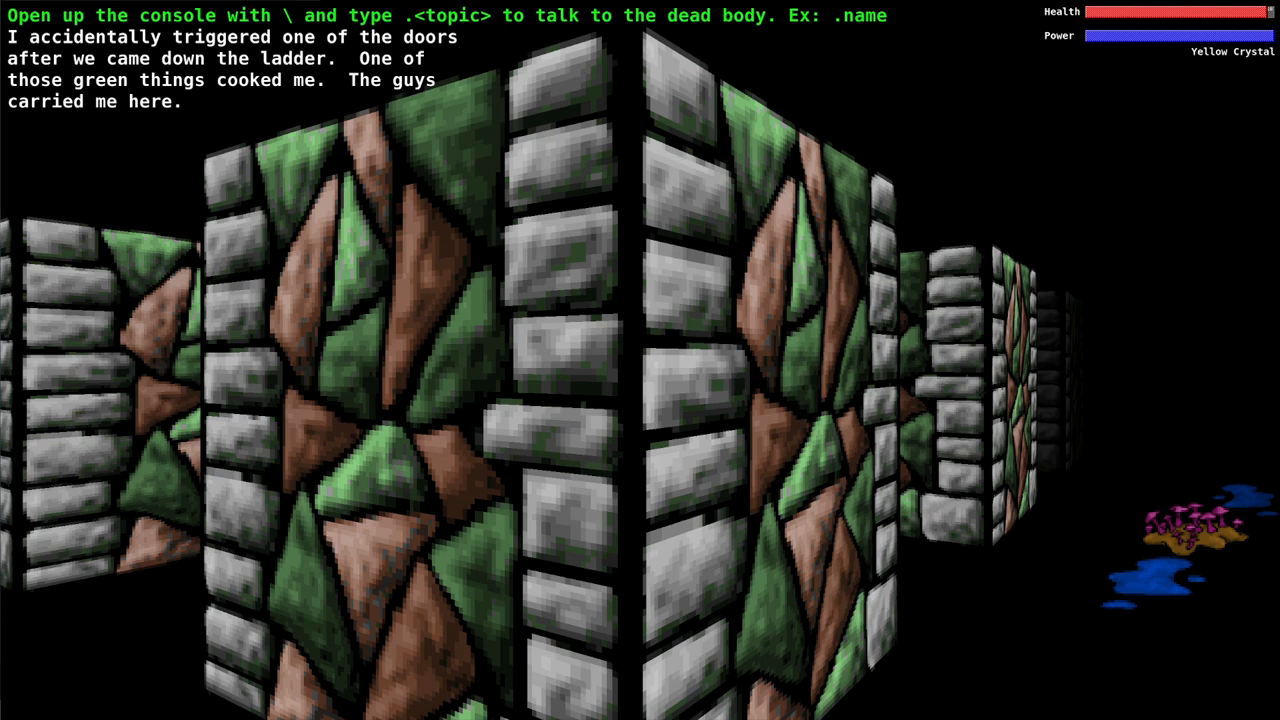
{"action": "key", "text": "backslash"}
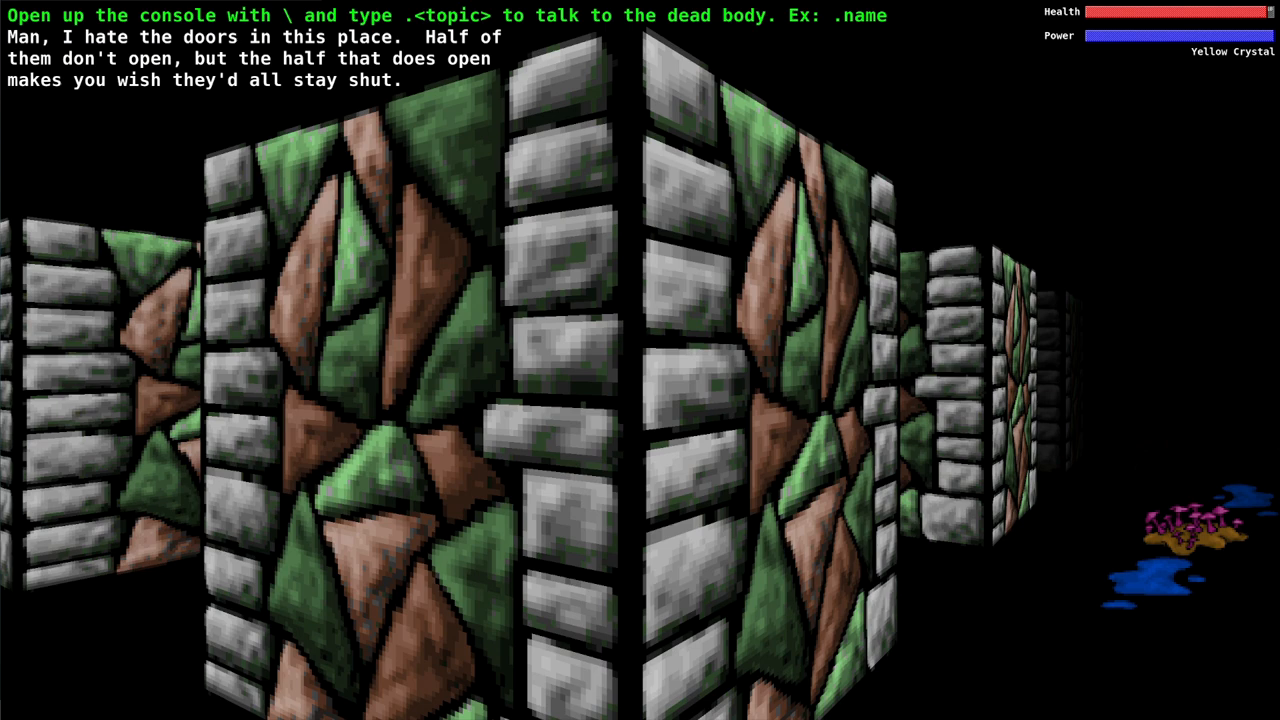
Ask the dead soldier about '.place', then submit a follow-up question drawing out his bad joke.
{"action": "type", "text": ".place"}
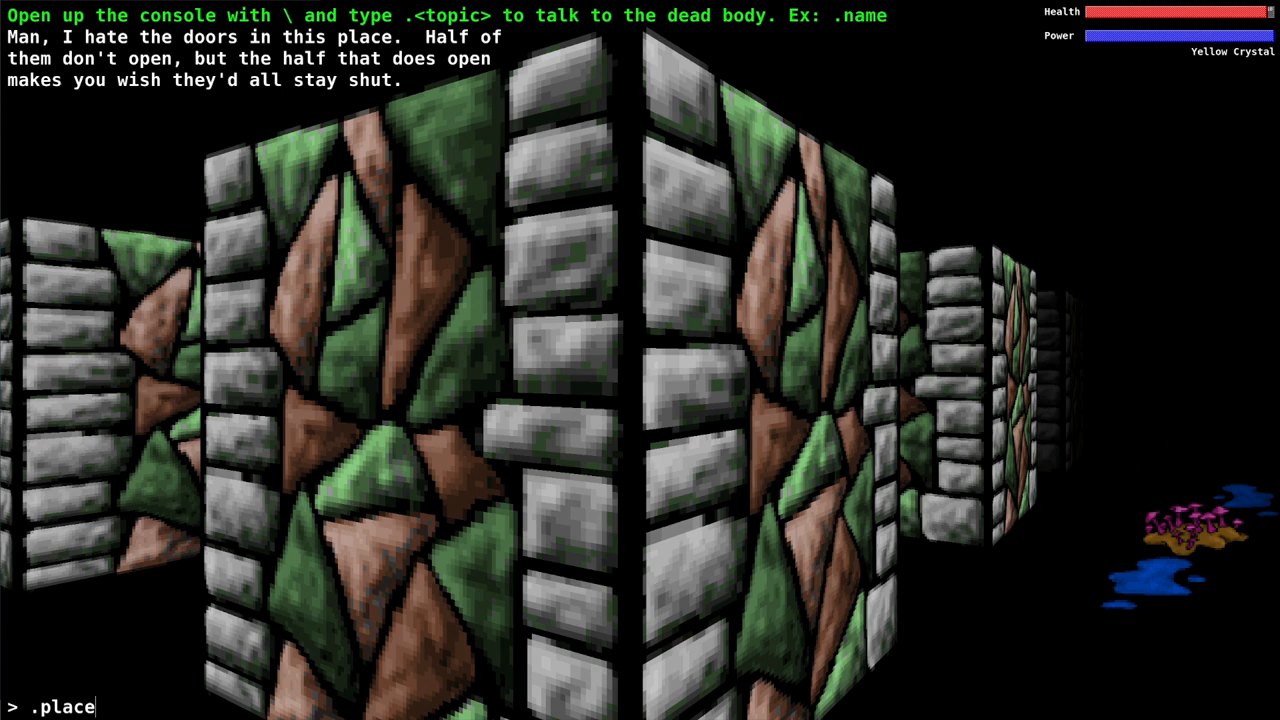
{"action": "key", "text": "Return"}
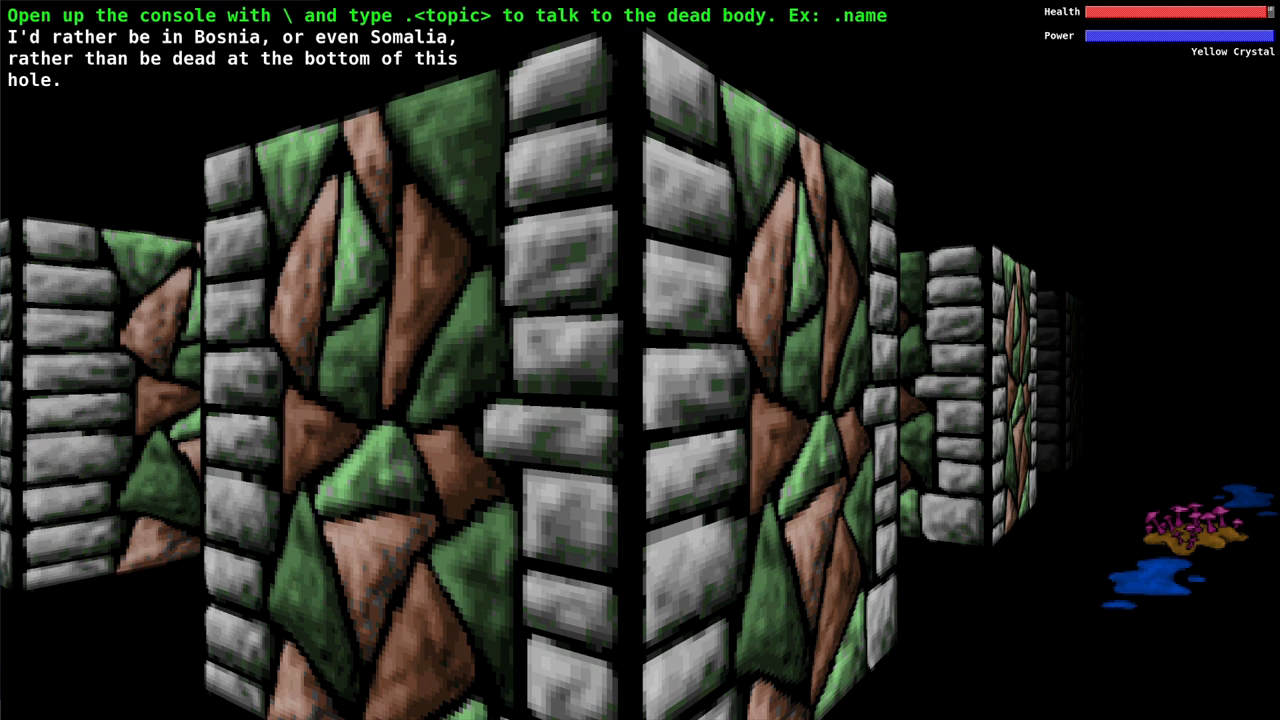
{"action": "key", "text": "backslash"}
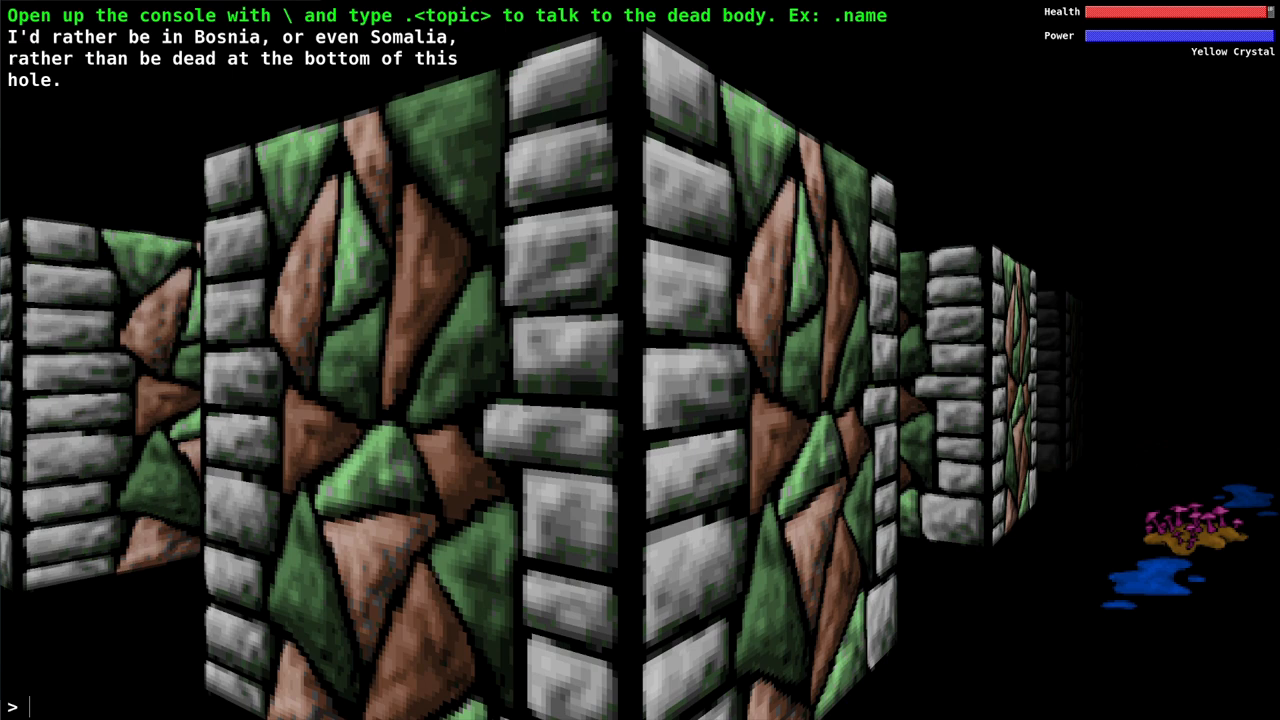
{"action": "key", "text": "Return"}
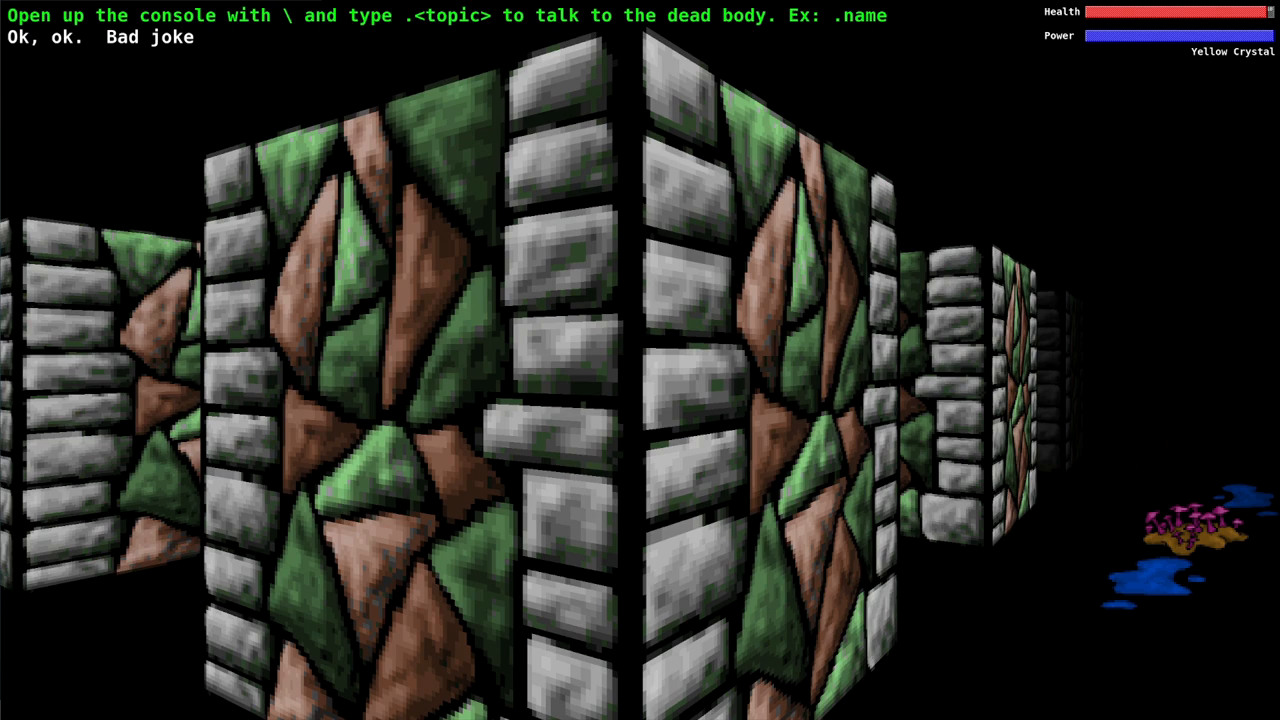
Ask the dead soldier about '.gren', then about '.anna', reassuring him until he feels better.
{"action": "type", "text": ".gren"}
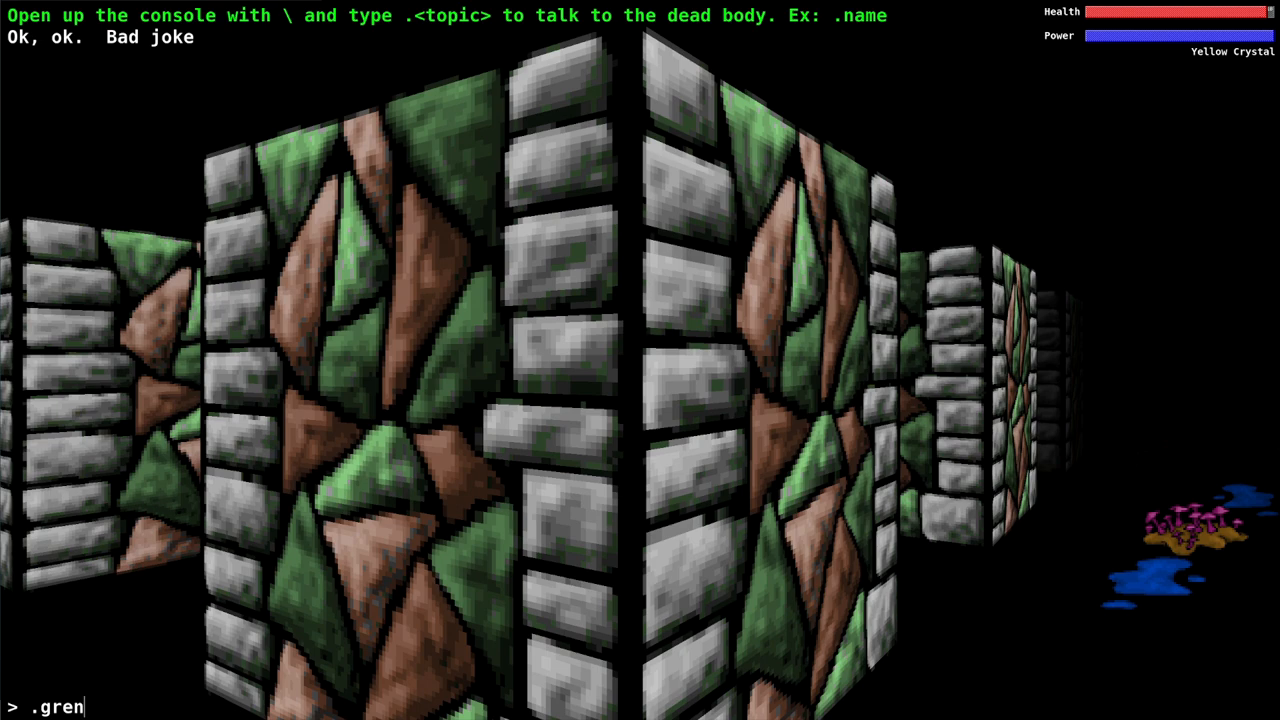
{"action": "key", "text": "Return"}
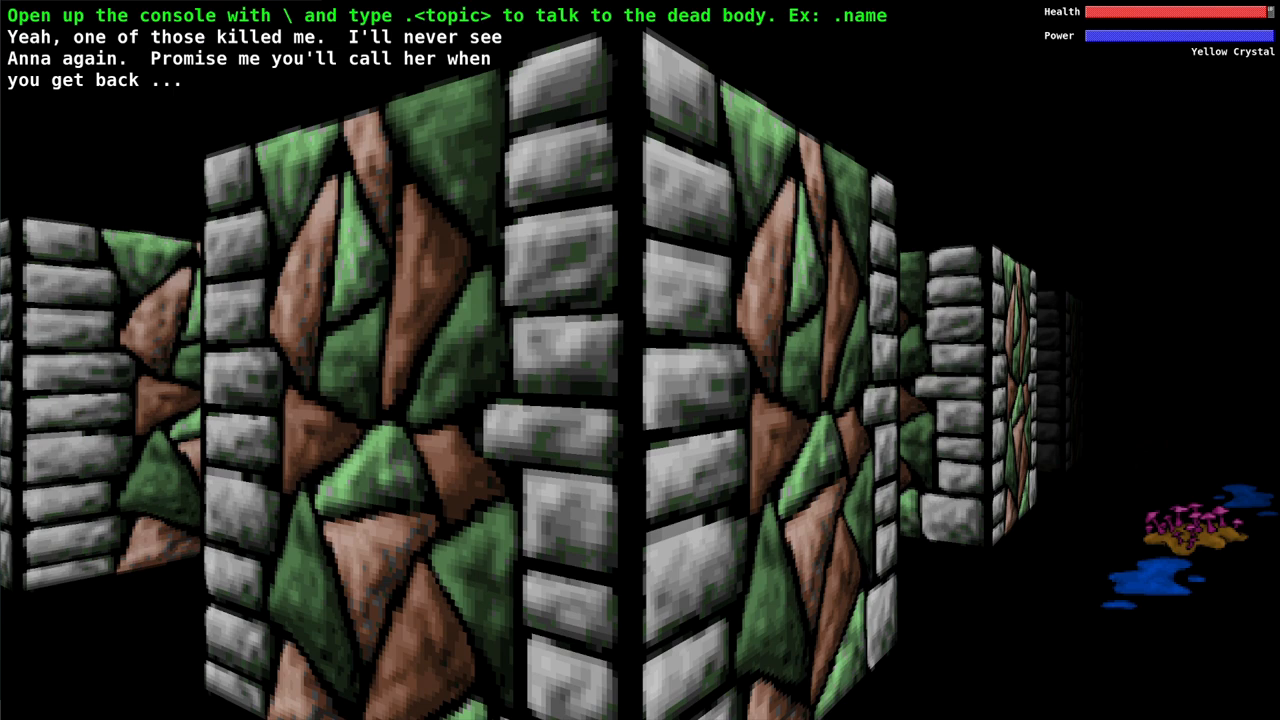
{"action": "key", "text": "backslash"}
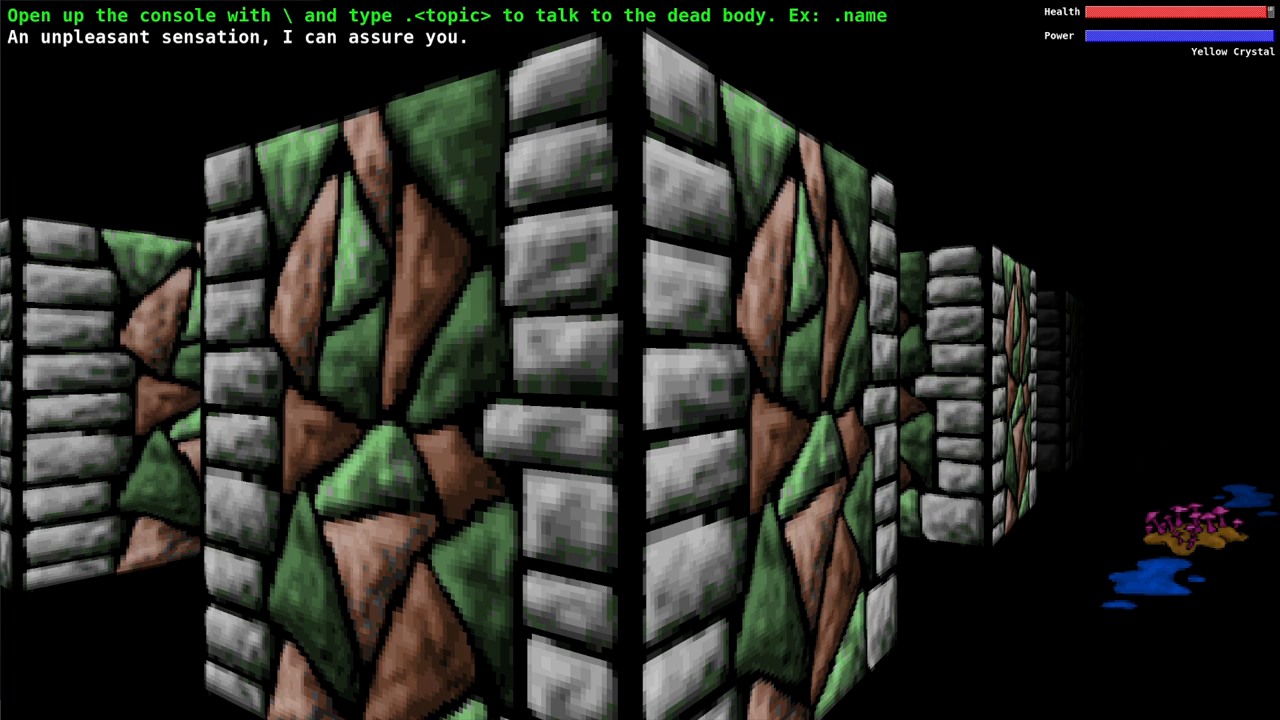
{"action": "type", "text": ".anna"}
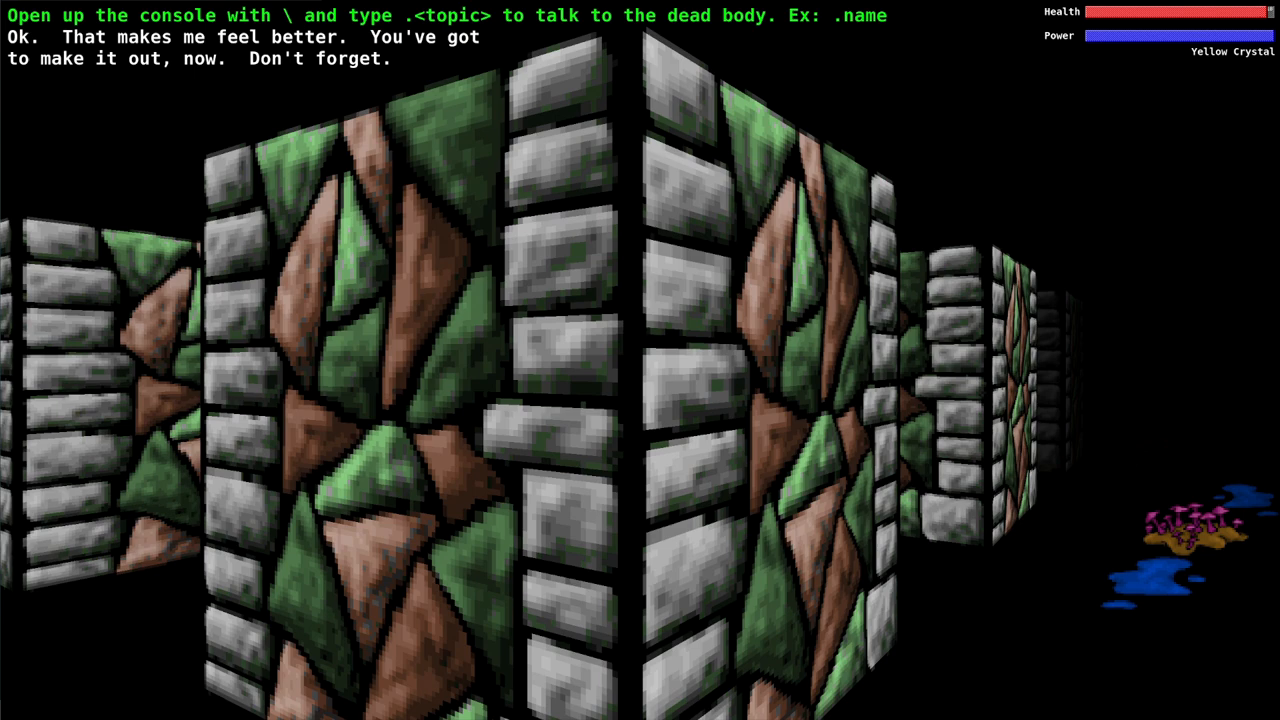
{"action": "type", "text": "."}
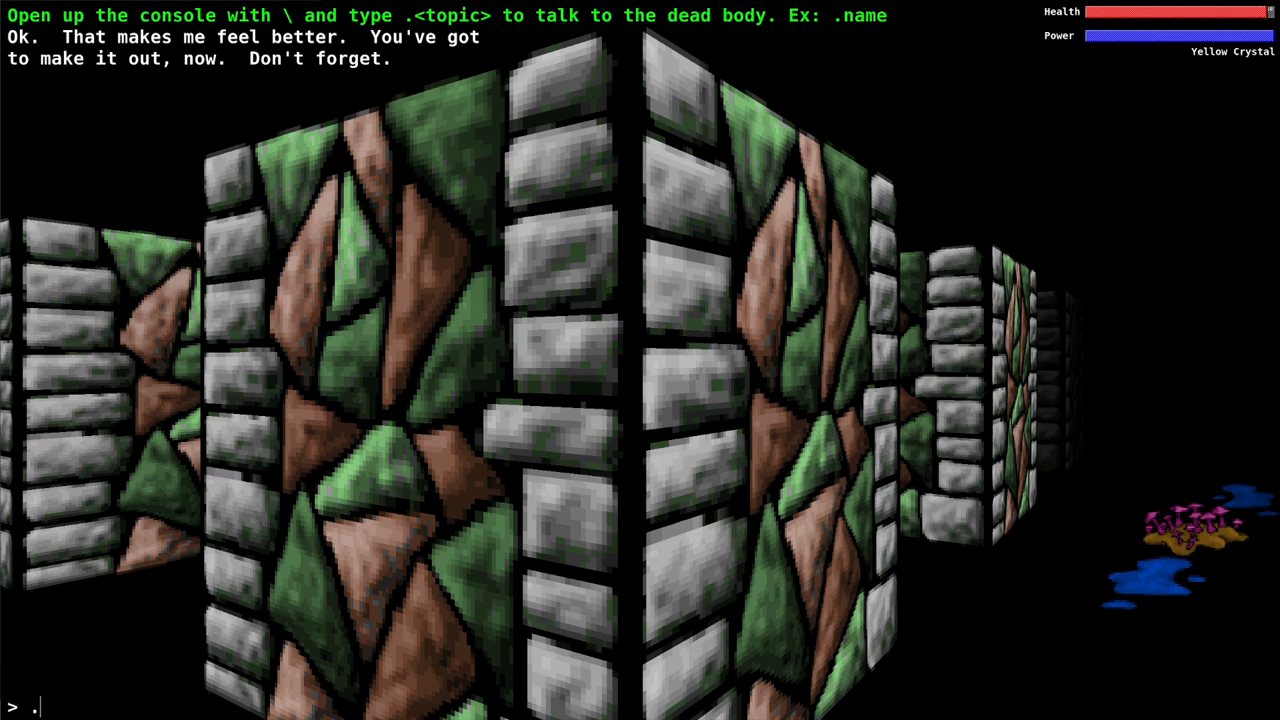
Submit the topic so Ed recounts Greg carrying the bomb, then begin asking about '.john'.
{"action": "key", "text": "Return"}
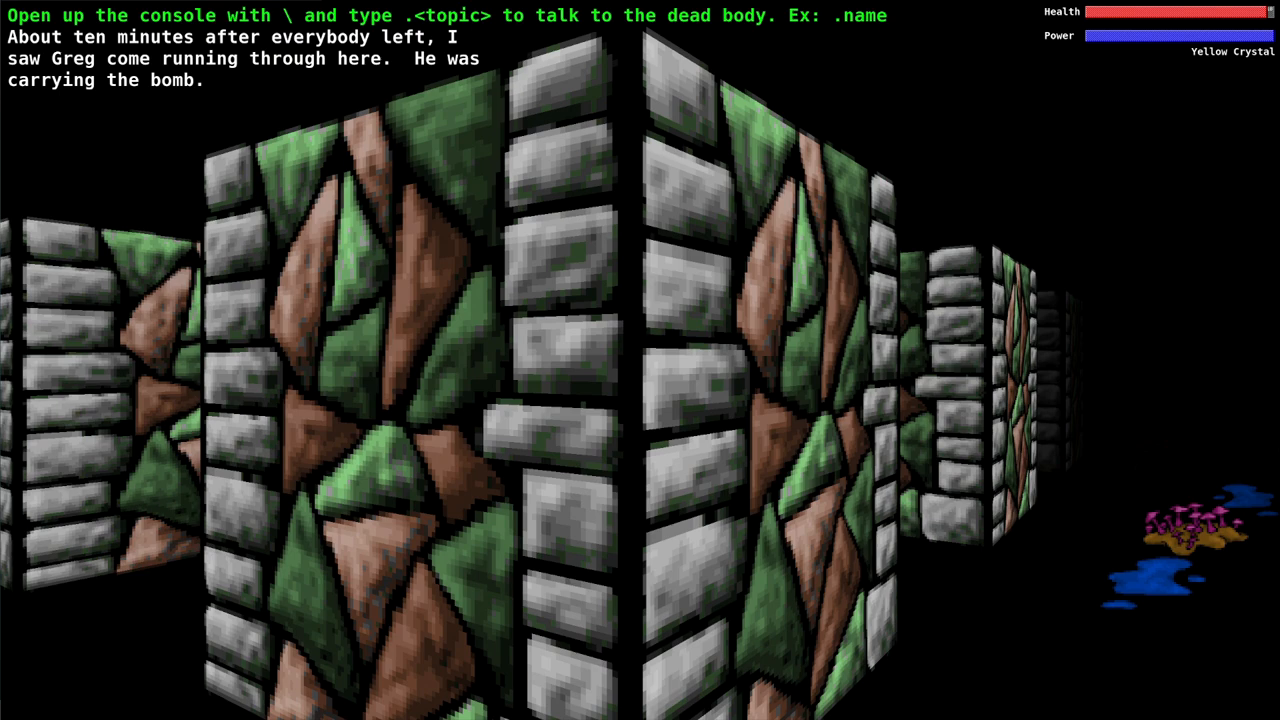
{"action": "type", "text": ".john"}
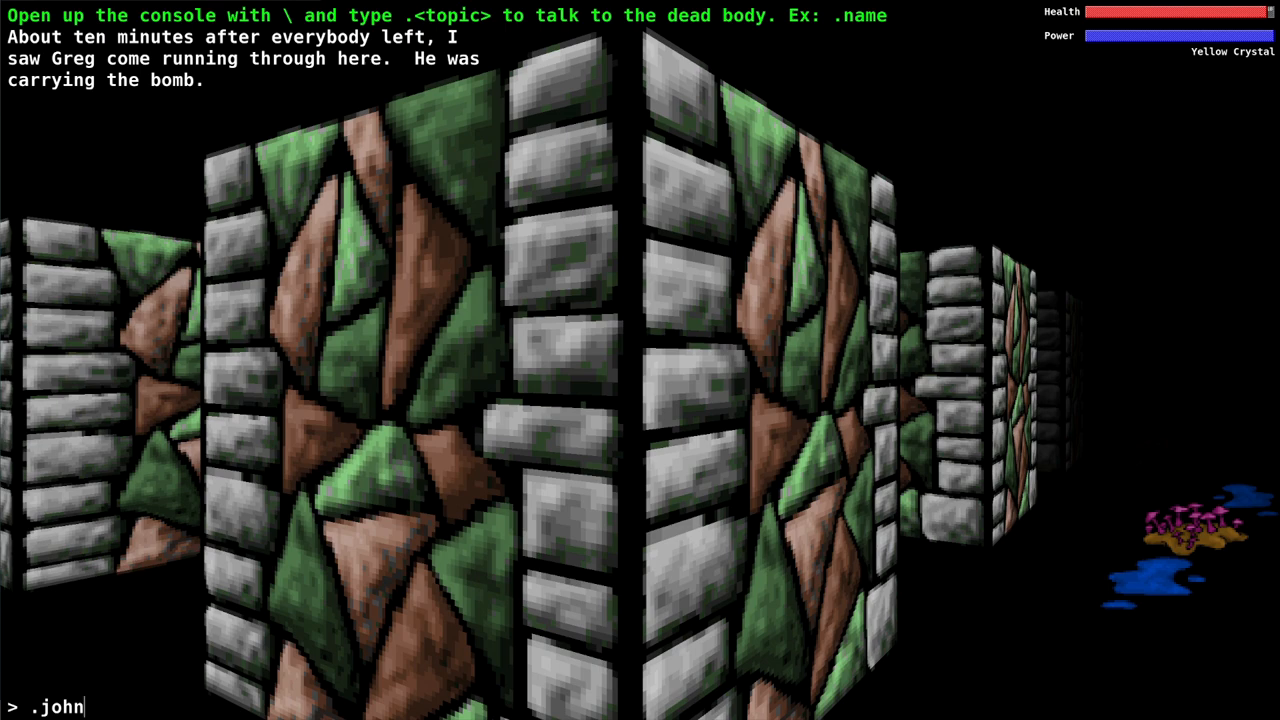
Ask Ed about John, learn he doesn't know the others' fate, and close the console.
{"action": "key", "text": "Return"}
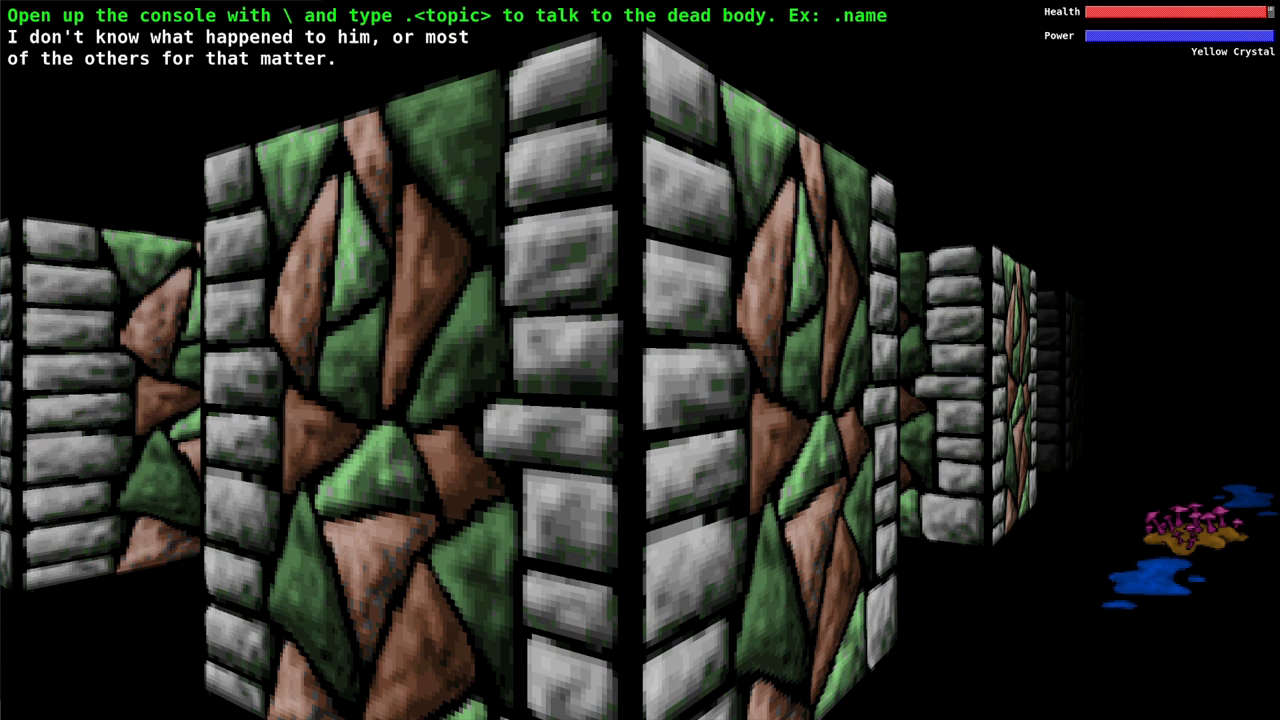
{"action": "key", "text": "backslash"}
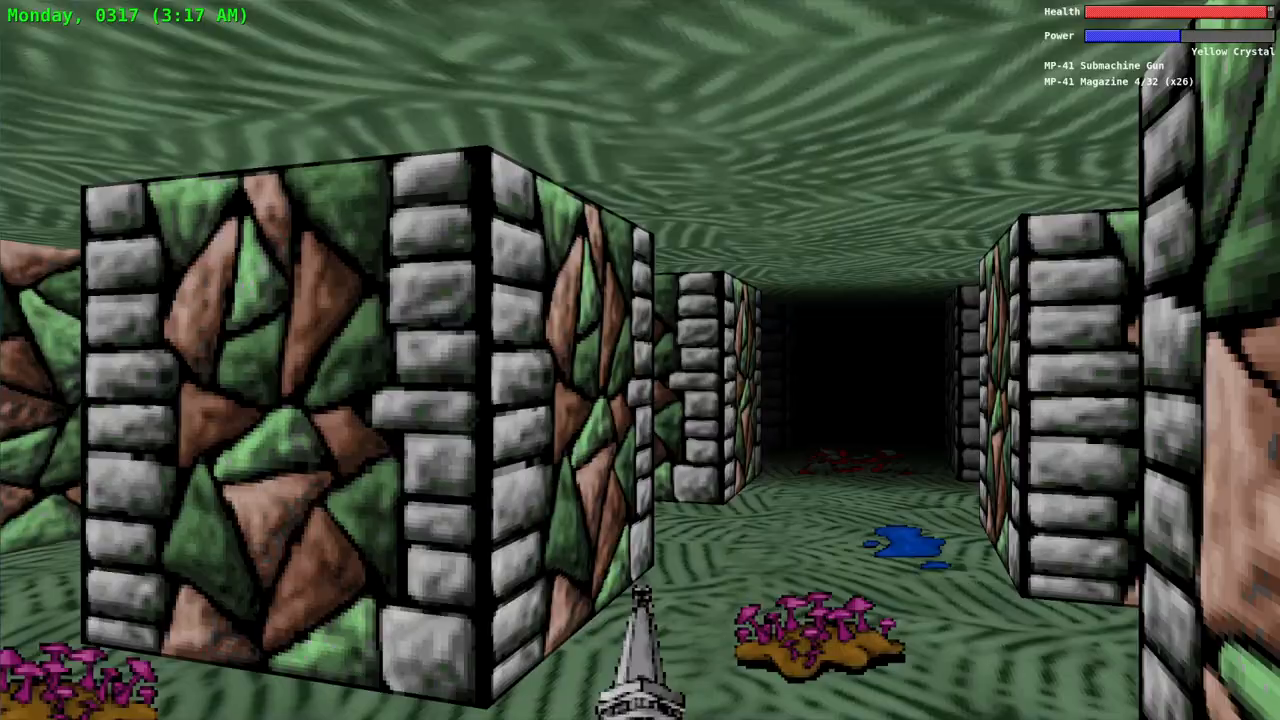
{"action": "mouse_move", "coordinate": [640, 360]}
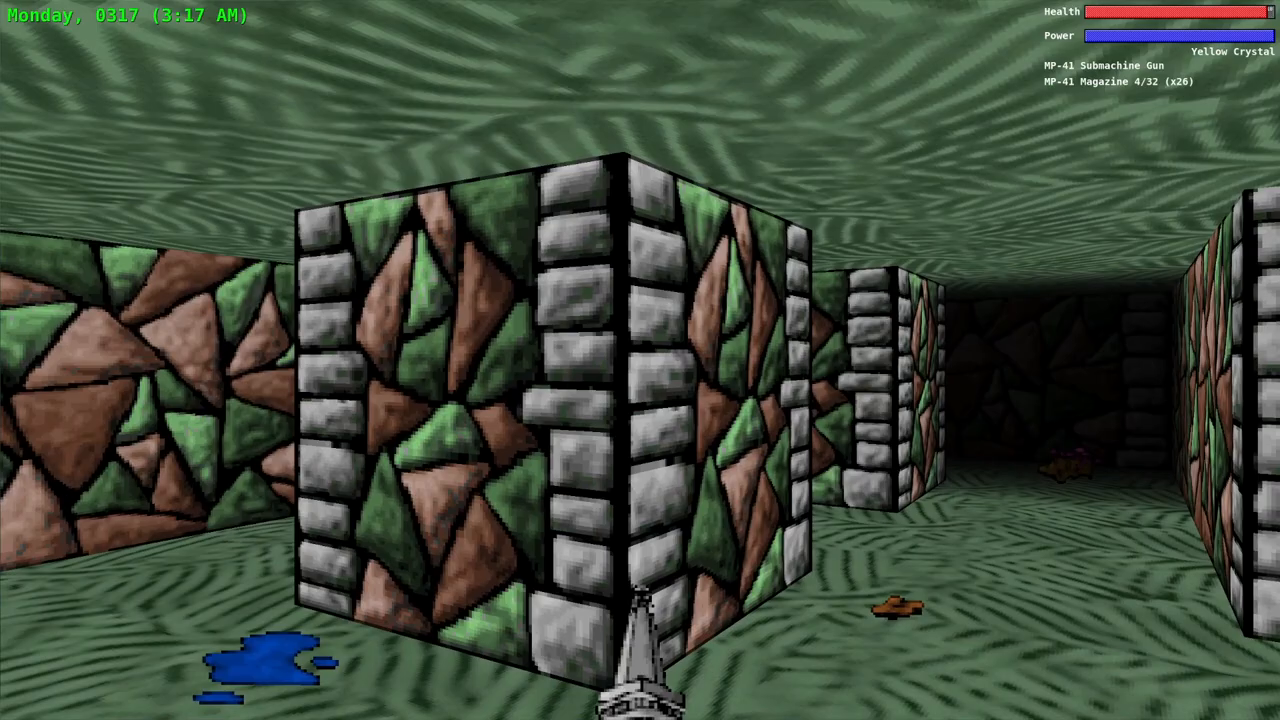
{"action": "mouse_move", "coordinate": [640, 360]}
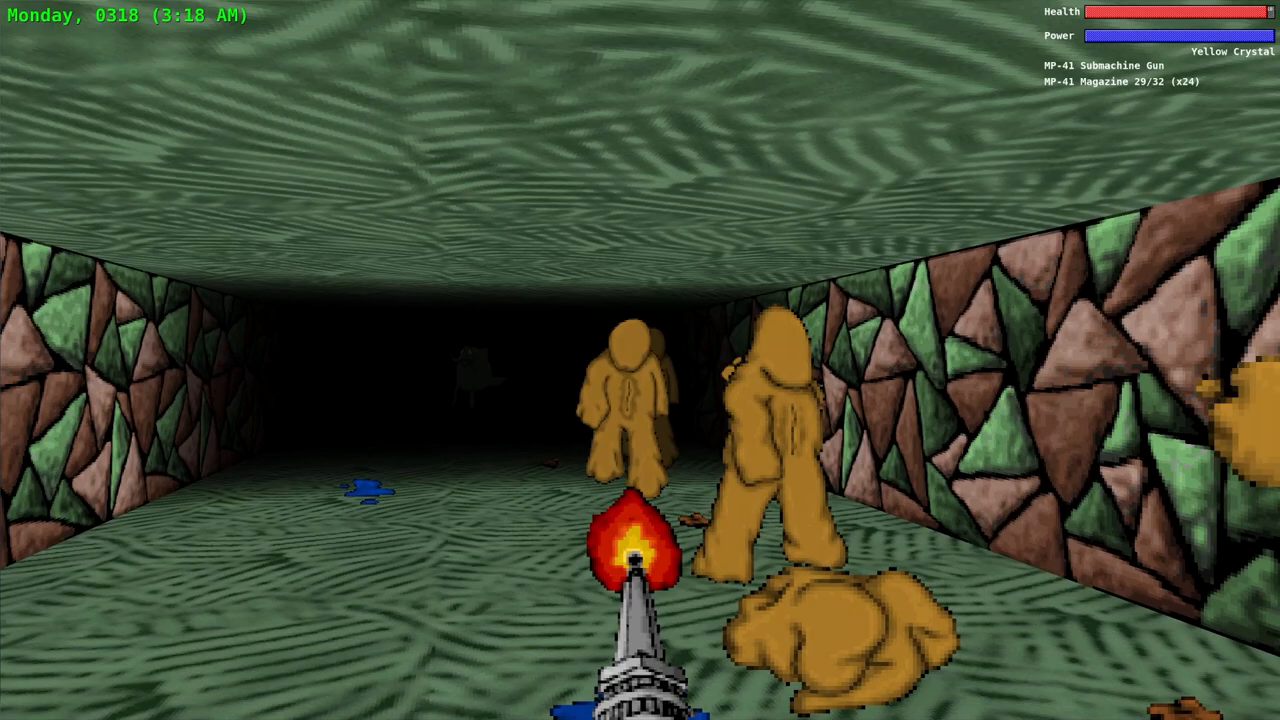
Gun down the tan creatures advancing along the corridor, including the floating one.
{"action": "left_click", "coordinate": [640, 400]}
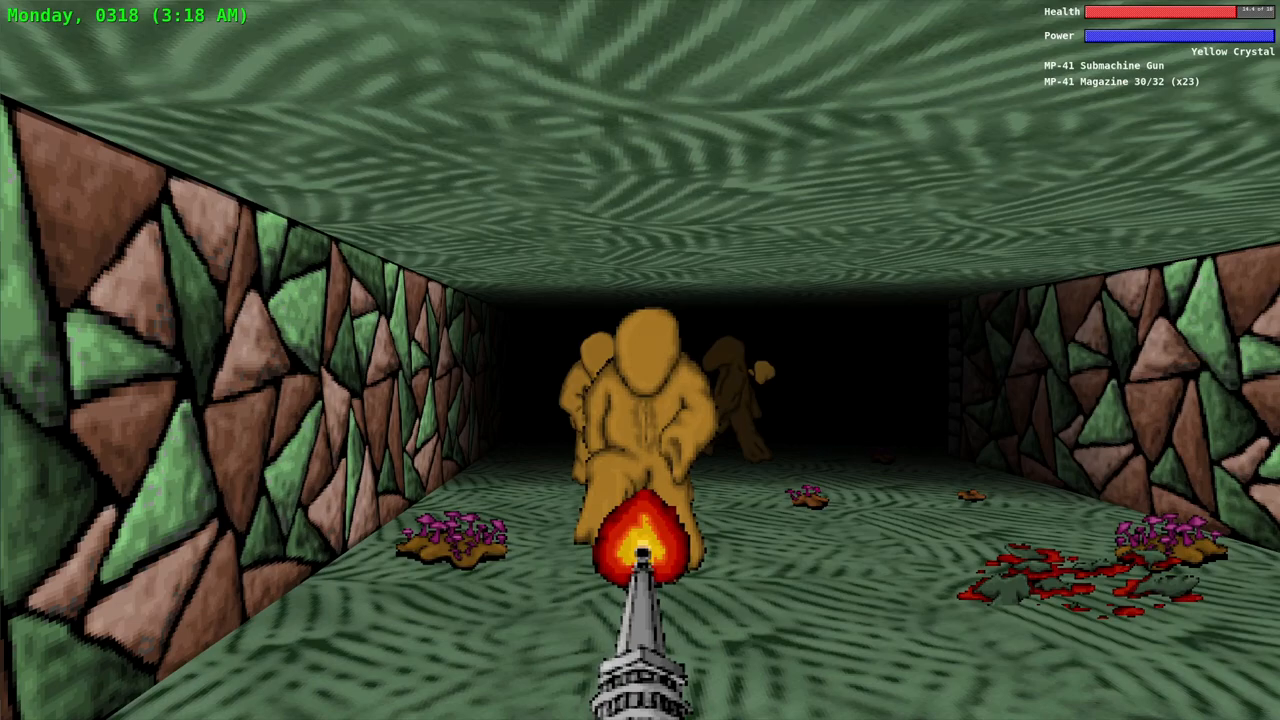
{"action": "left_click", "coordinate": [640, 400]}
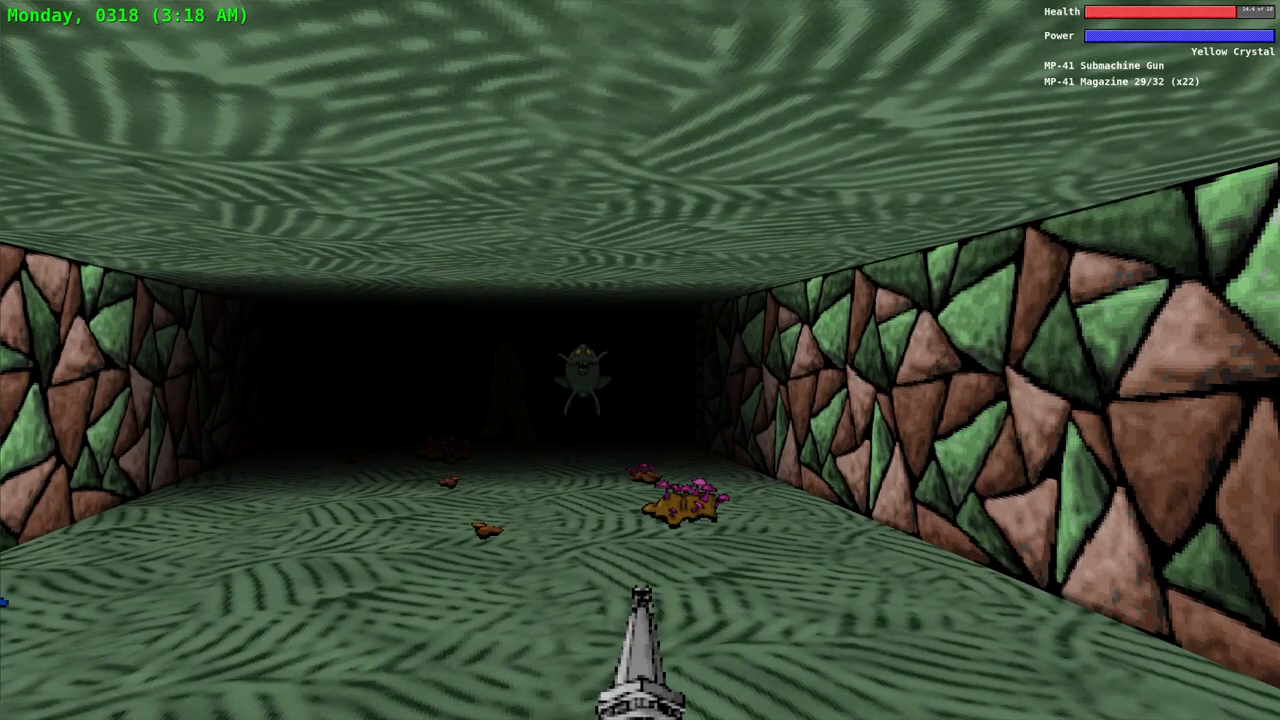
{"action": "left_click", "coordinate": [640, 360]}
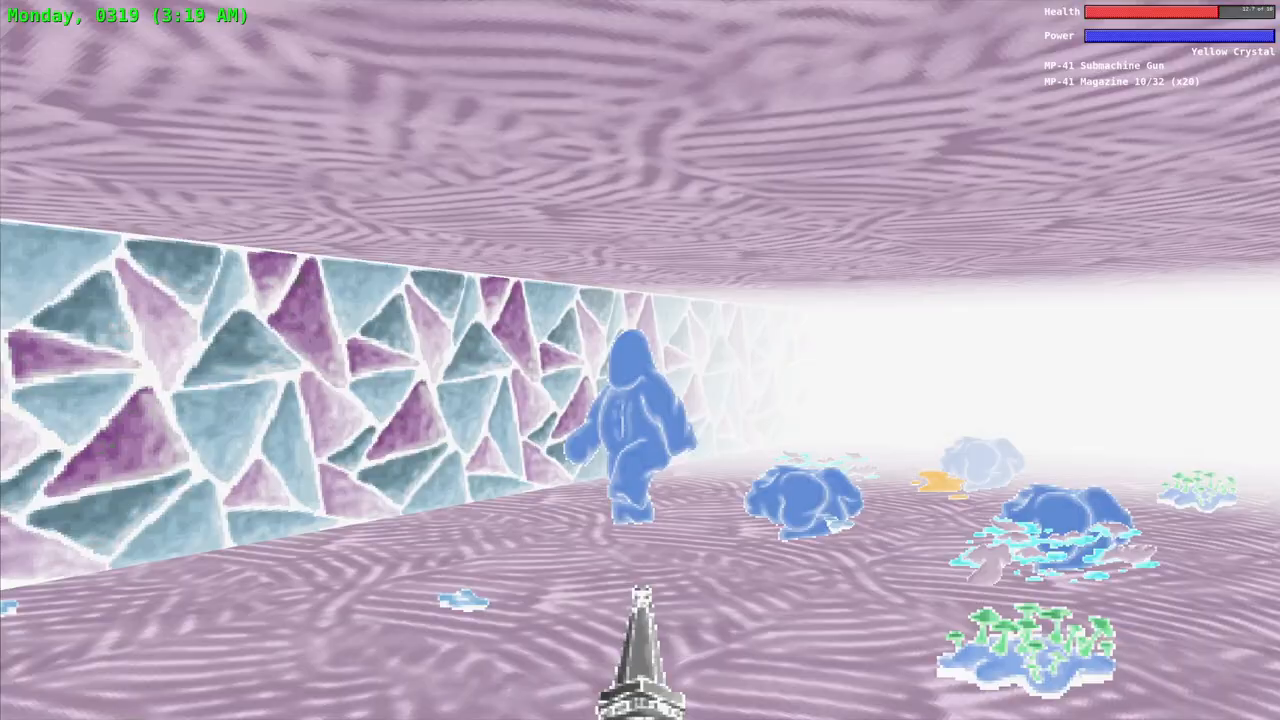
Shoot the remaining attackers and approach the talking dead body against the wall.
{"action": "left_click", "coordinate": [640, 360]}
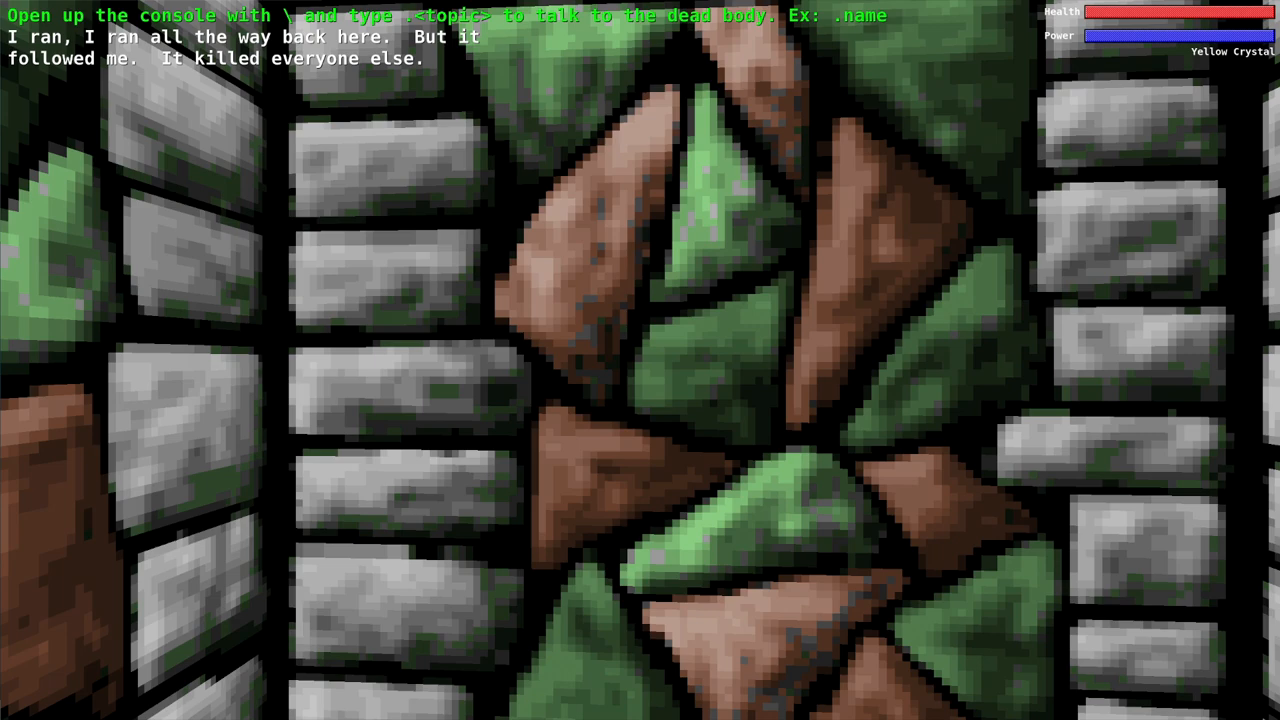
Ask the dead body about '.name' and 'it', then begin asking about '.everyone'.
{"action": "type", "text": ".na"}
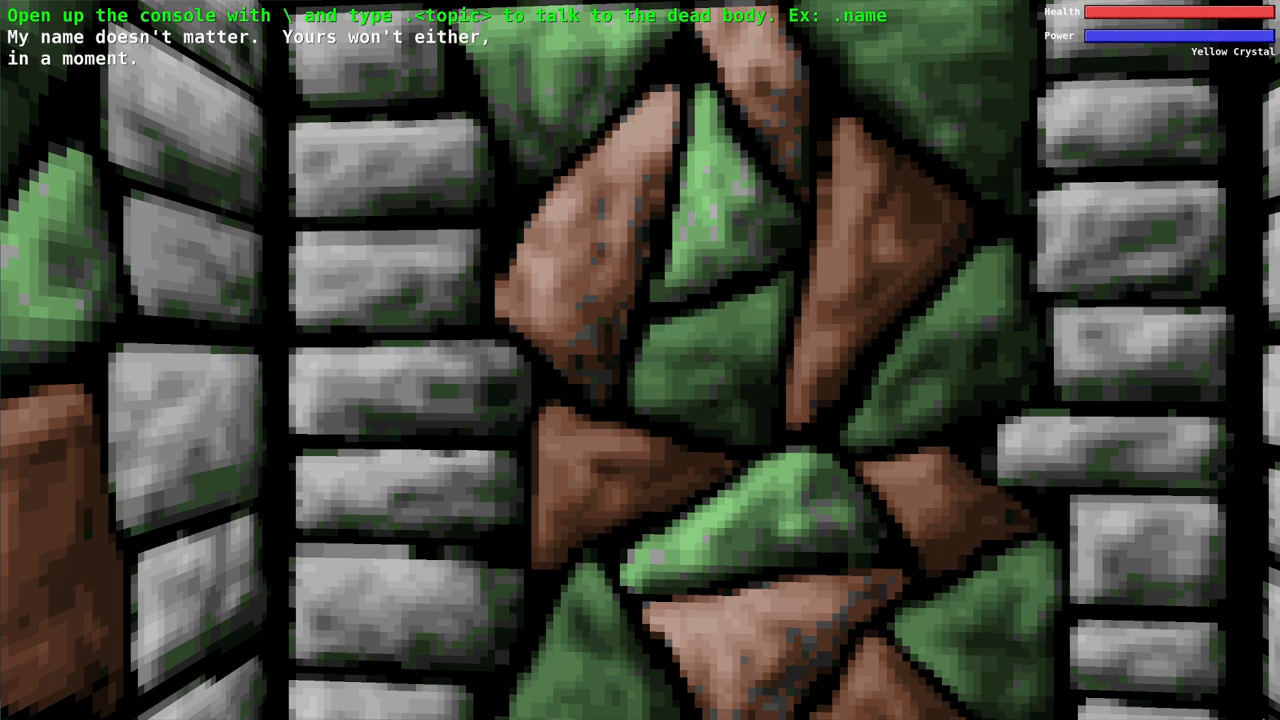
{"action": "type", "text": "it"}
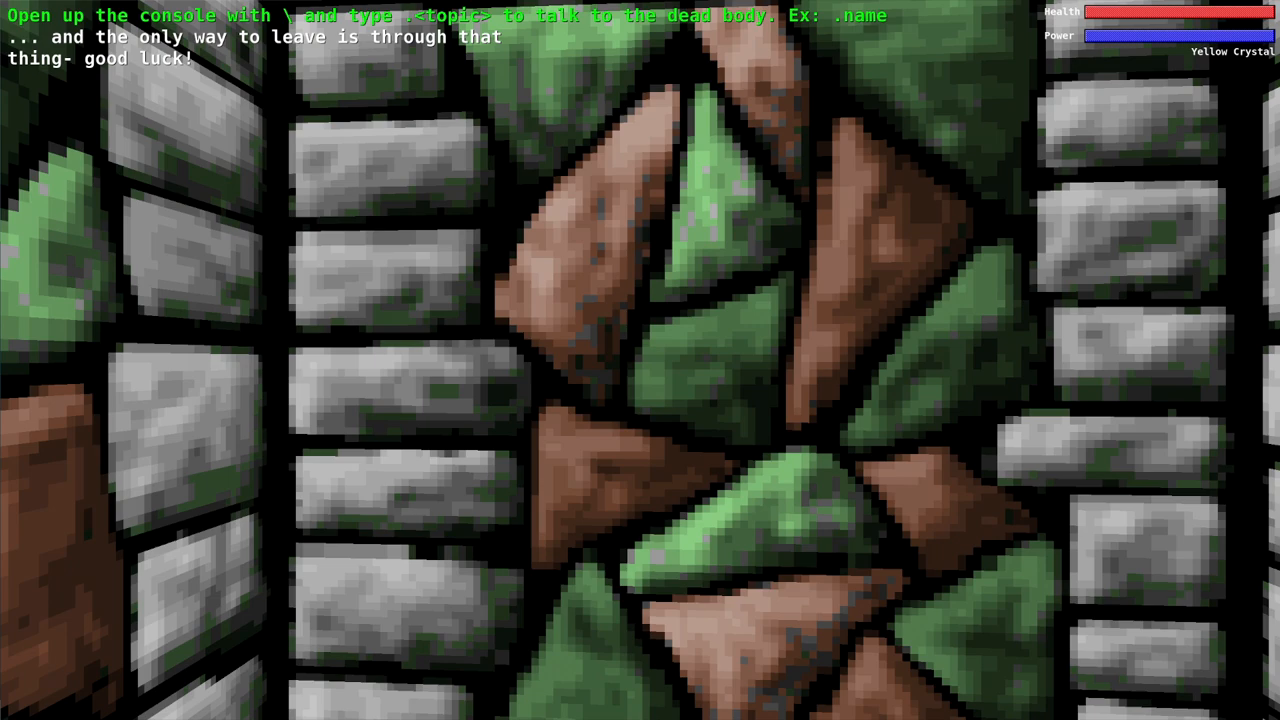
{"action": "type", "text": ".everyone"}
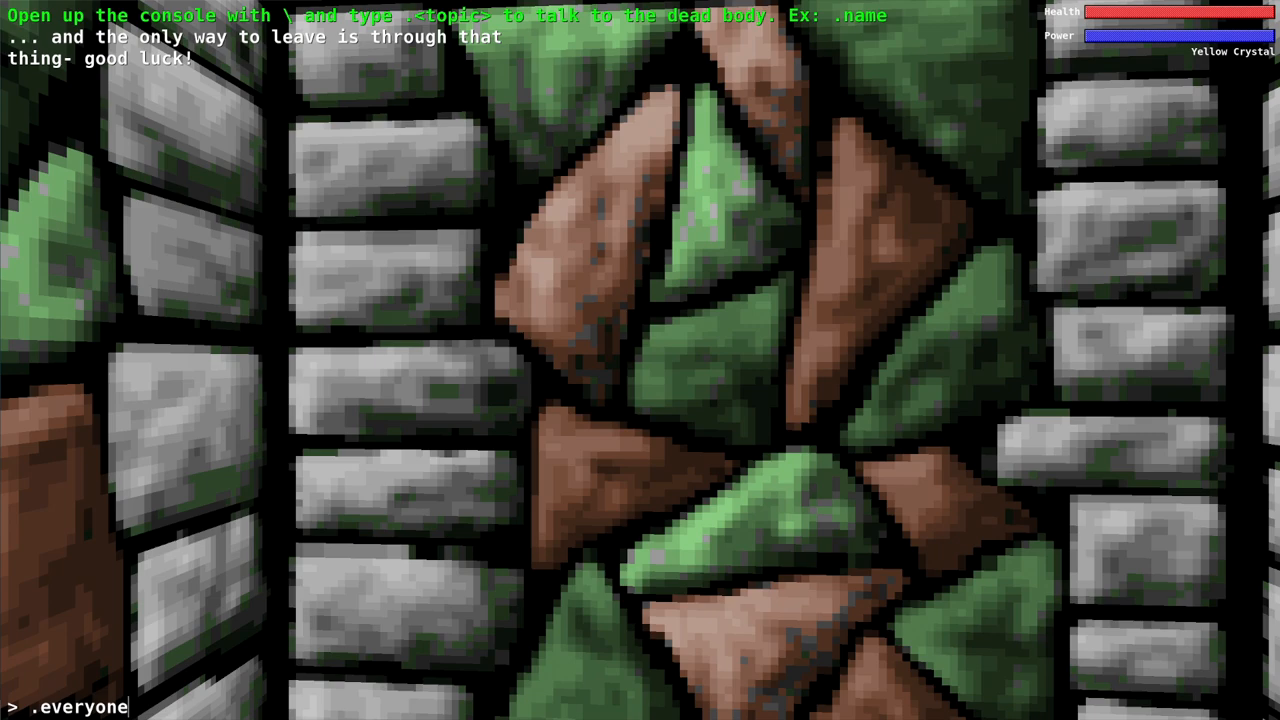
Ask the dead body about everyone, then enter .bomb to ask it about the bomb.
{"action": "key", "text": "Return"}
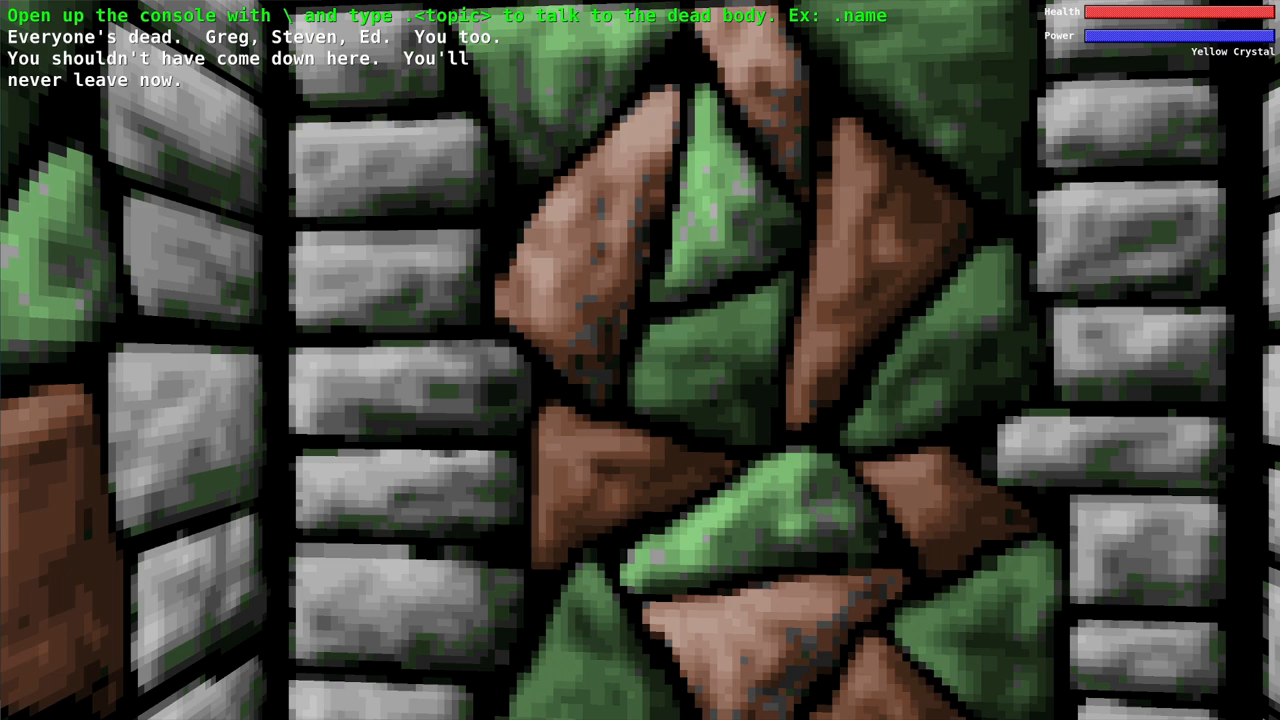
{"action": "type", "text": ".bomb"}
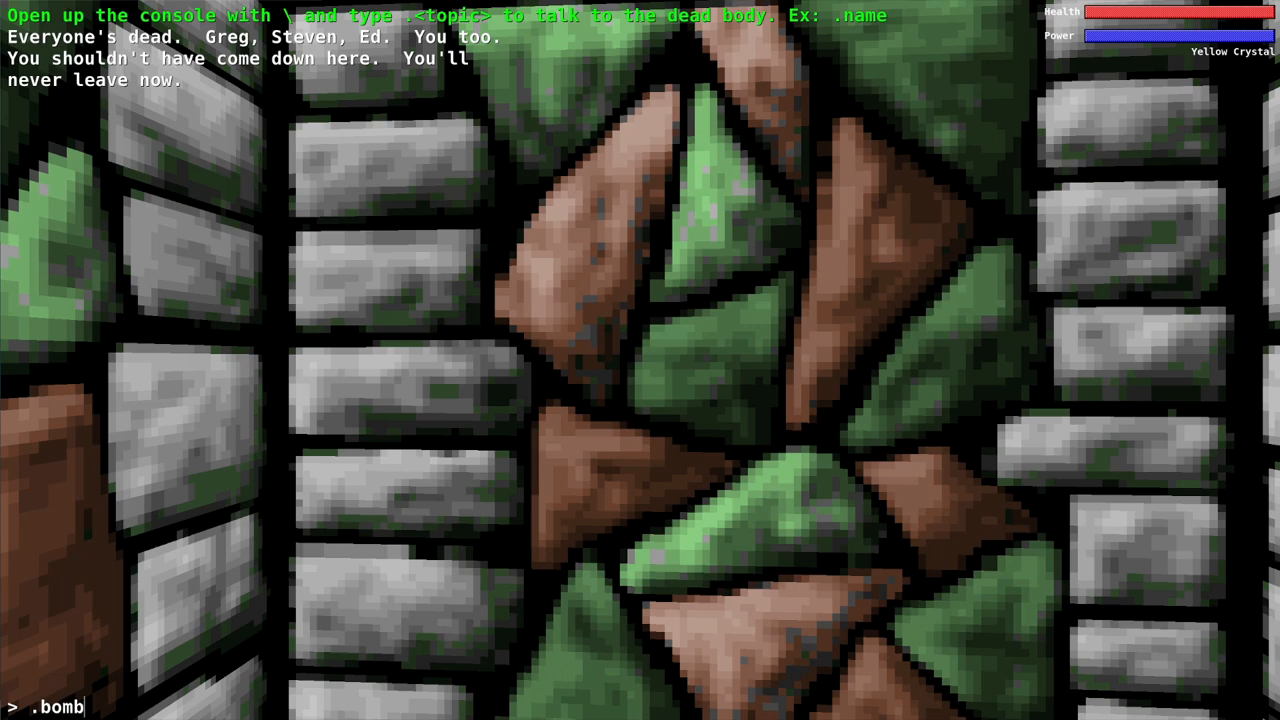
{"action": "key", "text": "Return"}
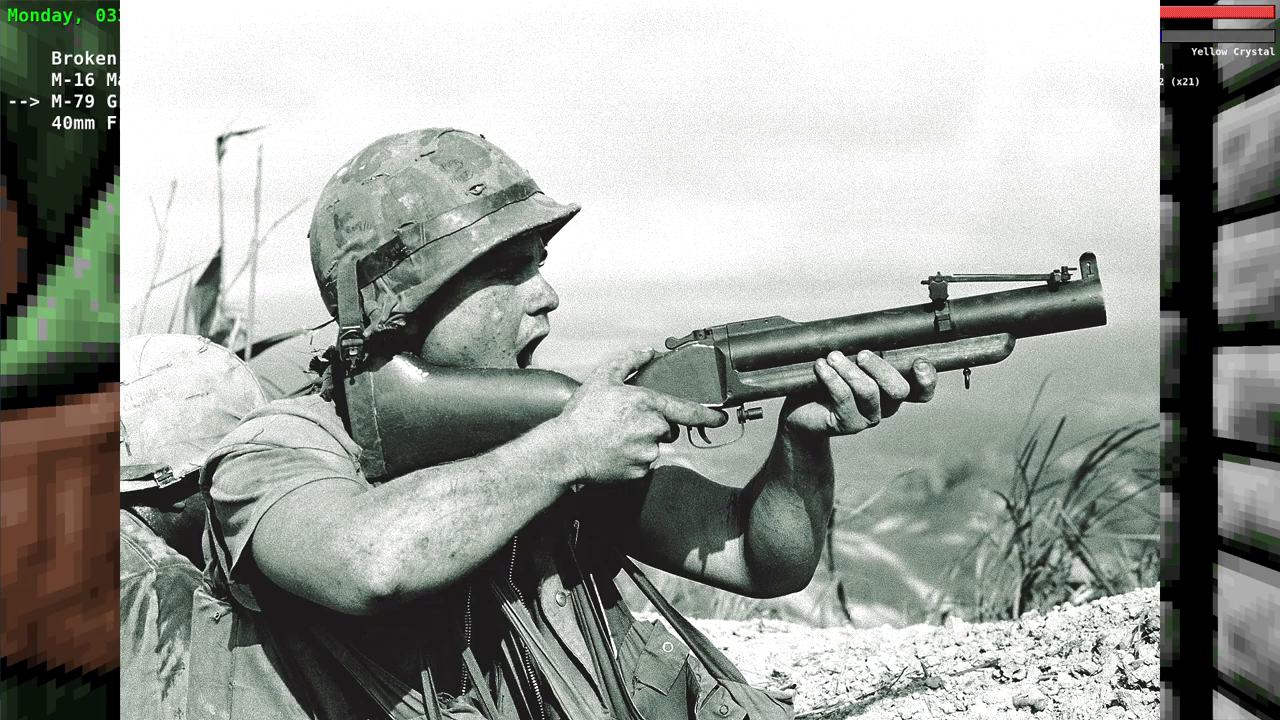
Close the grenade launcher photo and dismiss the 40mm HE Cartridge description.
{"action": "left_click", "coordinate": [76, 122]}
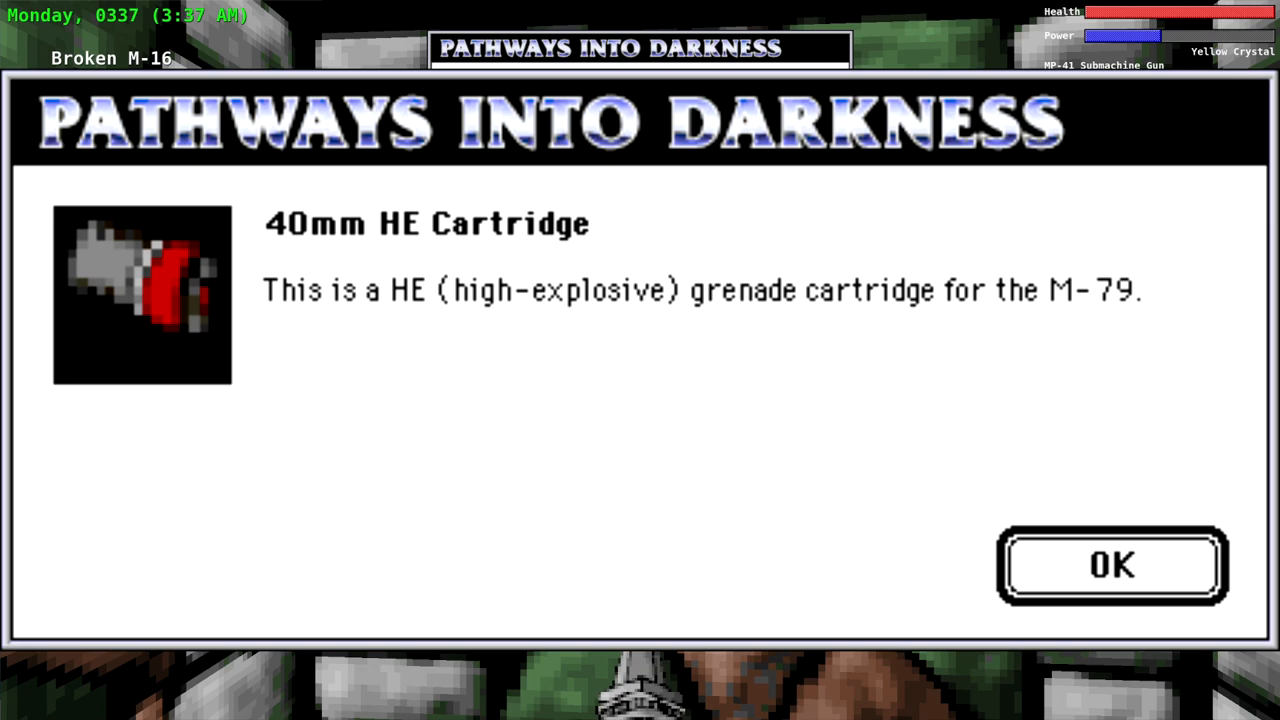
{"action": "left_click", "coordinate": [1112, 564]}
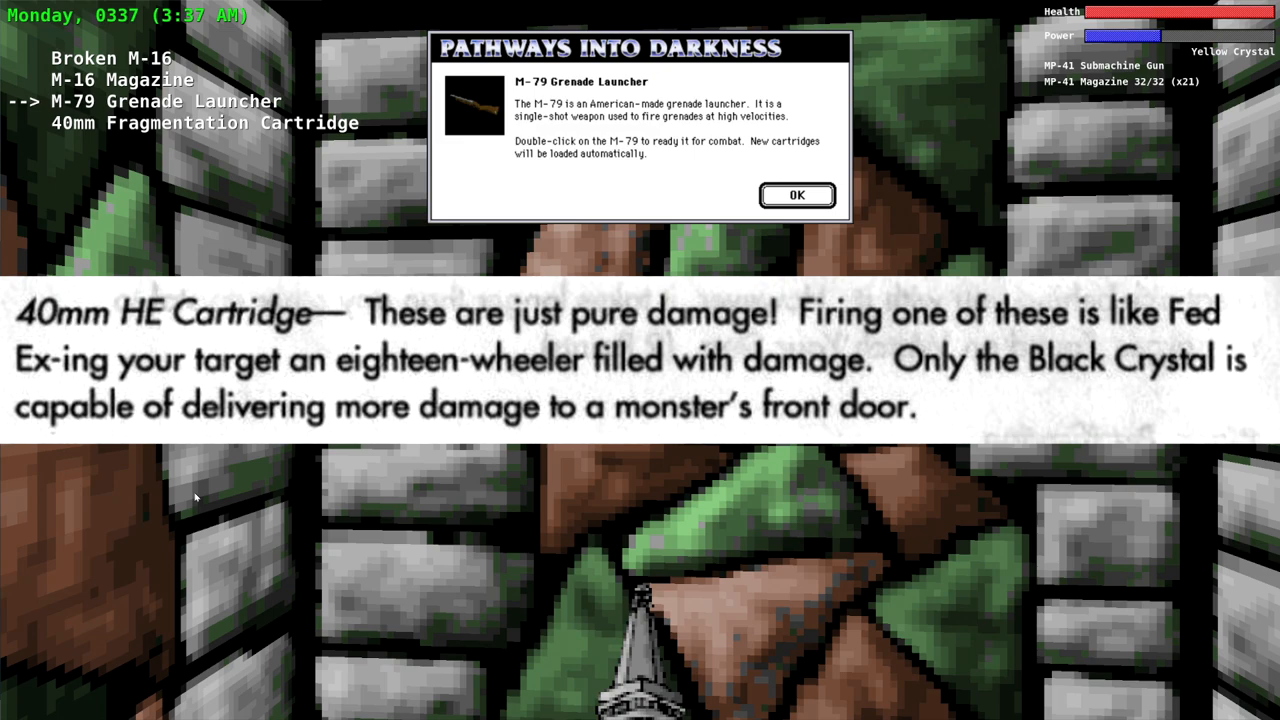
Dismiss the grenade launcher and 40mm Projectile Cartridge descriptions in turn.
{"action": "left_click", "coordinate": [796, 196]}
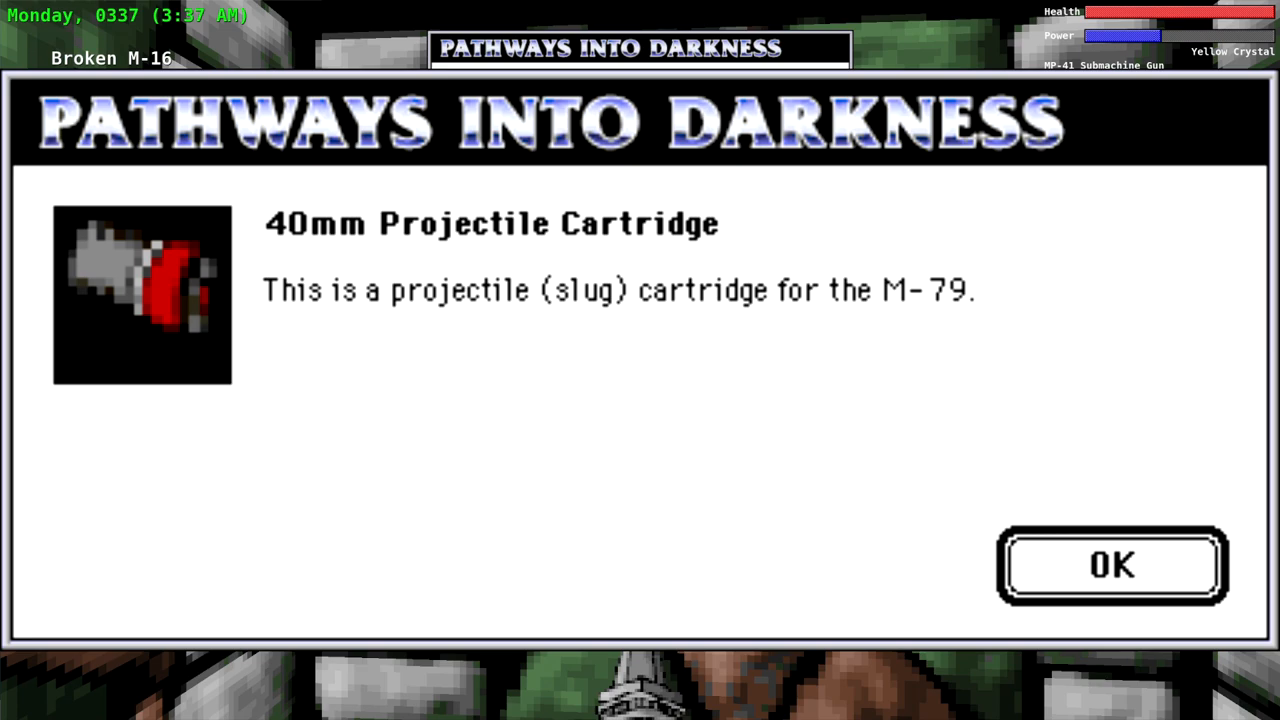
{"action": "left_click", "coordinate": [1112, 564]}
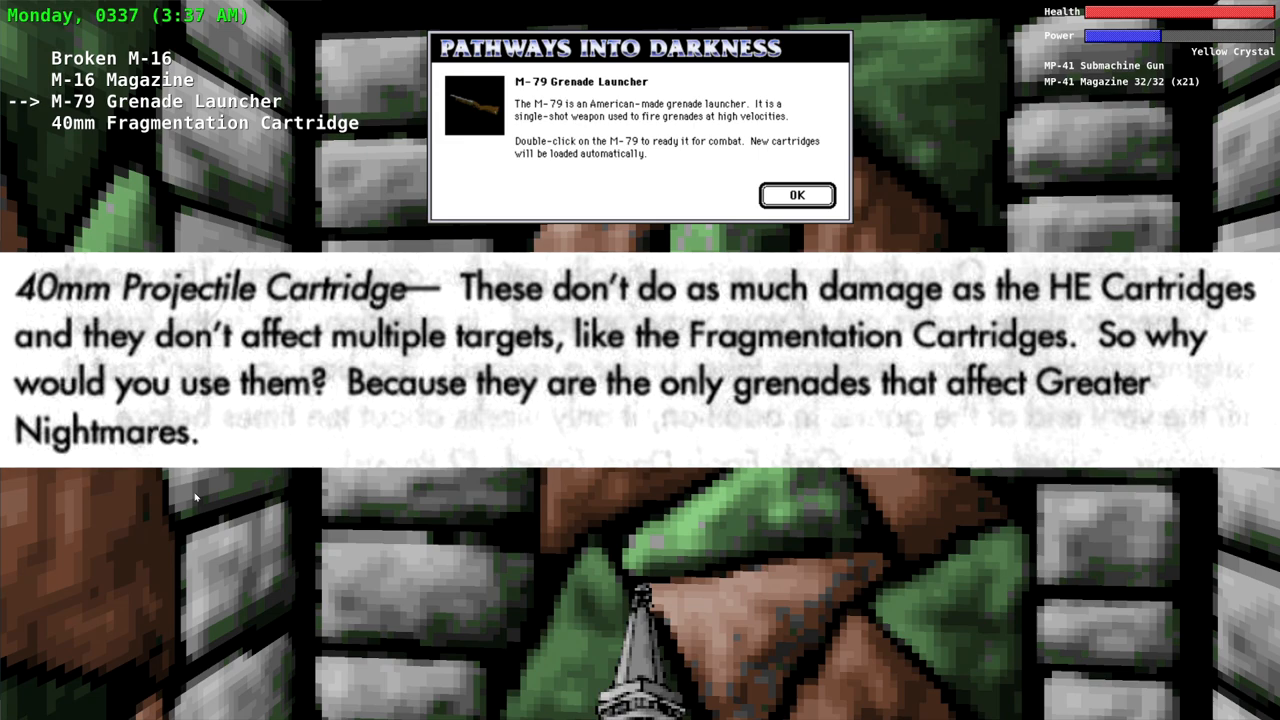
{"action": "left_click", "coordinate": [796, 196]}
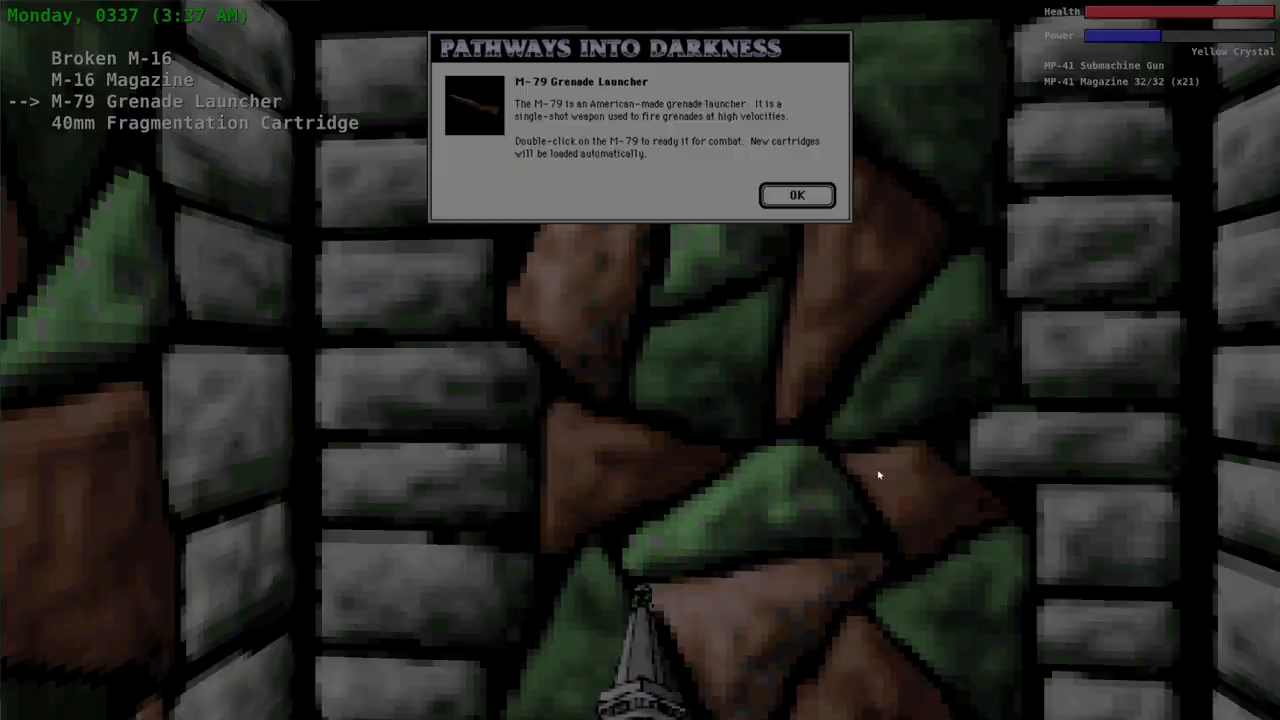
Dismiss the M-79 description and begin a .fla console topic for the dead body.
{"action": "left_click", "coordinate": [796, 194]}
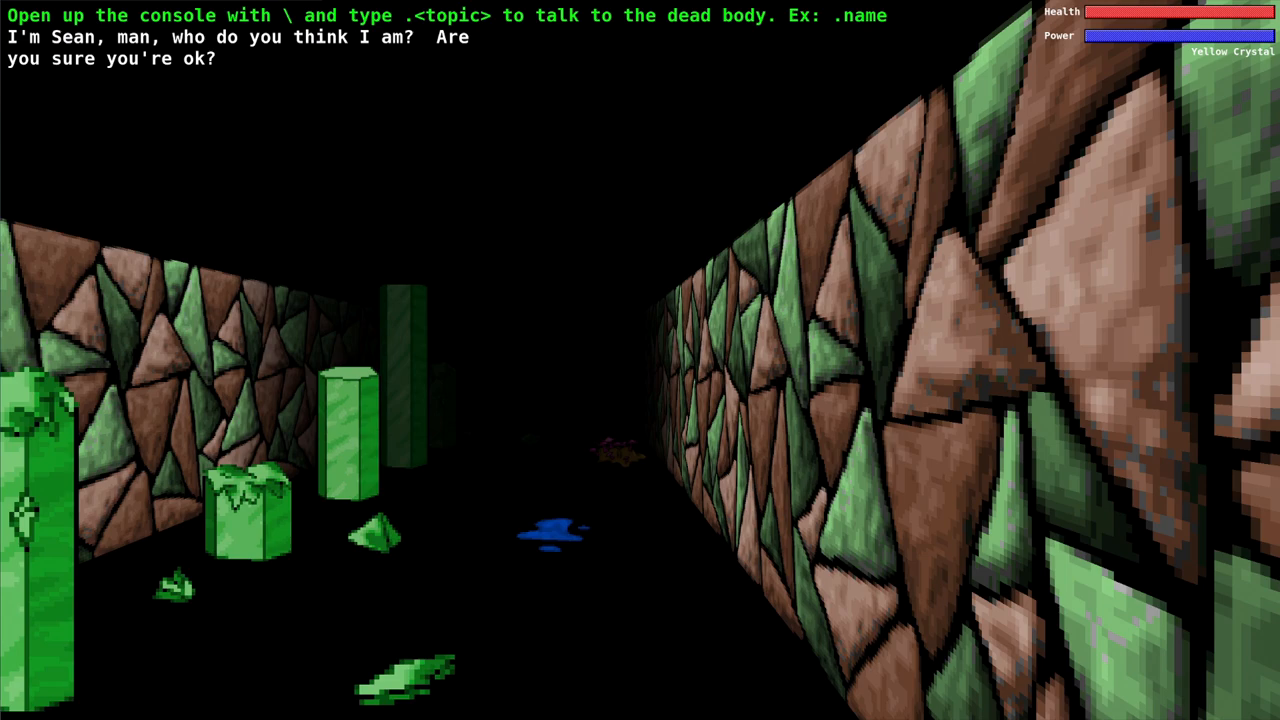
{"action": "type", "text": ".fla"}
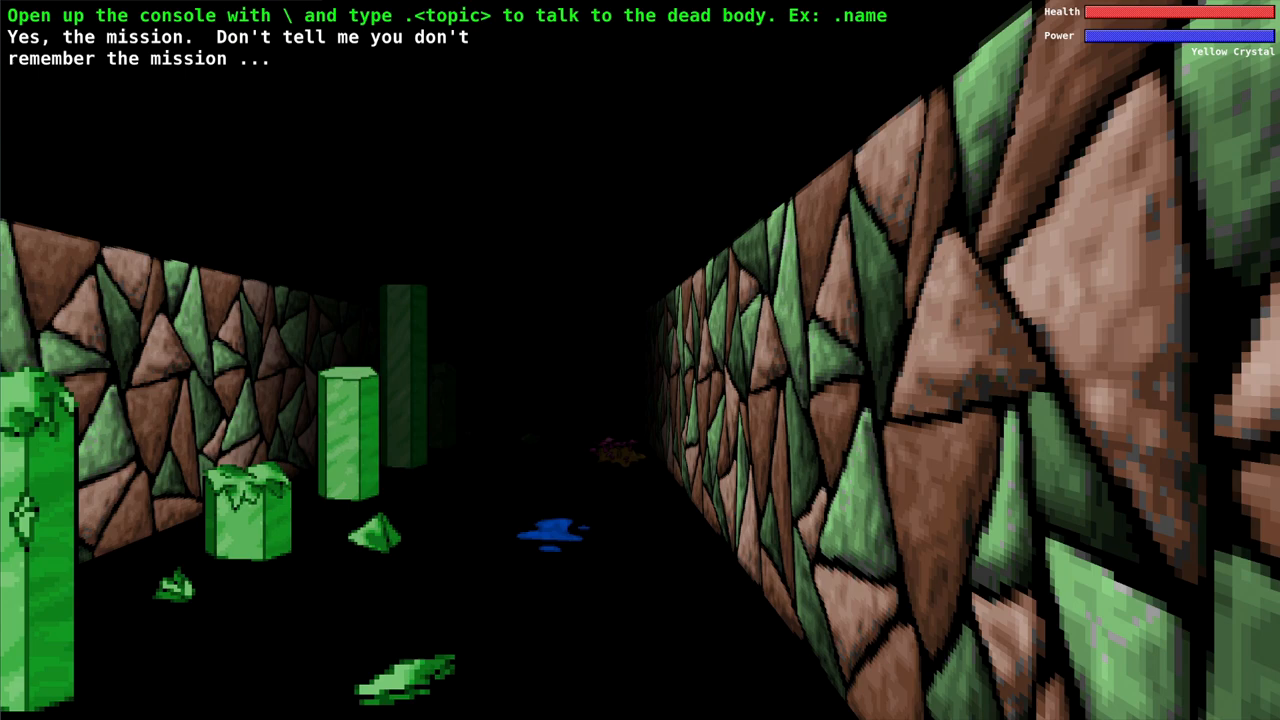
Ask the dead body about Steve with the .steve console topic.
{"action": "type", "text": ".steve"}
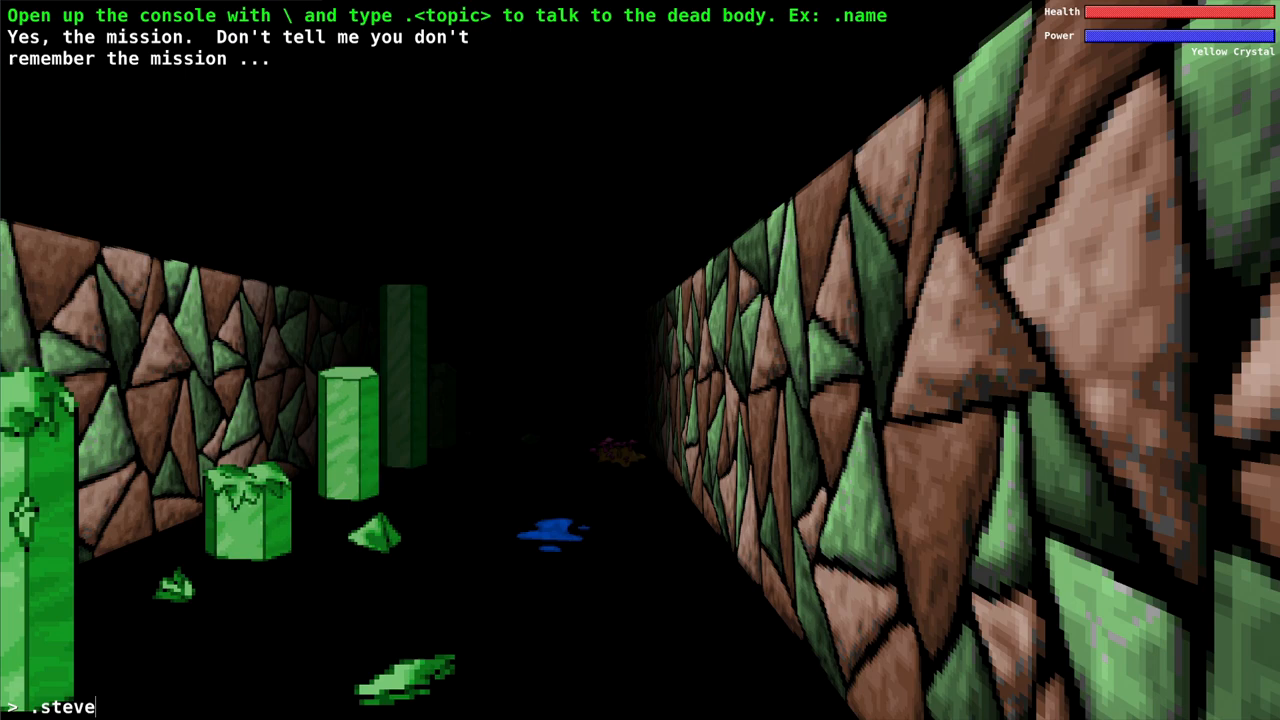
{"action": "key", "text": "Return"}
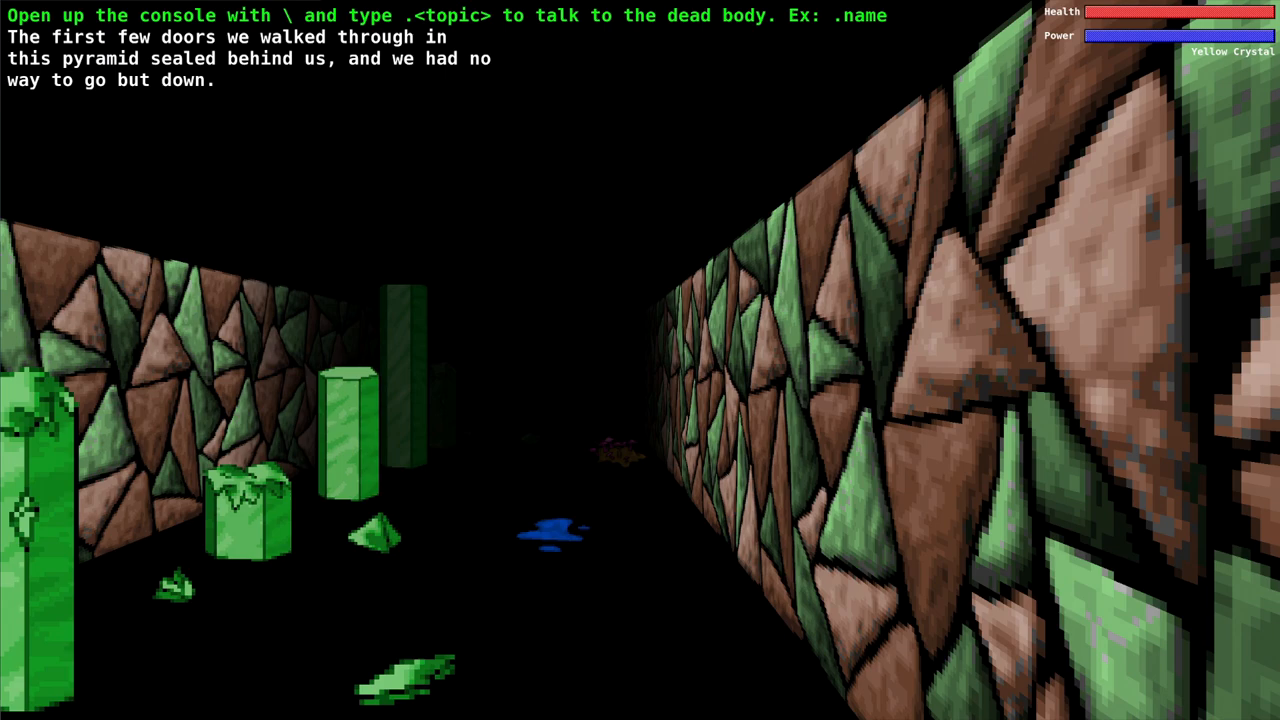
Question the dead body about the deaths and Ed, then bring the console back up.
{"action": "type", "text": ".dea"}
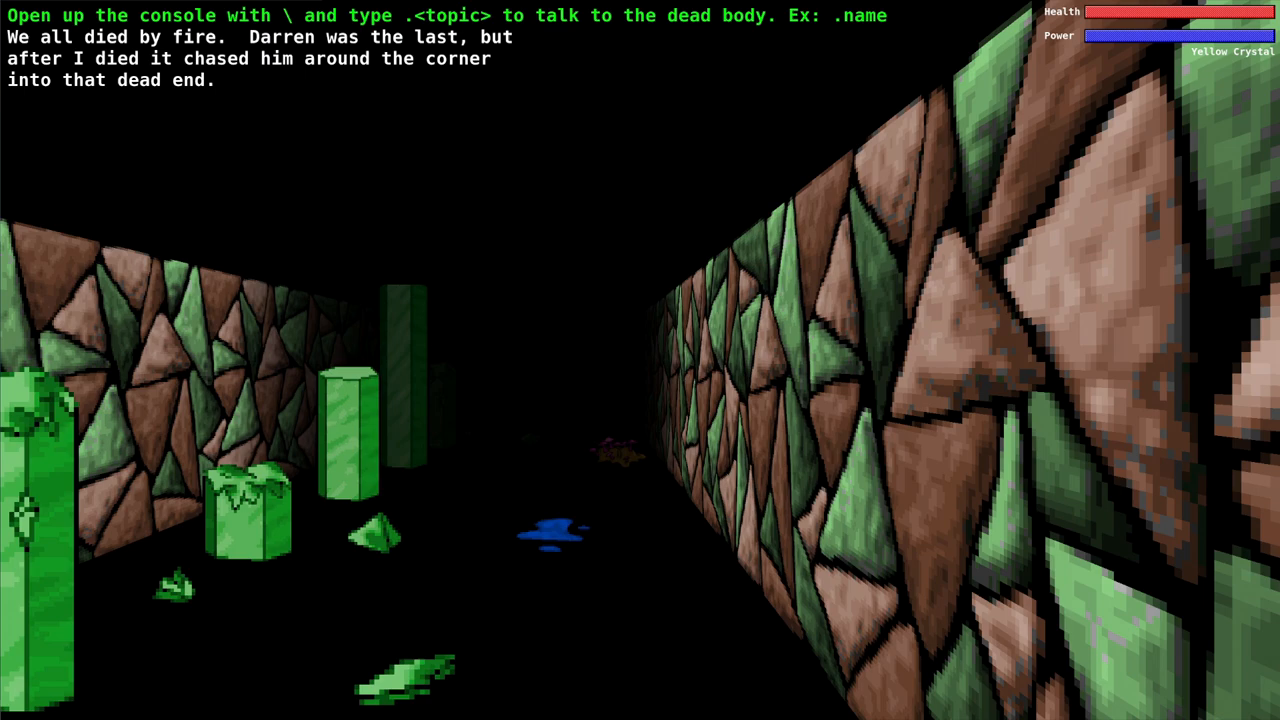
{"action": "type", "text": ".r"}
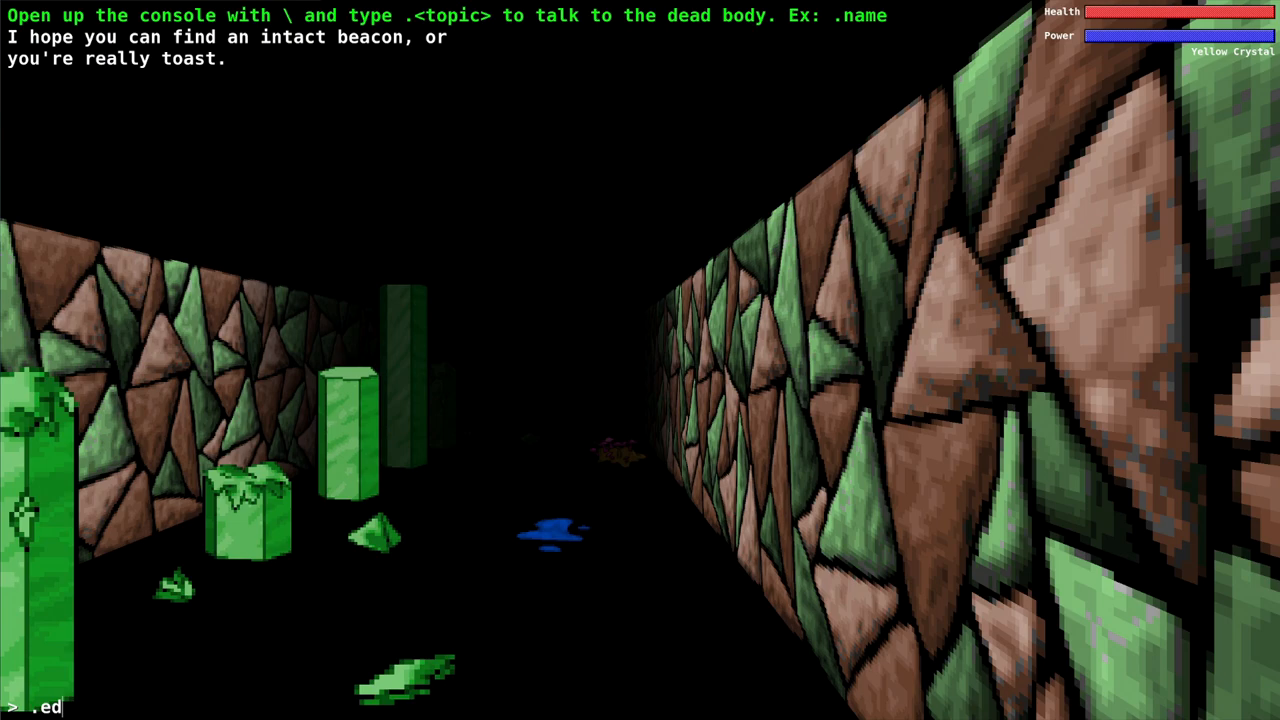
{"action": "key", "text": "Return"}
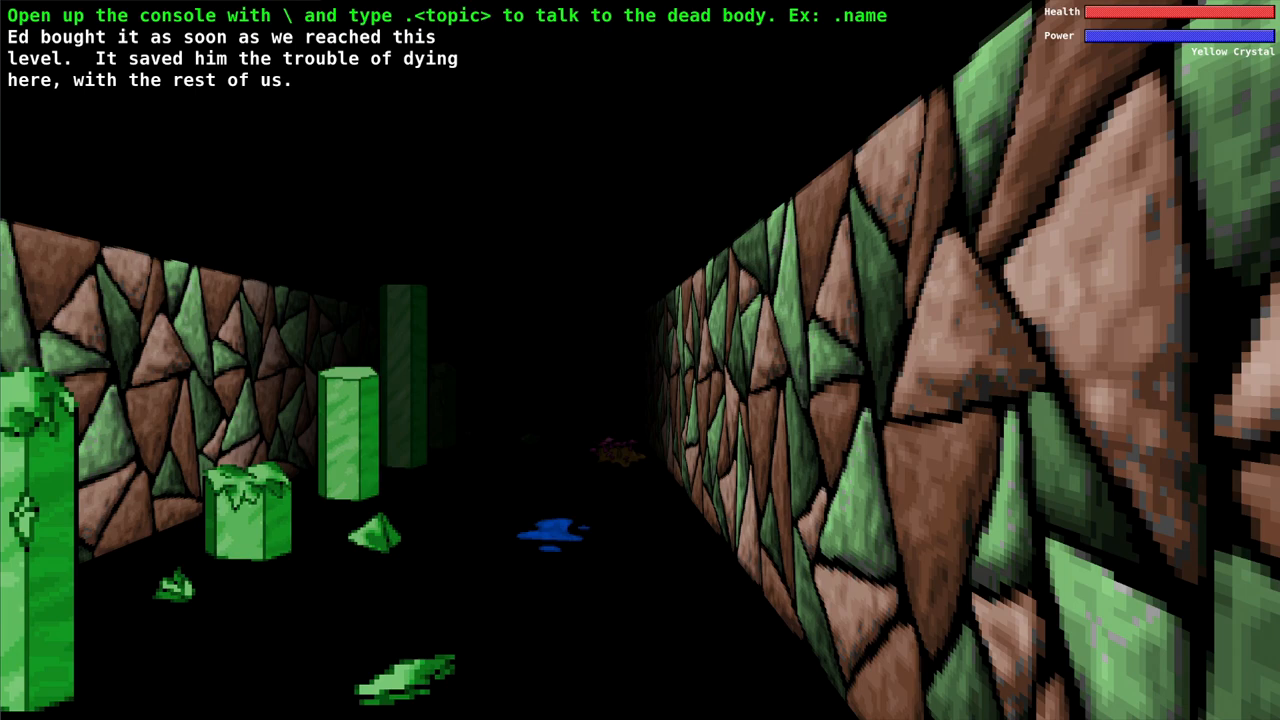
{"action": "key", "text": "\\"}
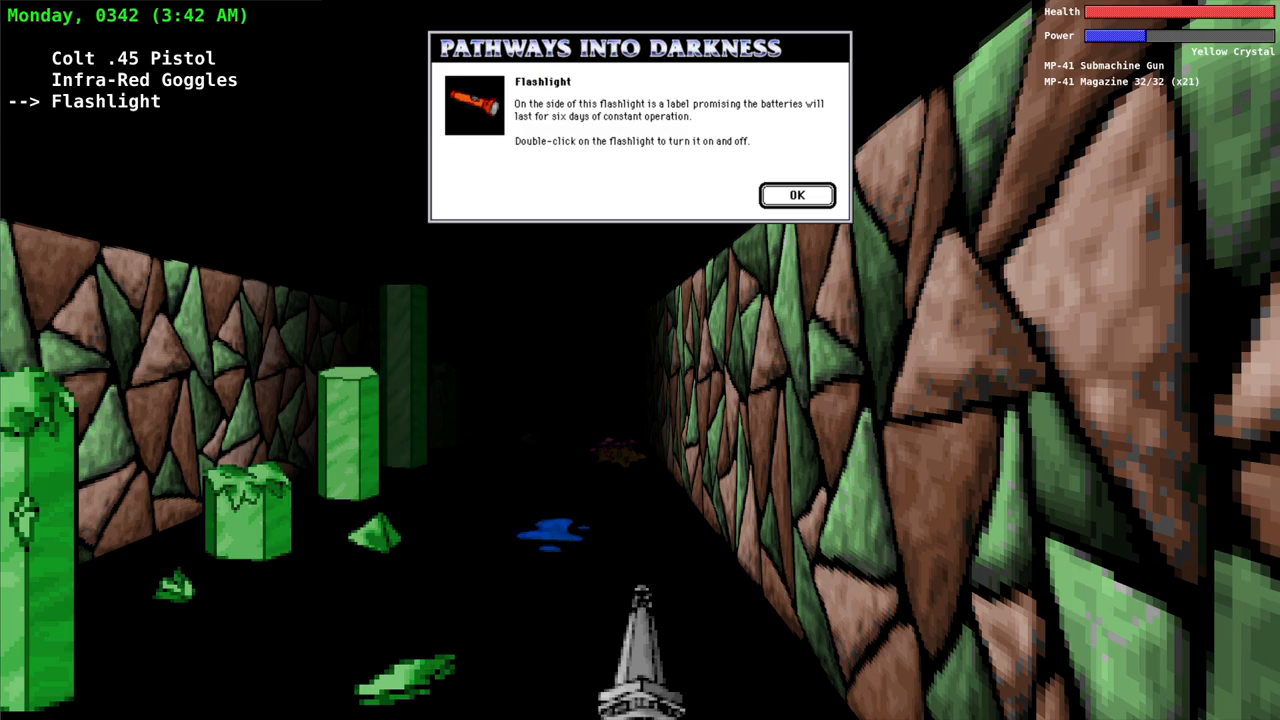
Dismiss the Flashlight description to return to the corridor.
{"action": "left_click", "coordinate": [796, 196]}
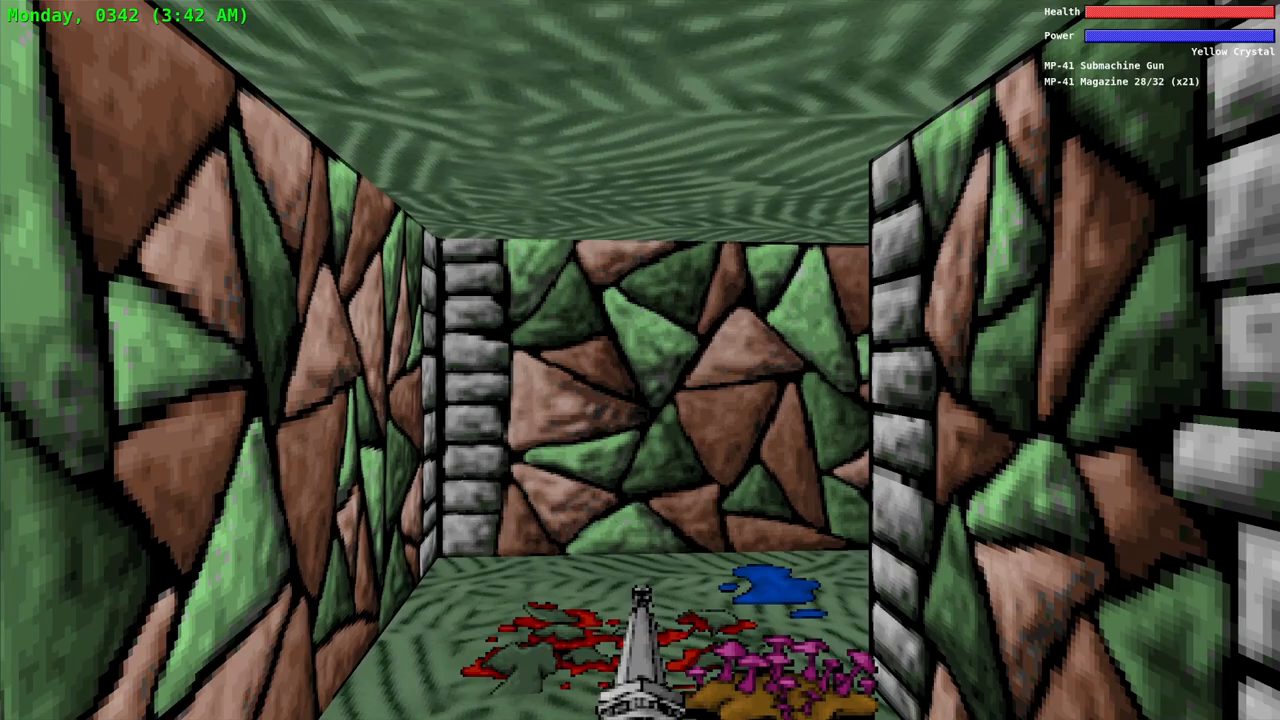
Walk forward along the corridor to the remains lying in the blood.
{"action": "key", "text": "W"}
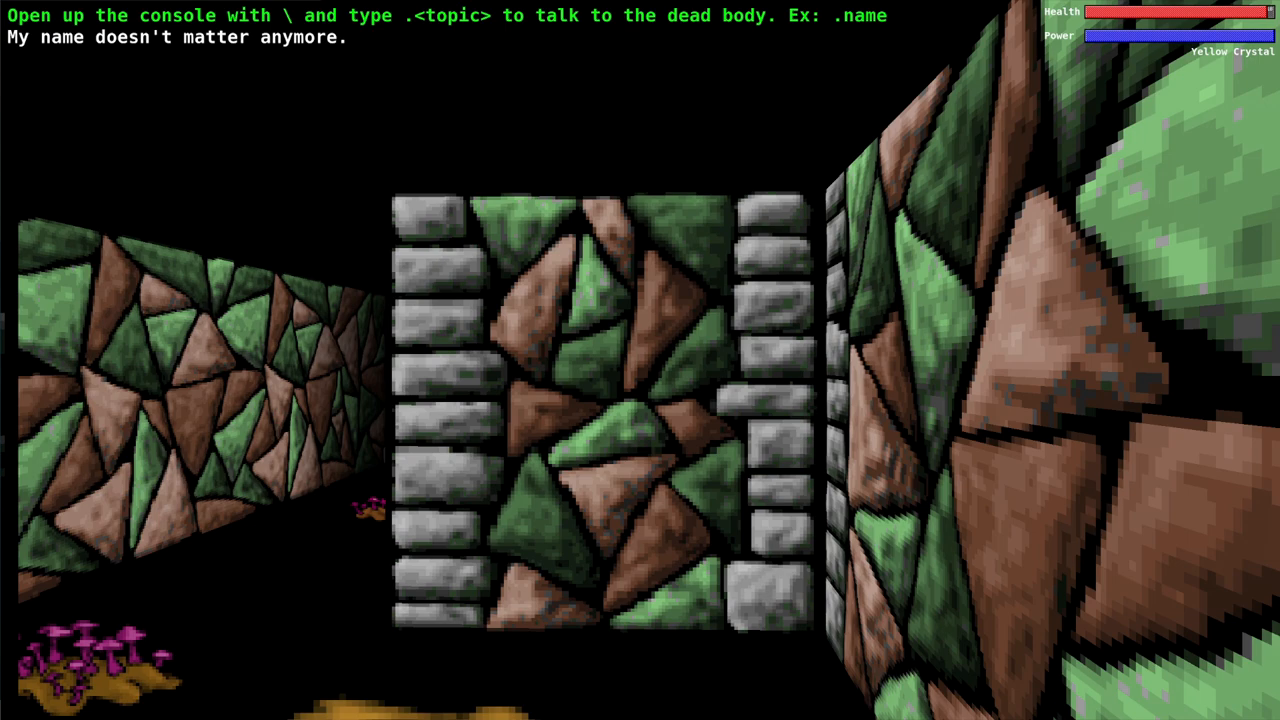
Ask the dead body about .death, then reopen the console and ask a .ja topic.
{"action": "type", "text": ".death"}
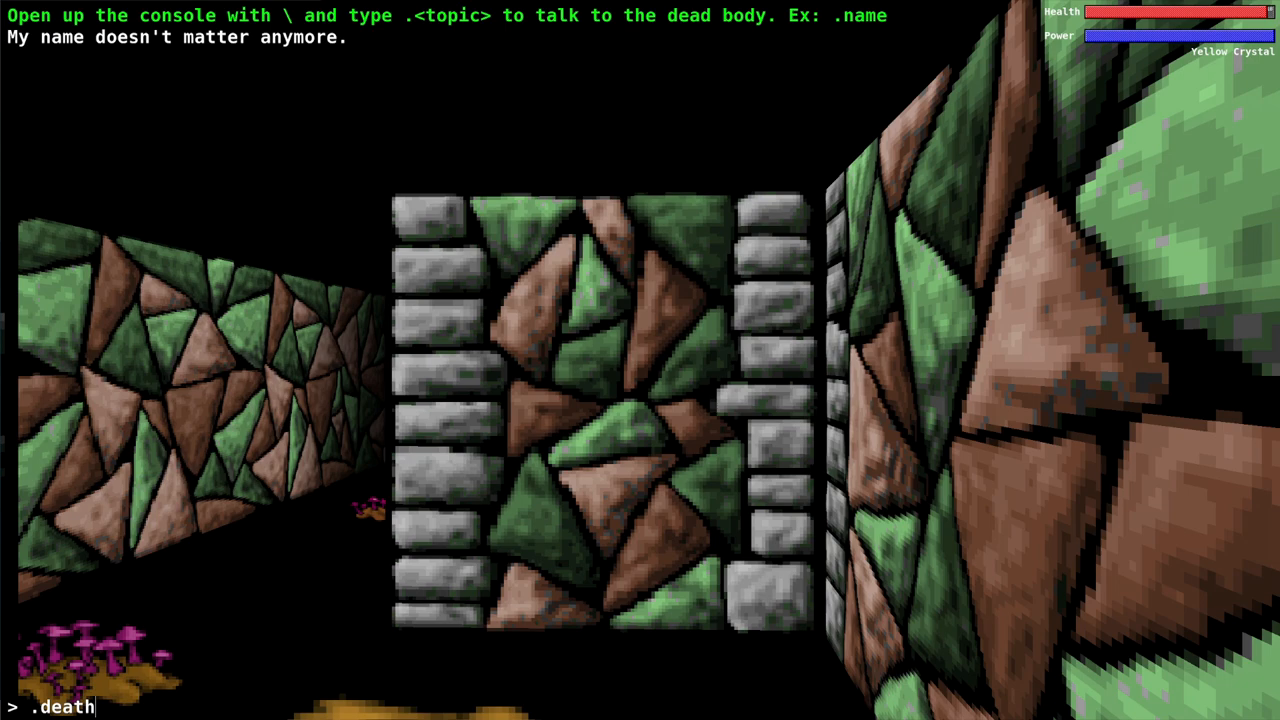
{"action": "key", "text": "Return"}
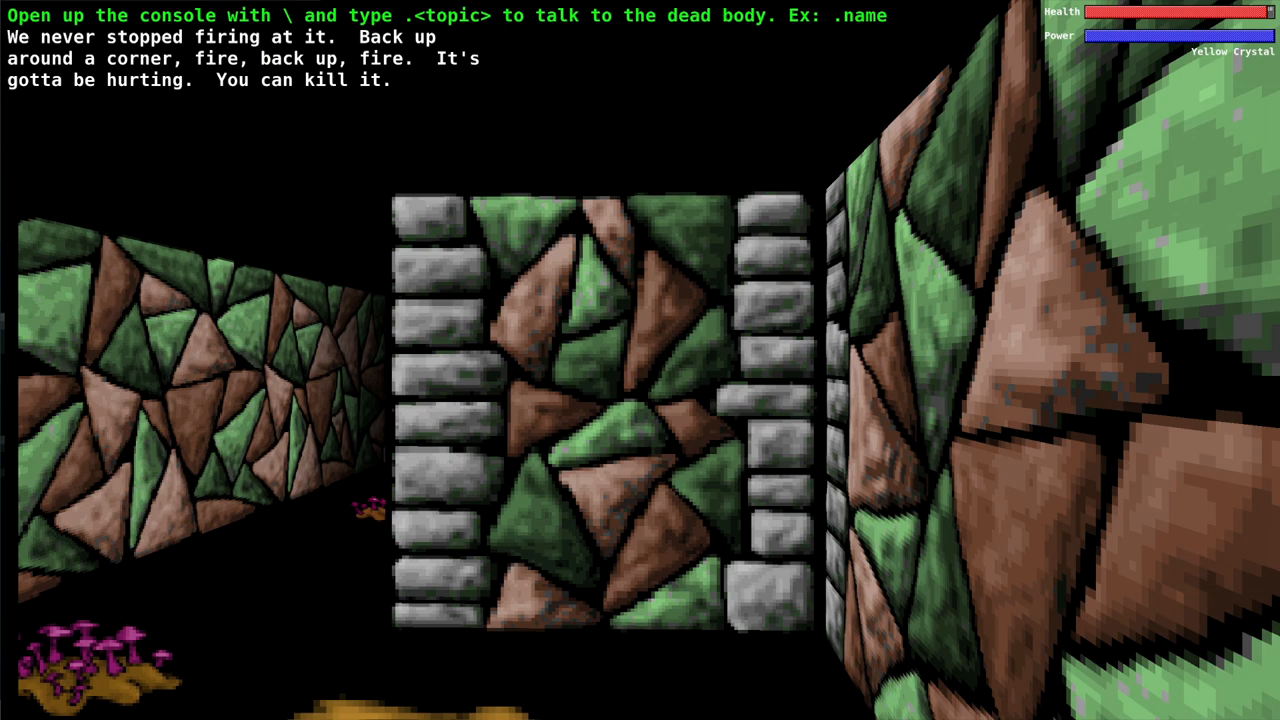
{"action": "key", "text": "backslash"}
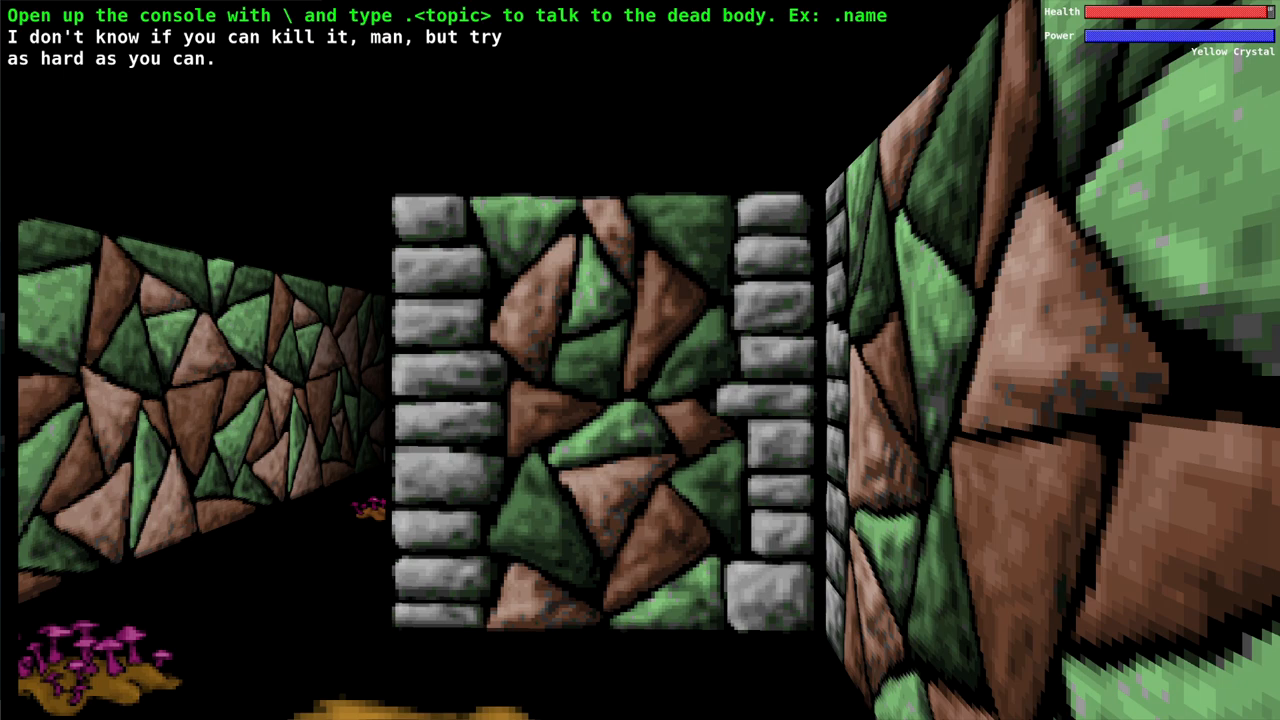
{"action": "type", "text": ".ja"}
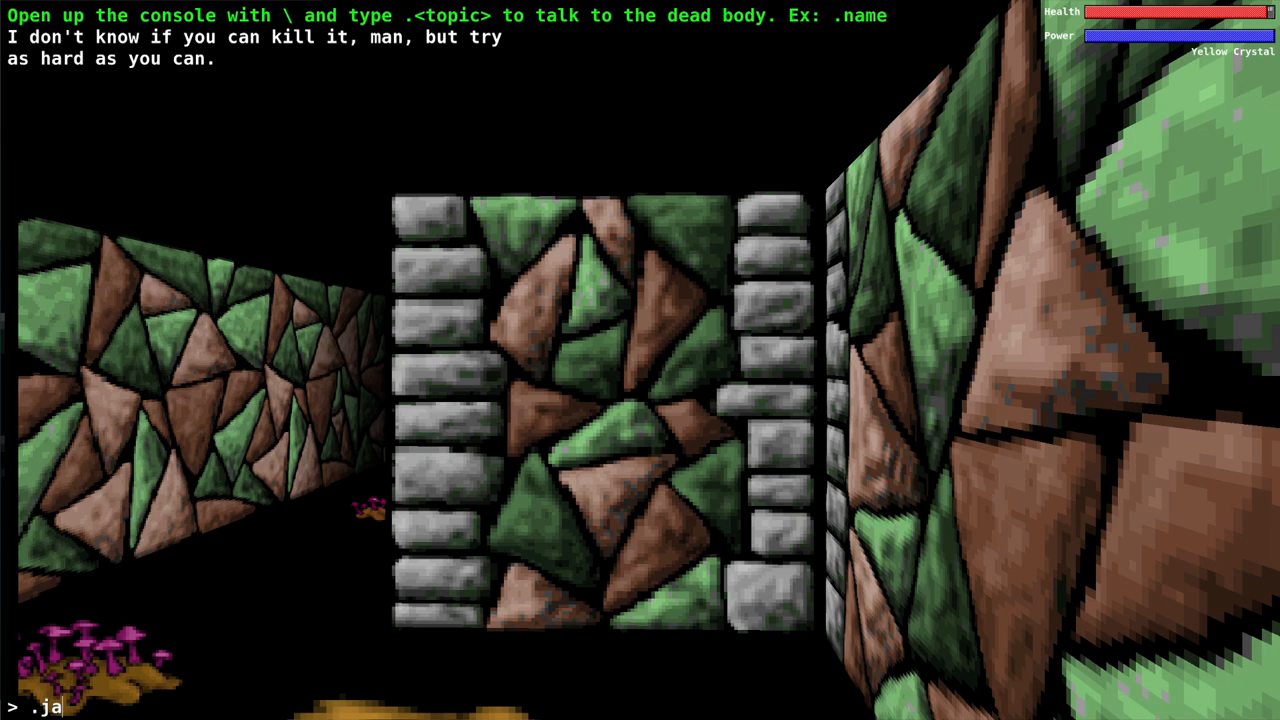
{"action": "key", "text": "Return"}
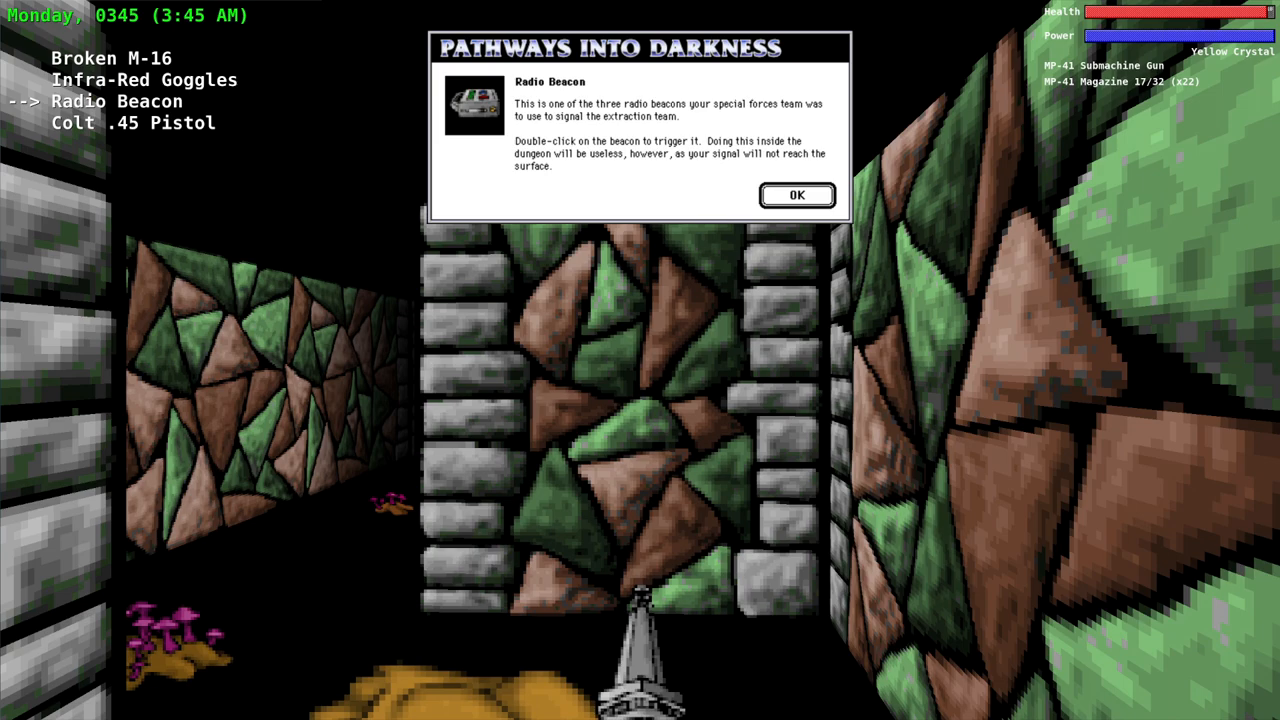
Close the Radio Beacon's description.
{"action": "left_click", "coordinate": [796, 196]}
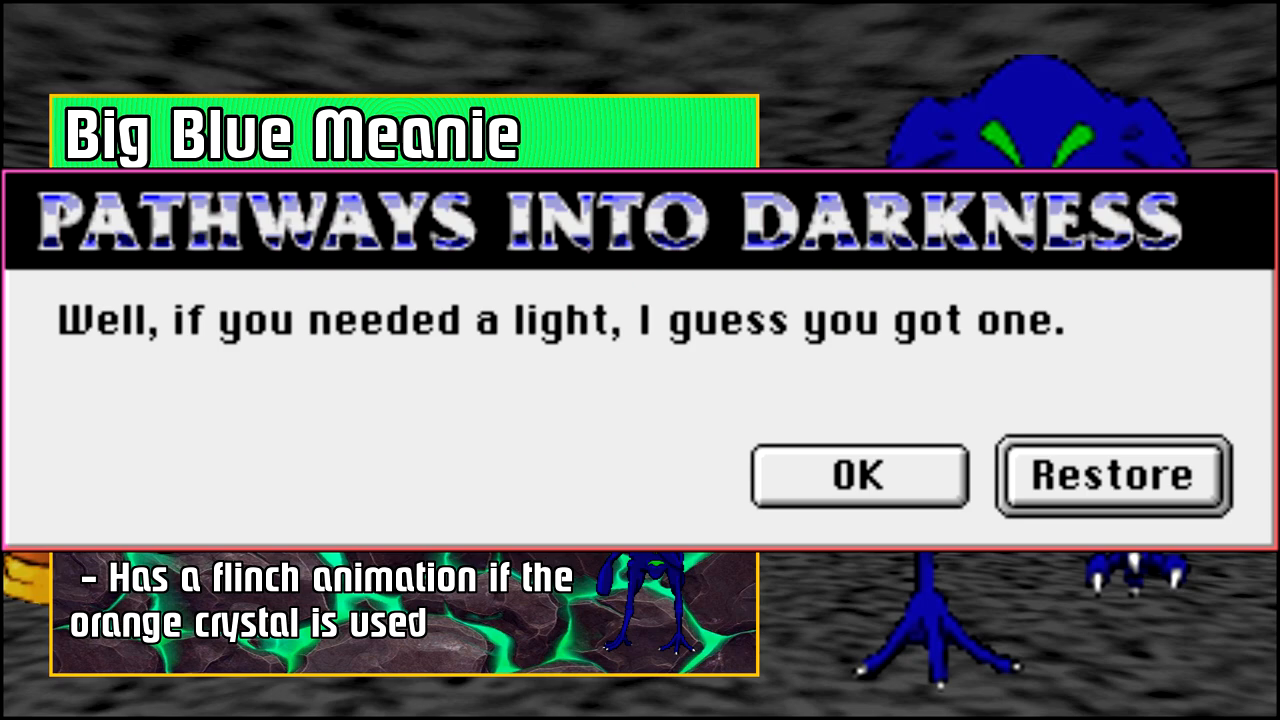
Acknowledge the game-over message after the blue monster ends the run.
{"action": "left_click", "coordinate": [858, 476]}
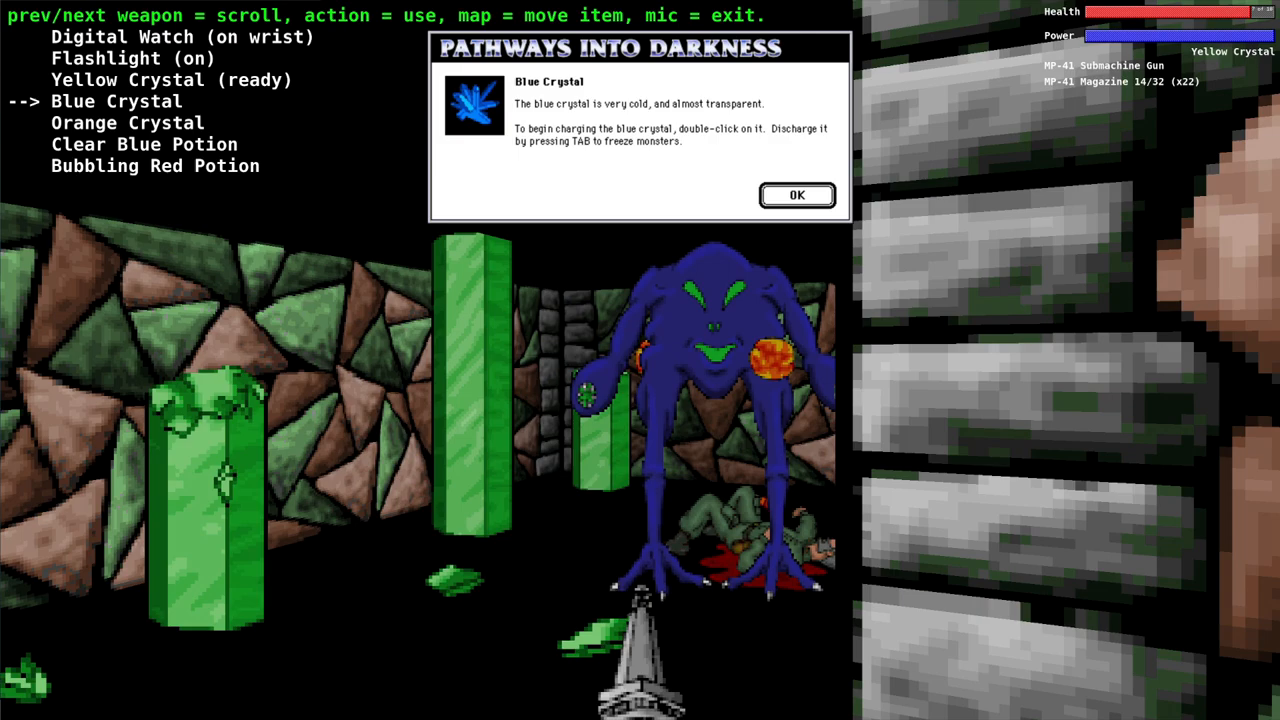
Close the Blue Crystal and Orange Crystal descriptions before heading on through the maze.
{"action": "left_click", "coordinate": [796, 196]}
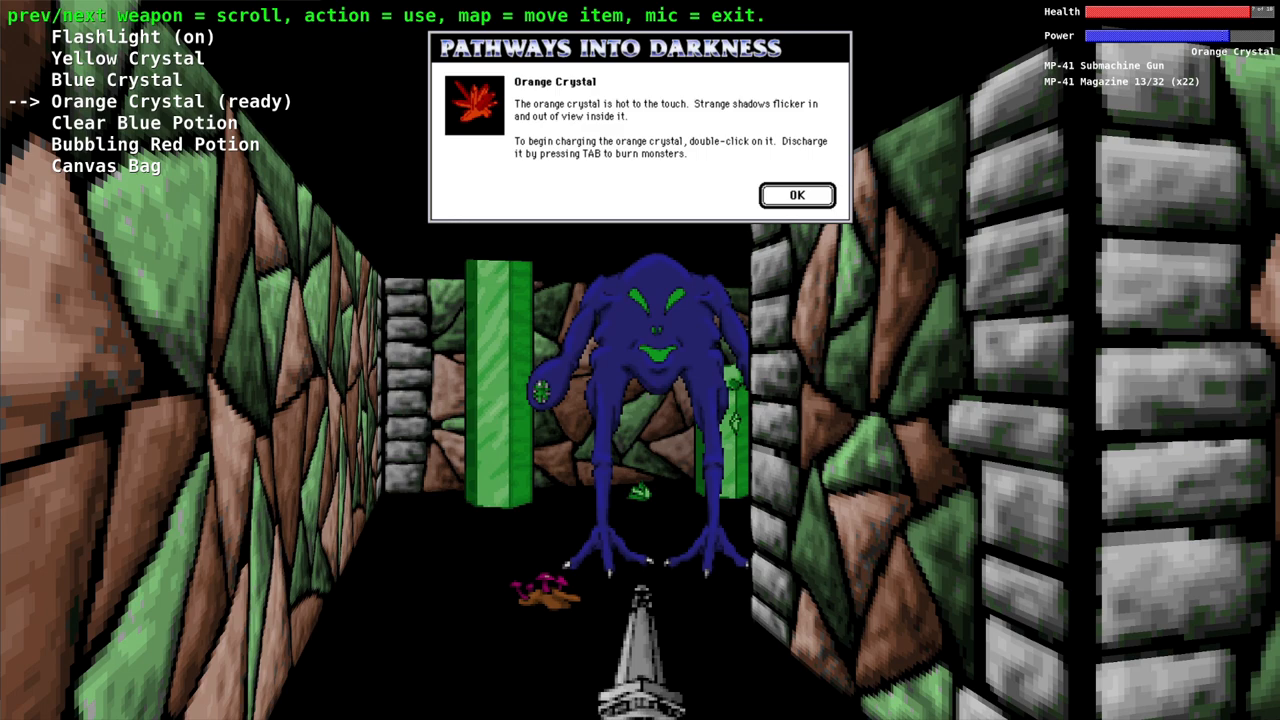
{"action": "left_click", "coordinate": [796, 196]}
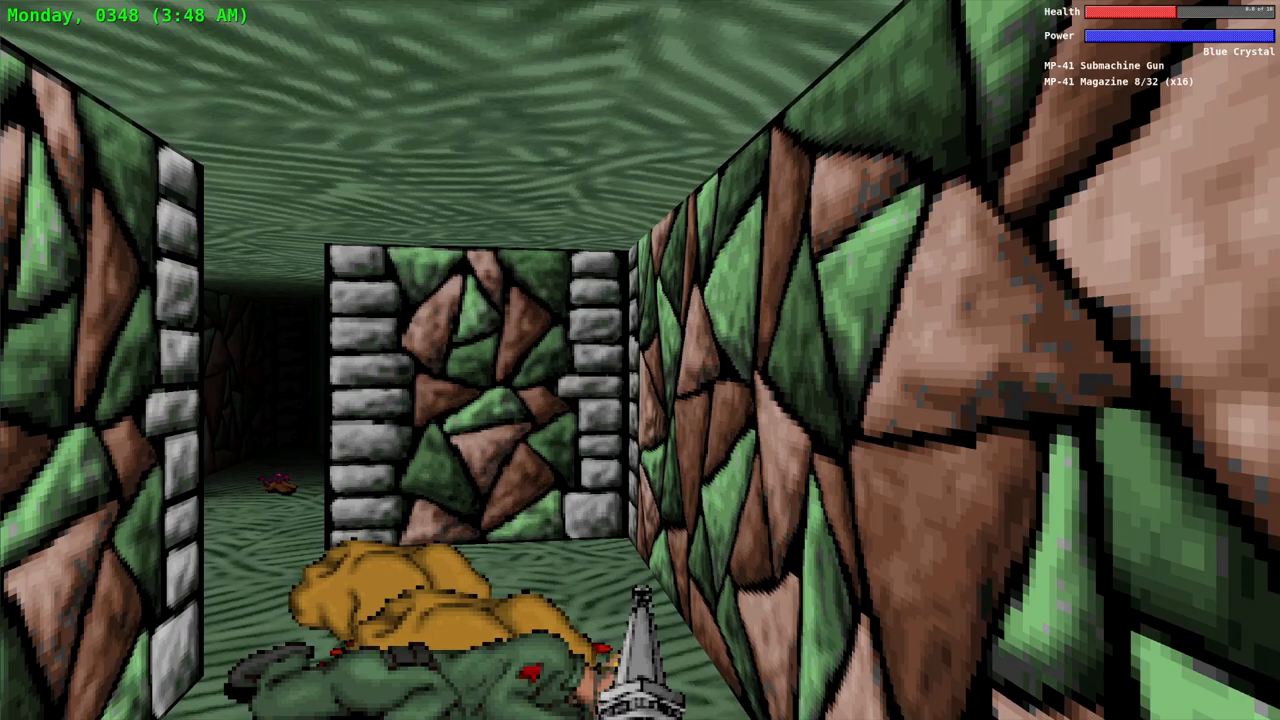
Read the 40mm Projectile Cartridge description, then reopen the inventory at the next body.
{"action": "key", "text": "W"}
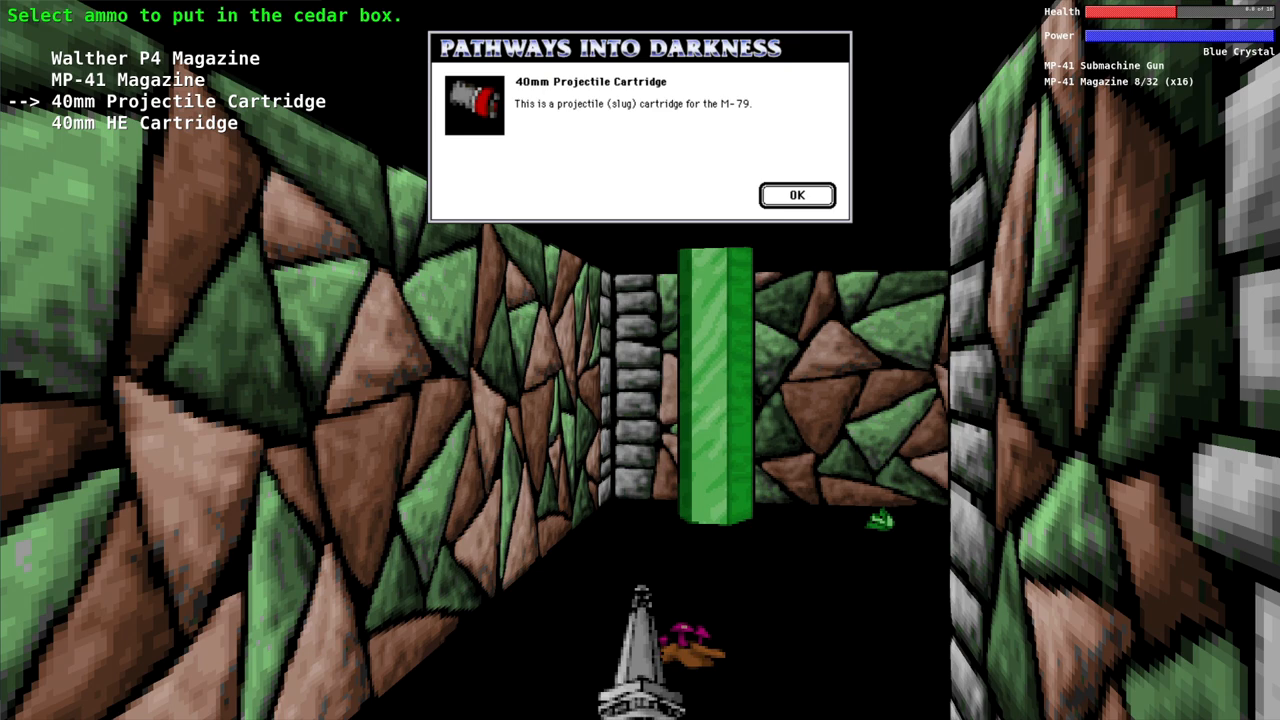
{"action": "left_click", "coordinate": [796, 196]}
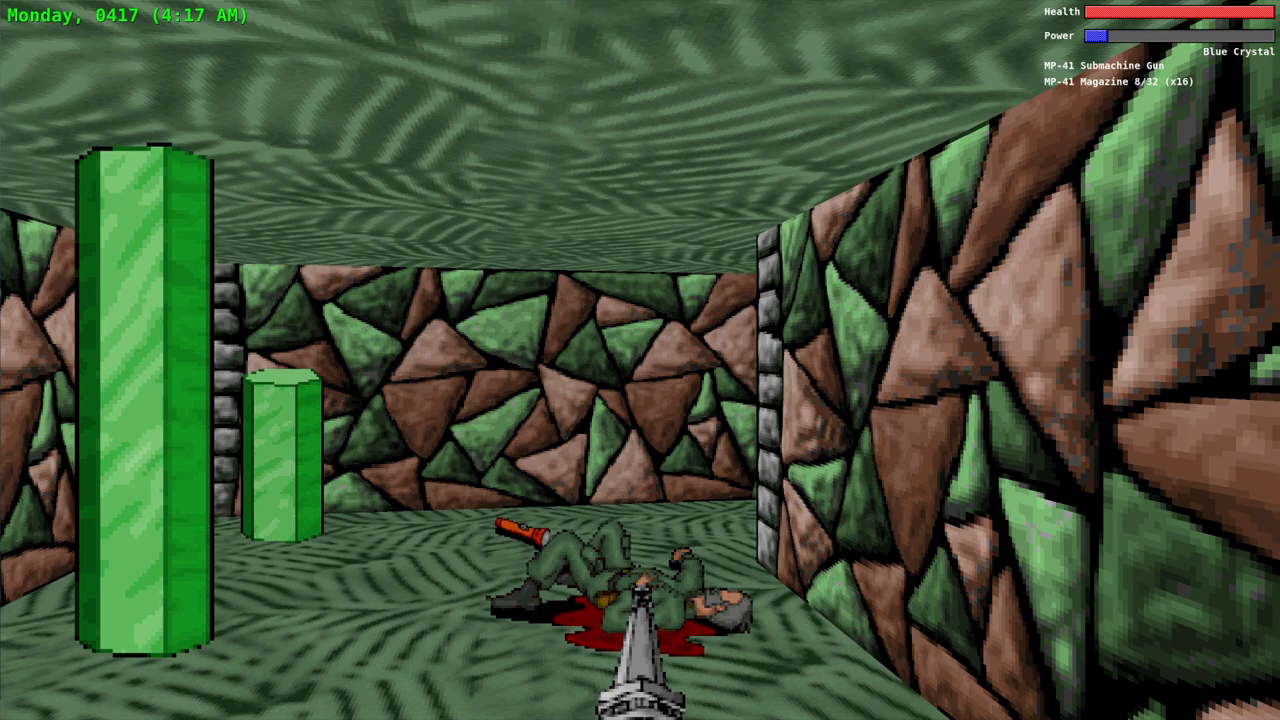
{"action": "key", "text": "W"}
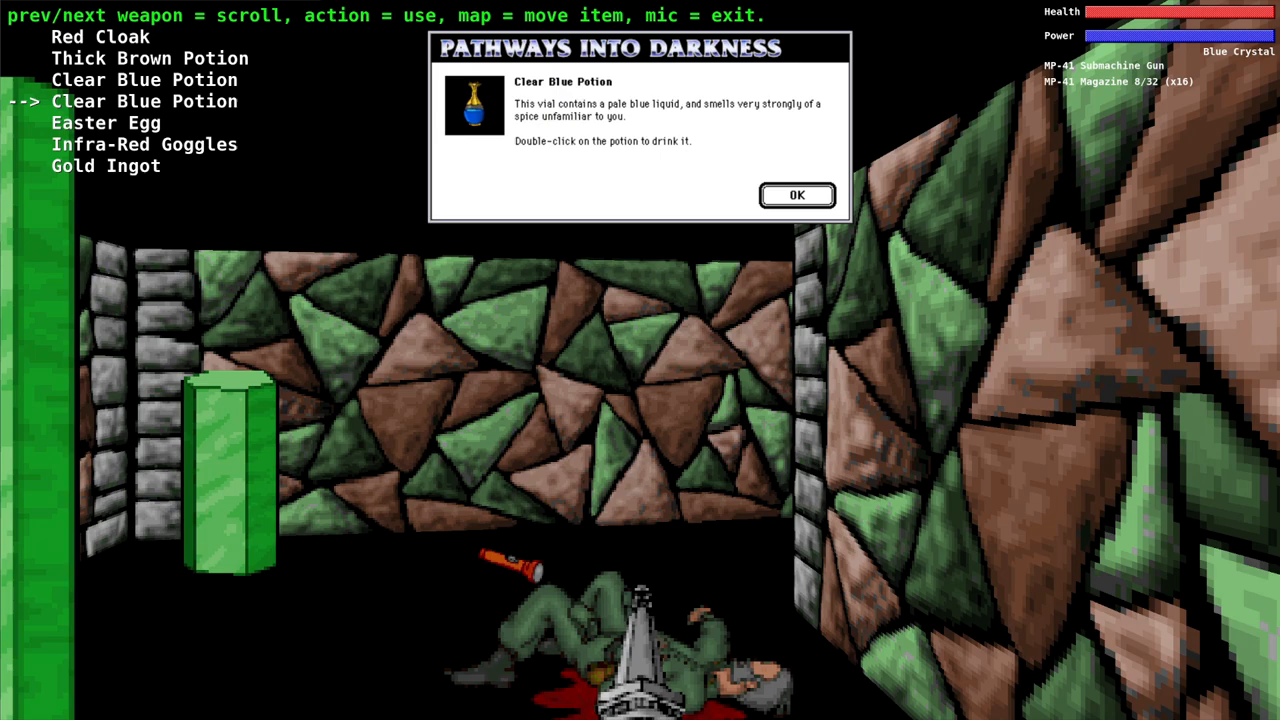
Acknowledge the Clear Blue Potion description before talking to the dead soldier.
{"action": "left_click", "coordinate": [796, 196]}
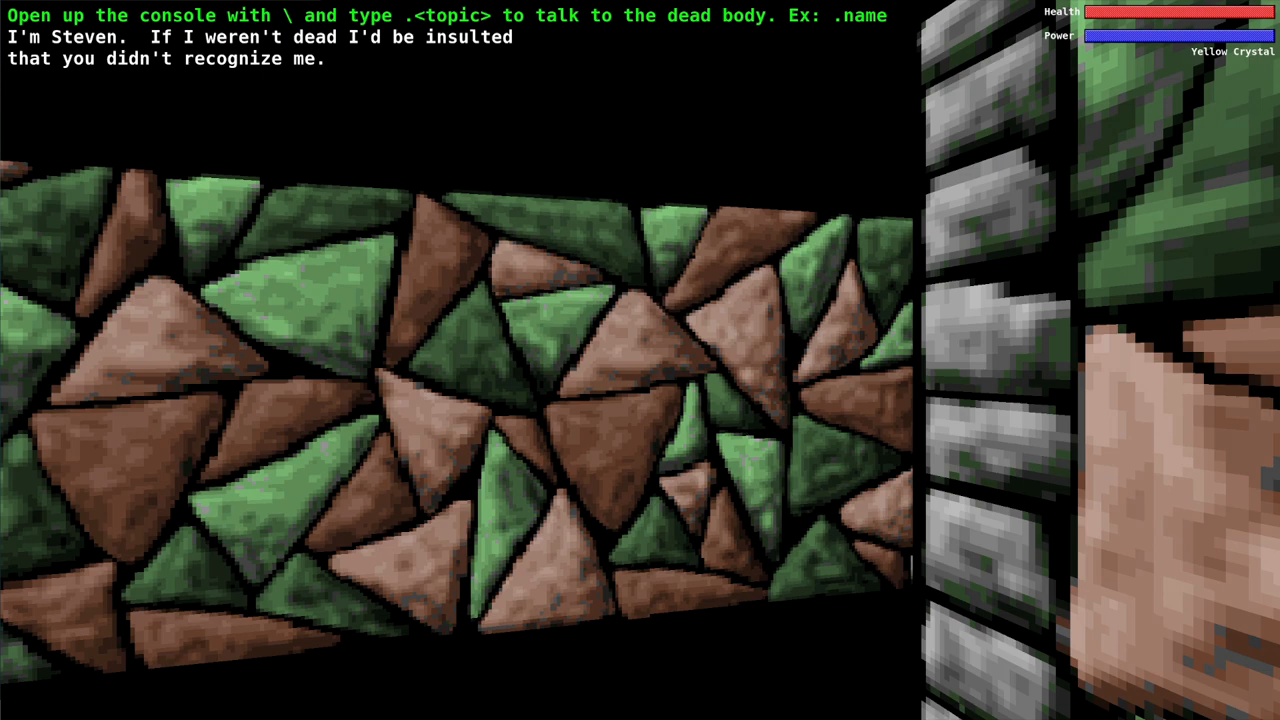
Ask the dead soldier about .death and .code, learning the first digits changed to 658.
{"action": "type", "text": ".death"}
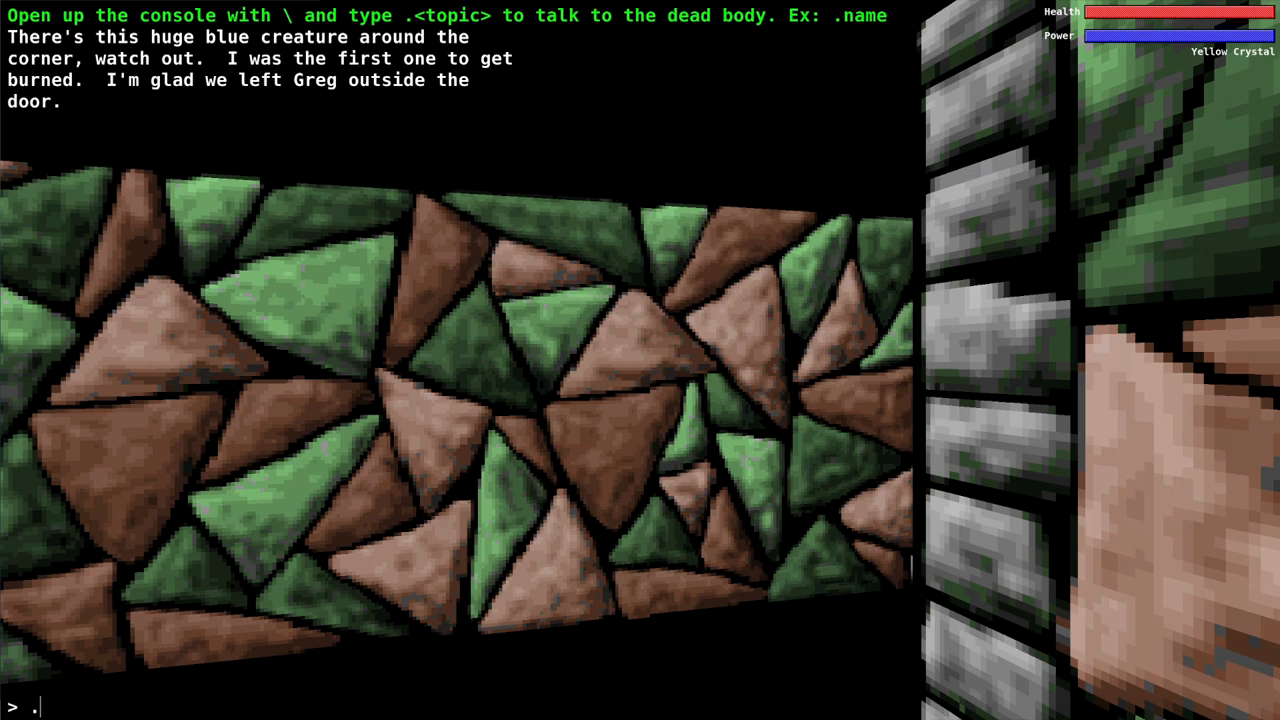
{"action": "type", "text": "code"}
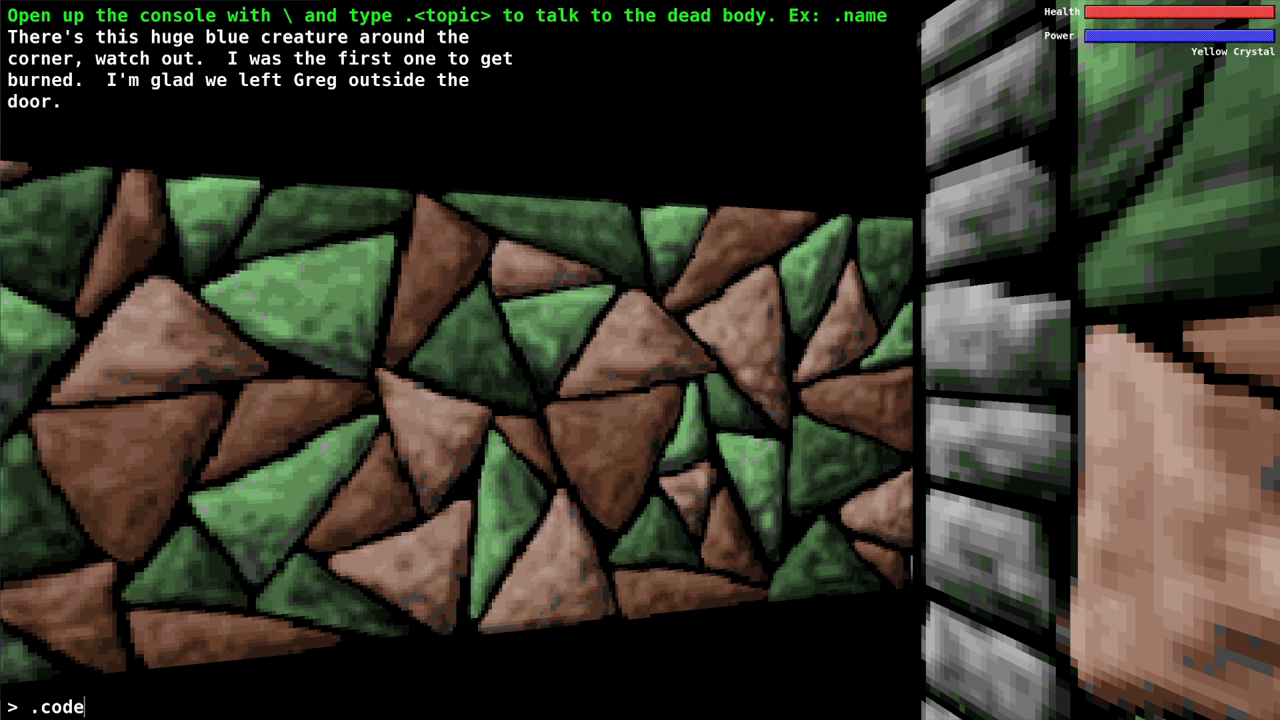
{"action": "key", "text": "Return"}
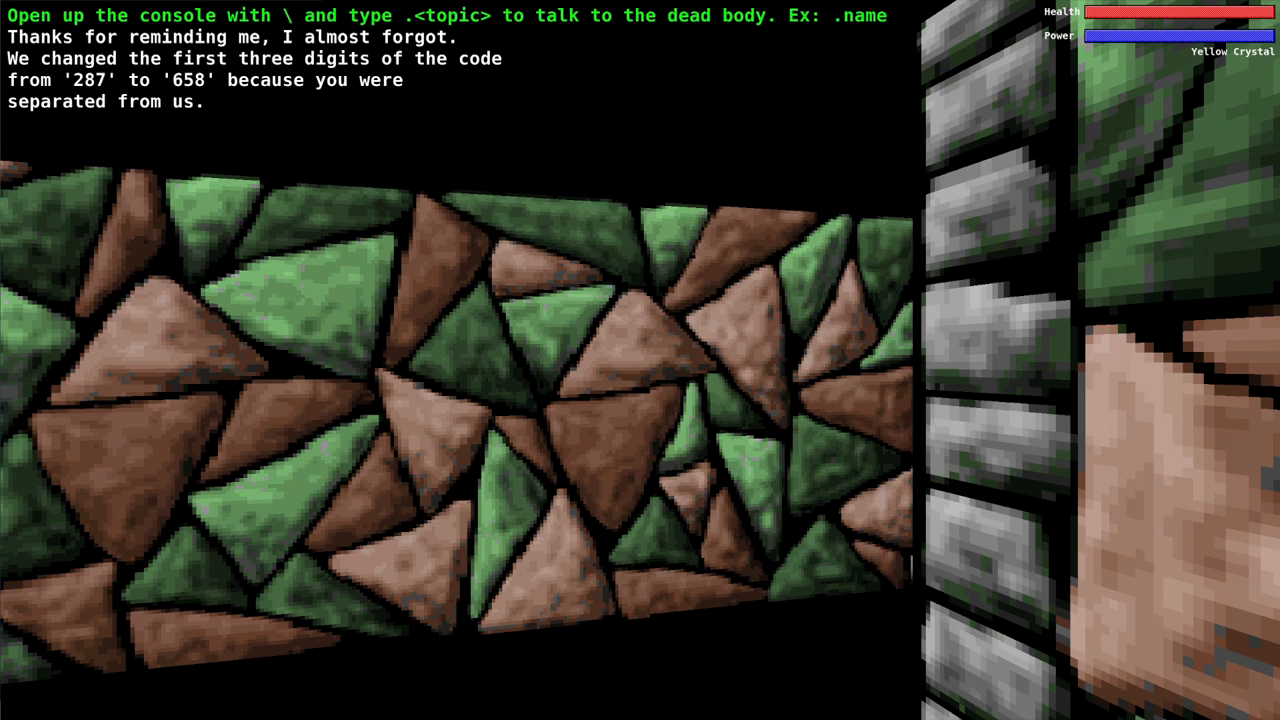
{"action": "key", "text": "\\"}
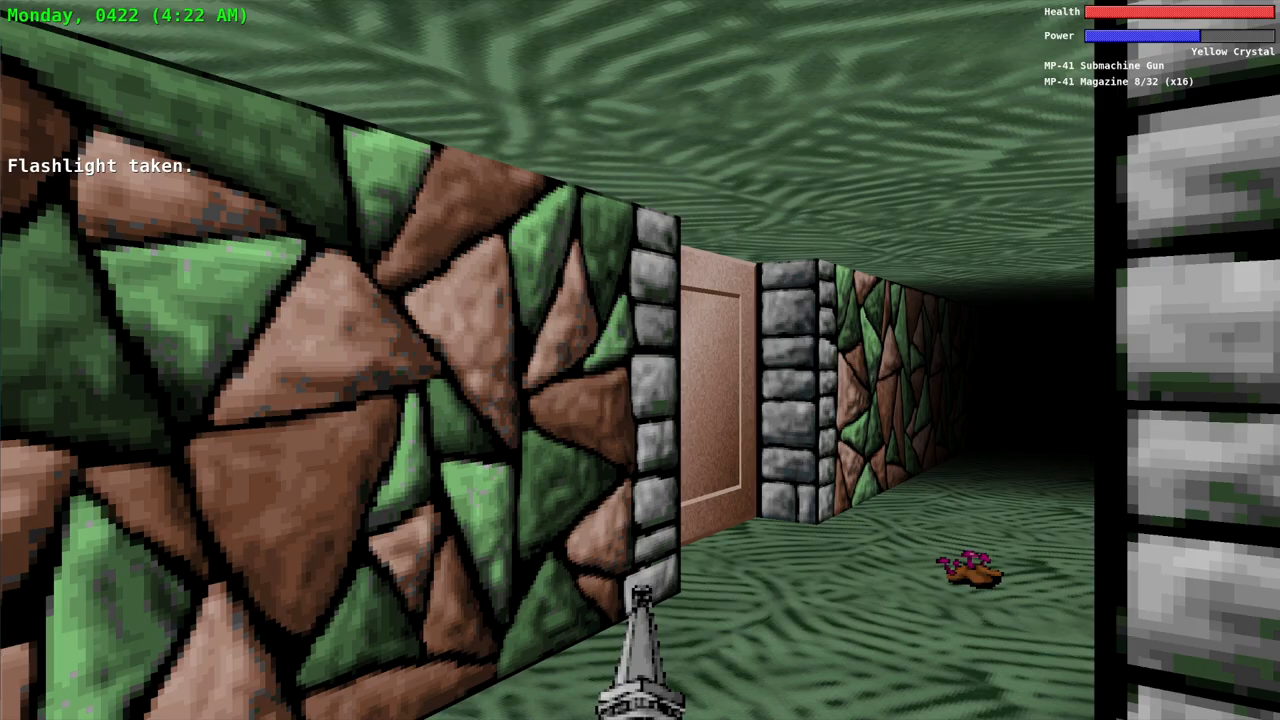
Wear the Amethyst Ring from the inventory and acknowledge its description.
{"action": "key", "text": "W"}
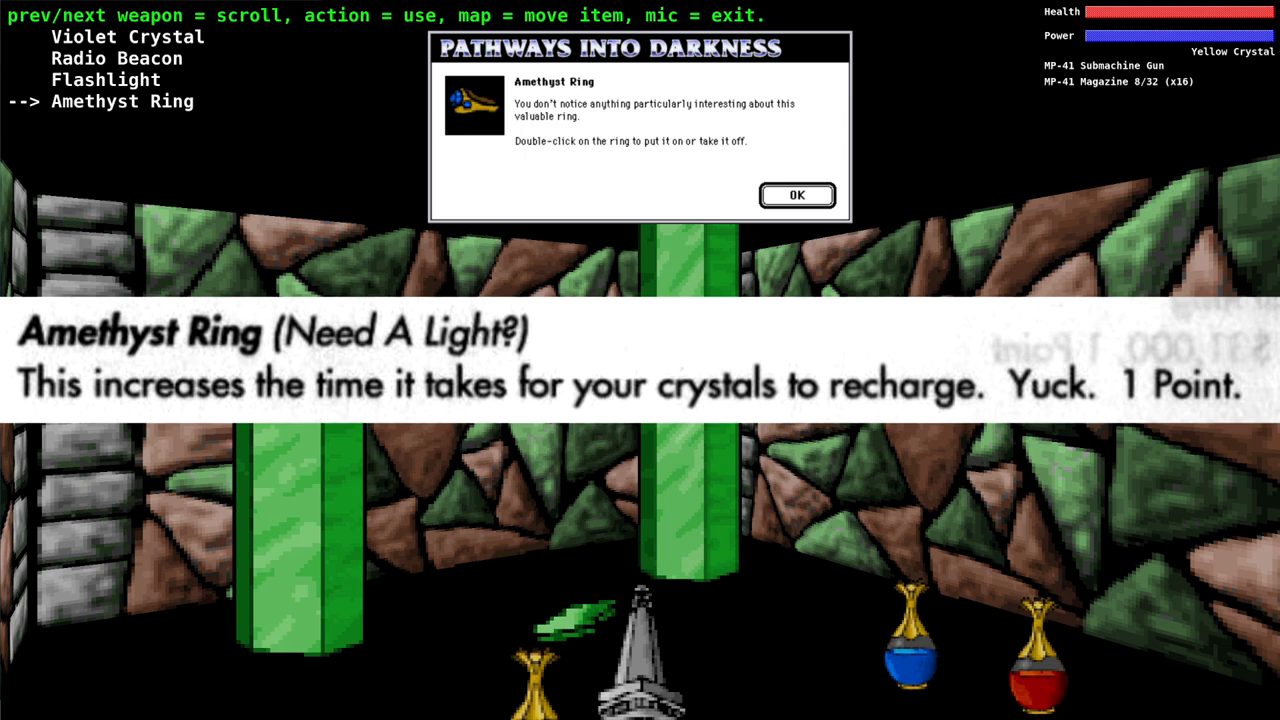
{"action": "double_click", "coordinate": [472, 104]}
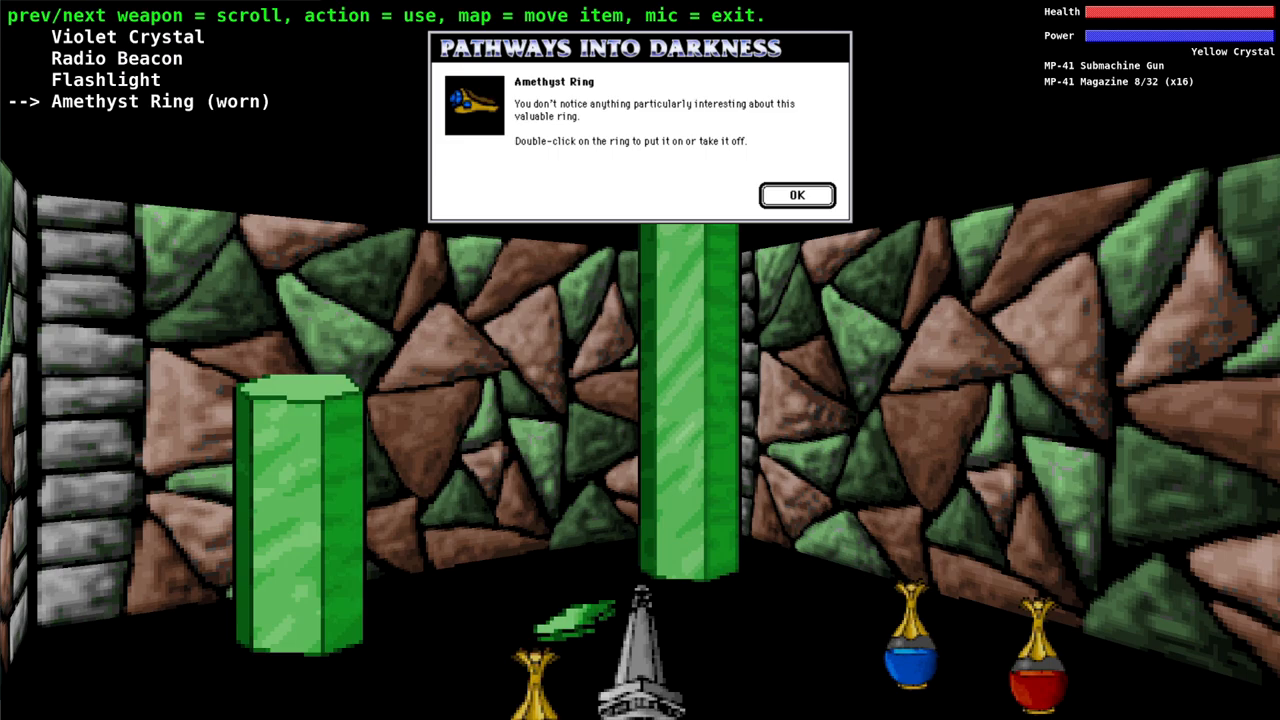
{"action": "left_click", "coordinate": [796, 196]}
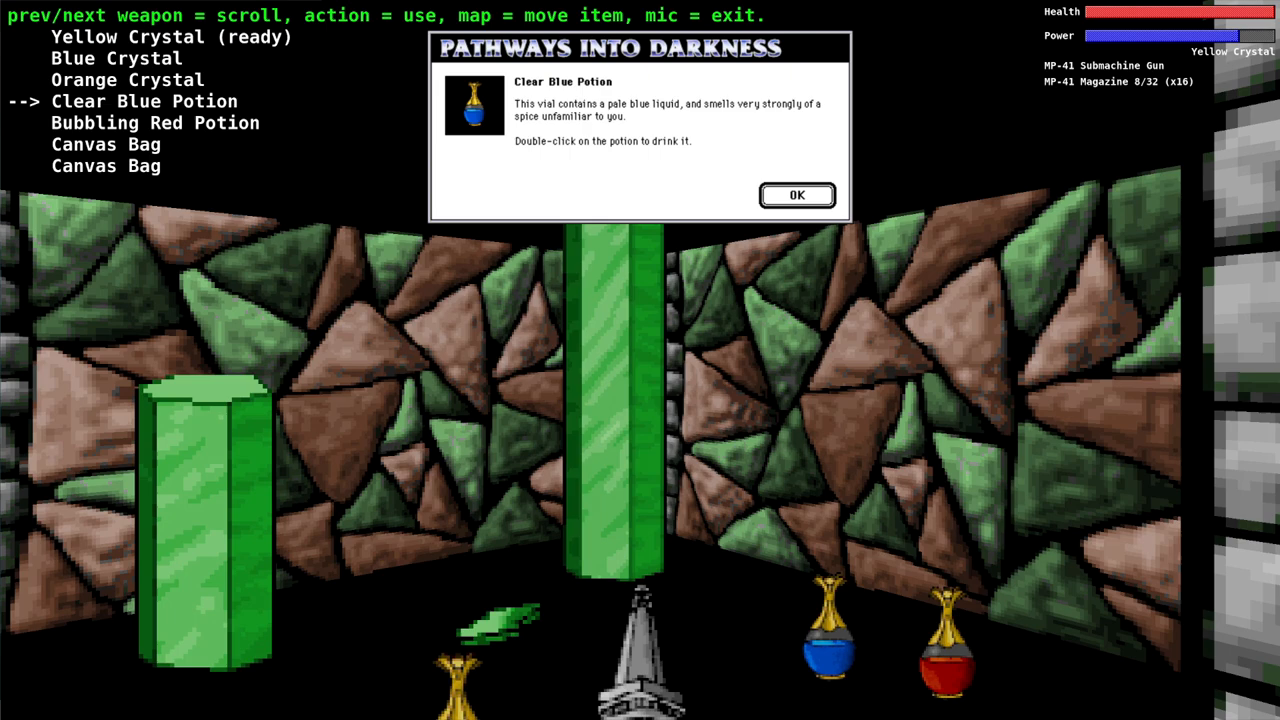
Acknowledge the Clear Blue Potion and Map descriptions and return to the corridor.
{"action": "left_click", "coordinate": [796, 196]}
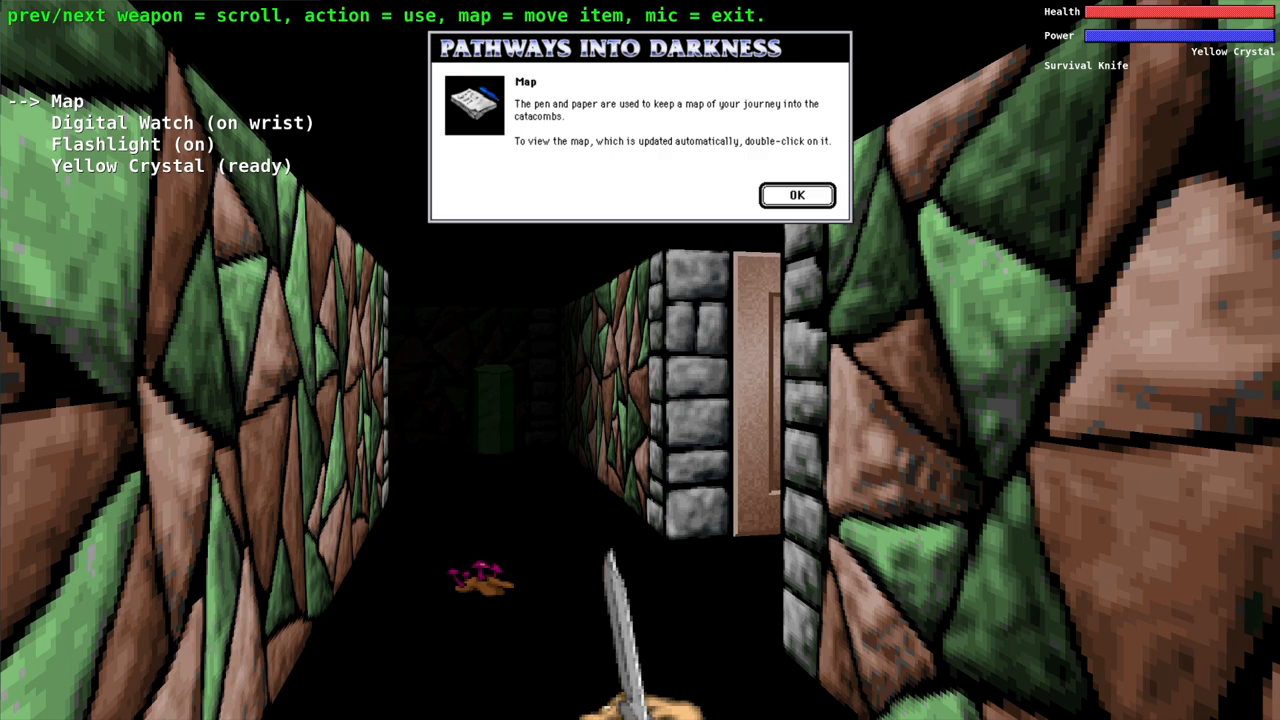
{"action": "left_click", "coordinate": [796, 196]}
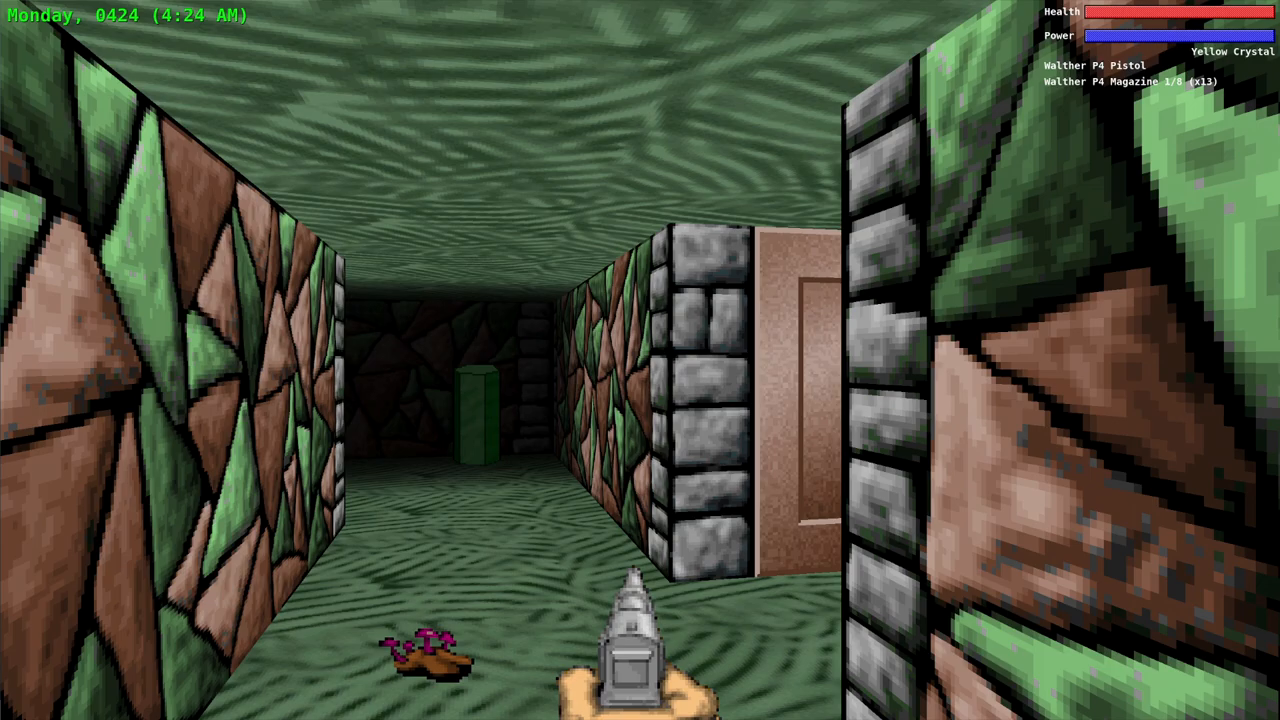
Collect the M-79 Grenade Launcher and reopen the inventory to review it.
{"action": "key", "text": "W"}
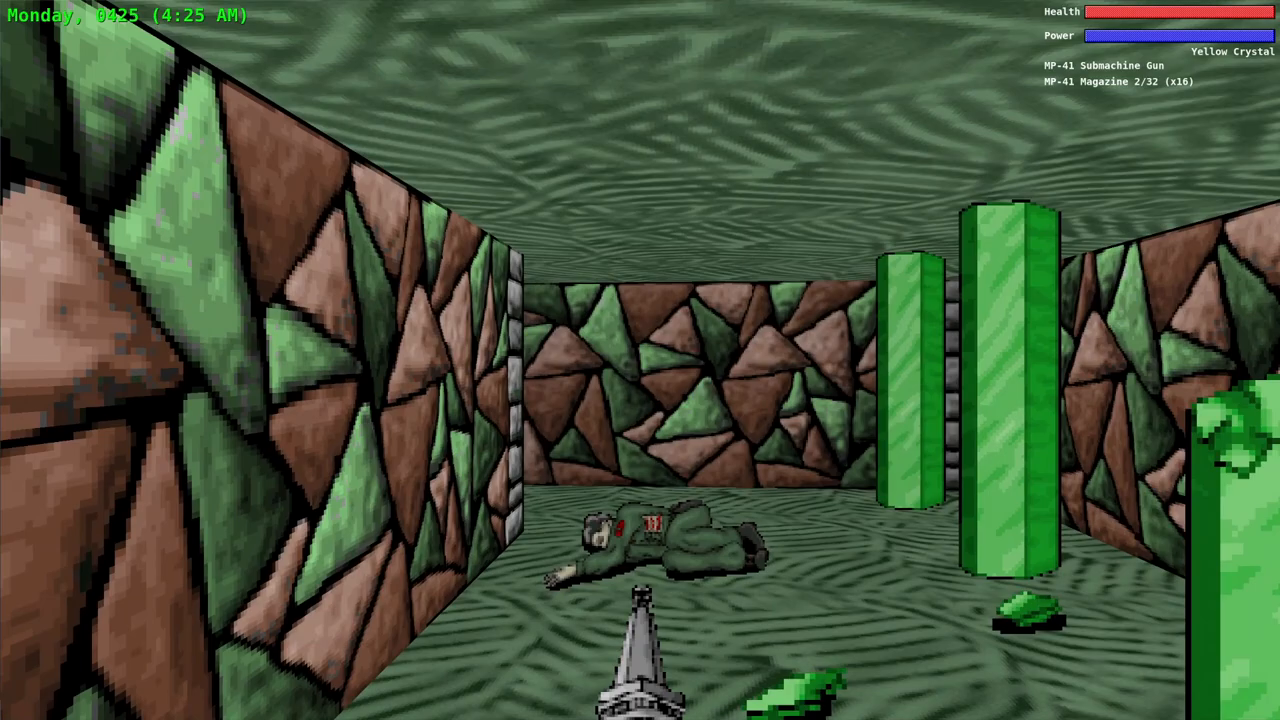
{"action": "key", "text": "w"}
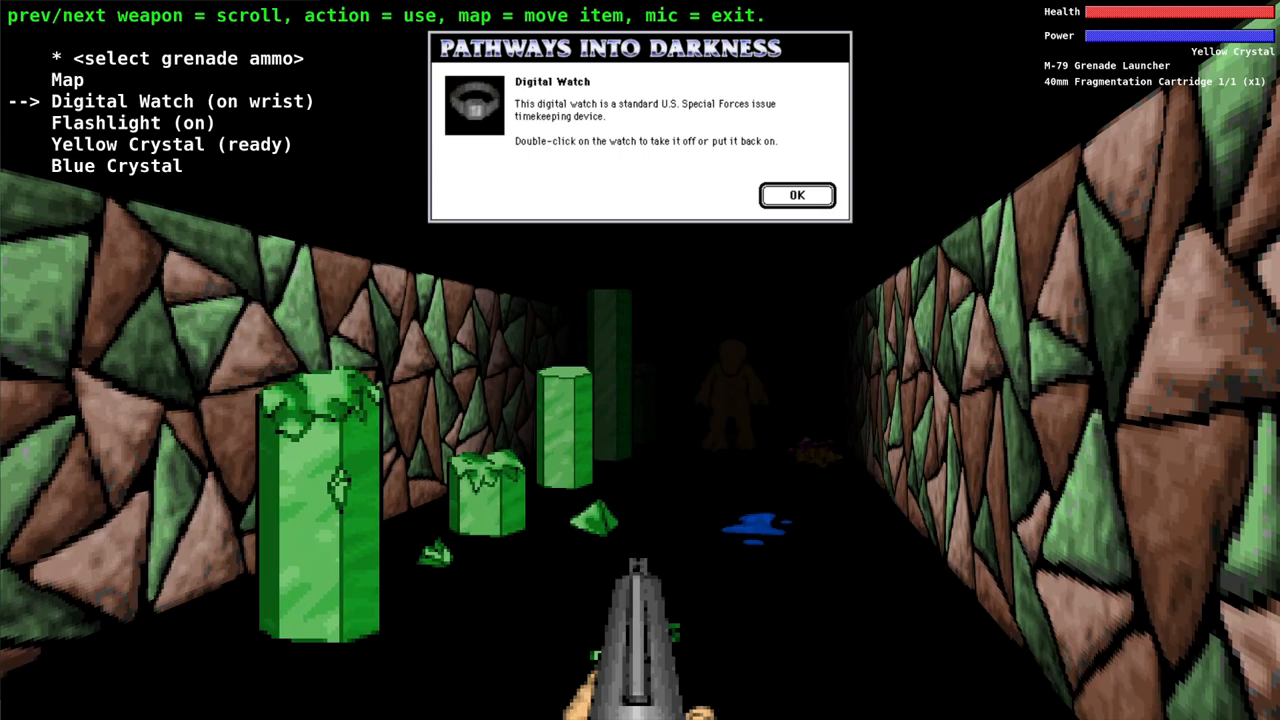
Acknowledge the Digital Watch description and return to the corridor with the MP-41.
{"action": "left_click", "coordinate": [796, 196]}
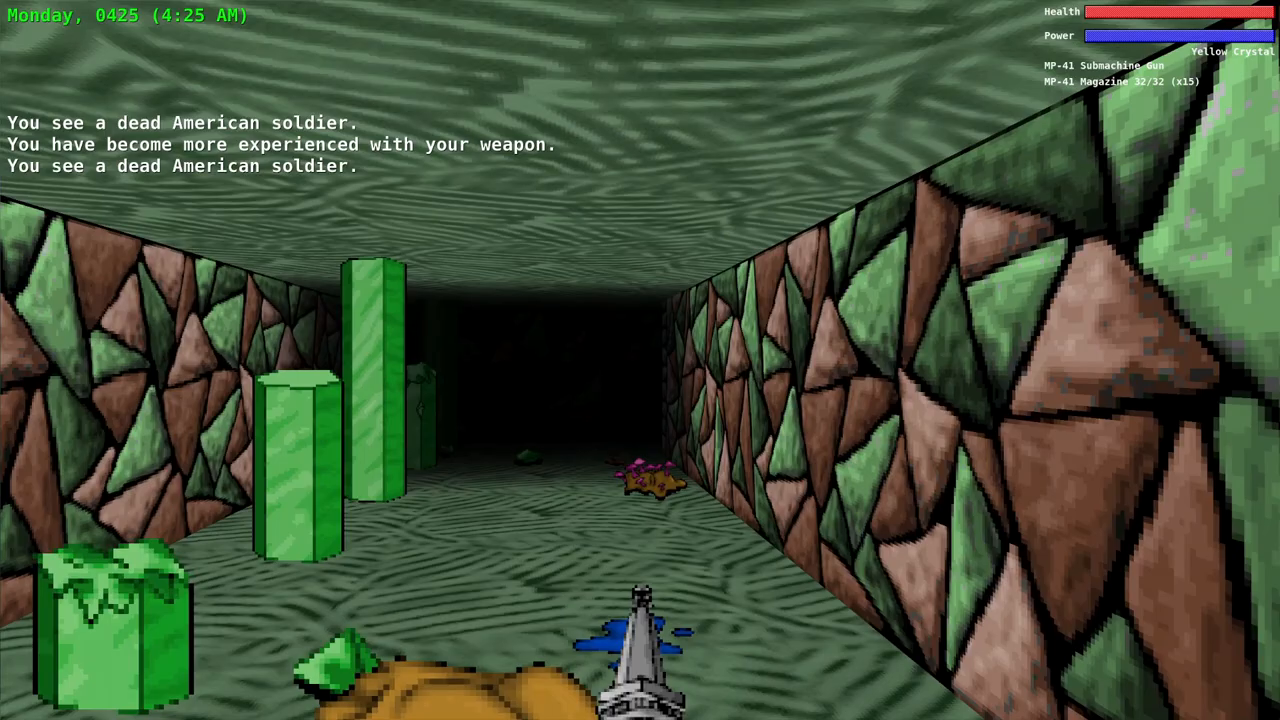
Walk the corridors and bring up the level map showing 12.3m depth and 28/41 points.
{"action": "key", "text": "W"}
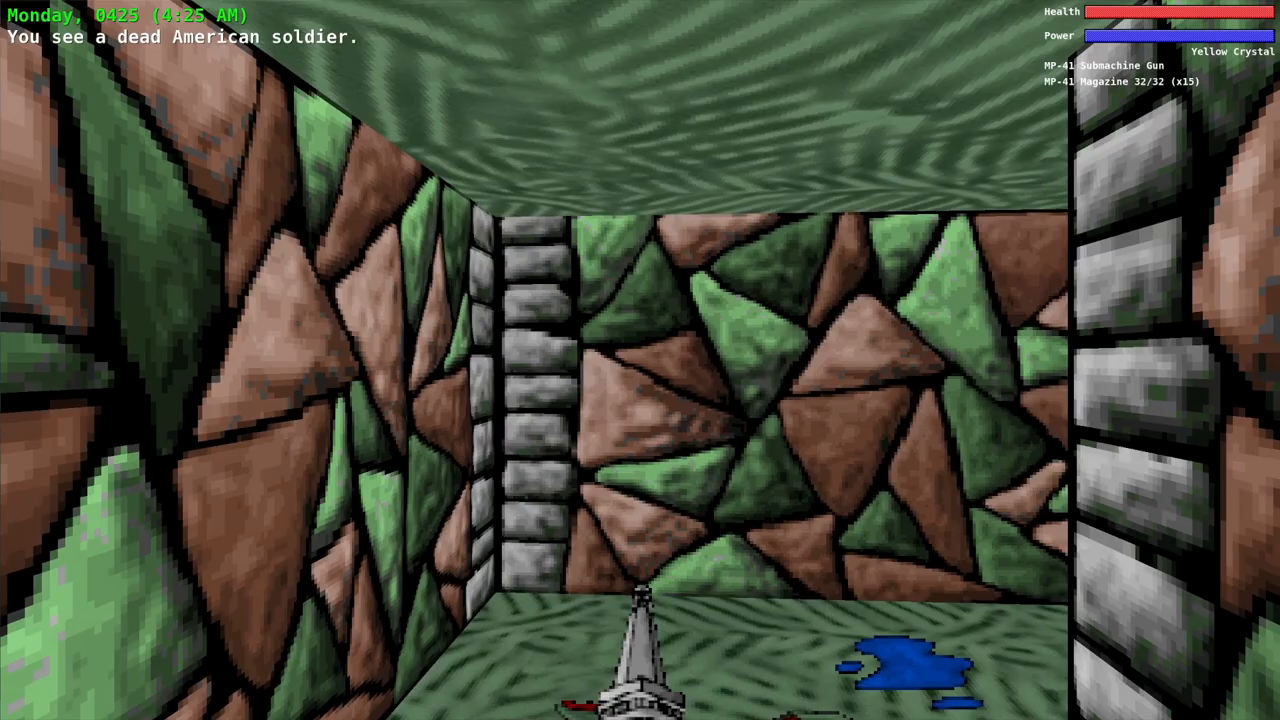
{"action": "key", "text": "w"}
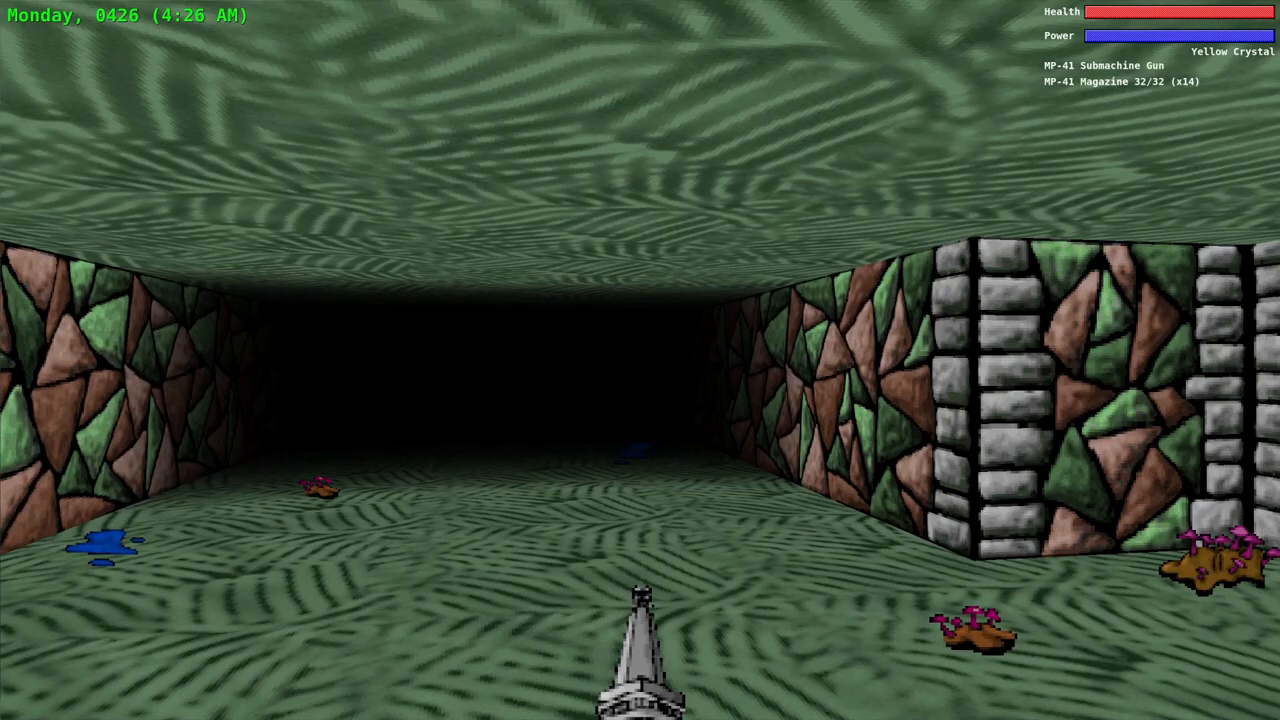
{"action": "key", "text": "W"}
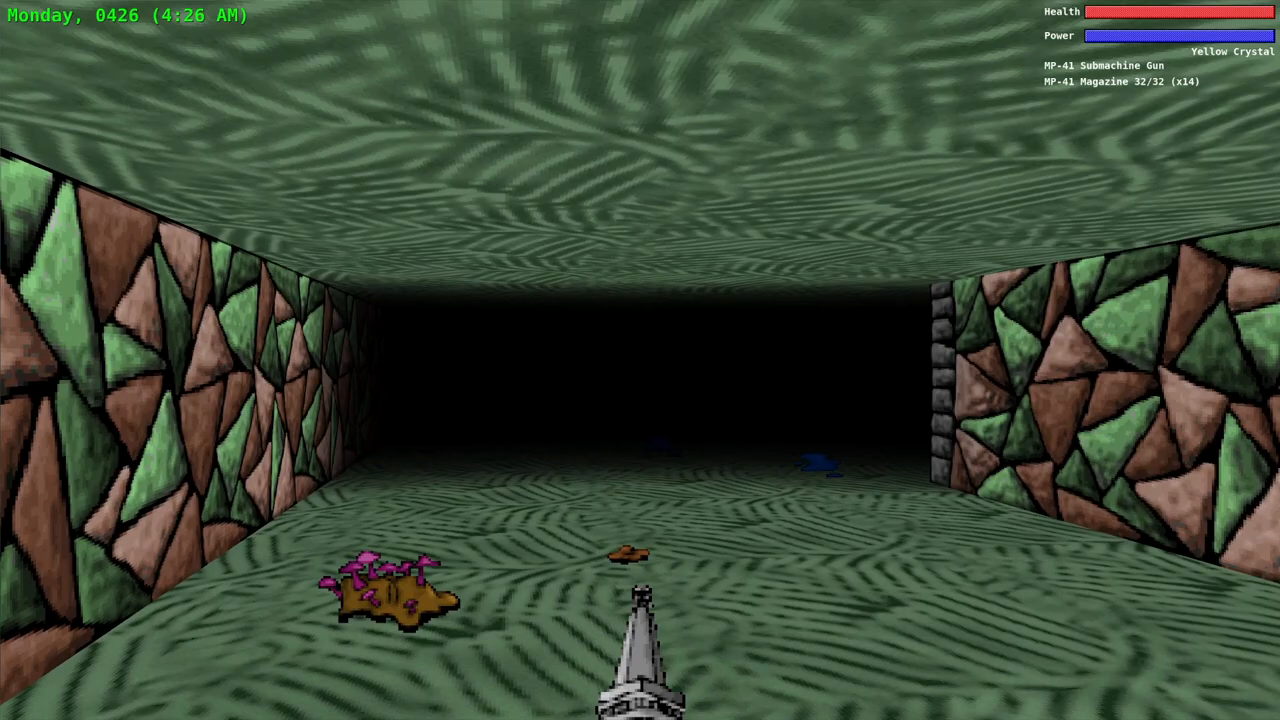
{"action": "key", "text": "tab"}
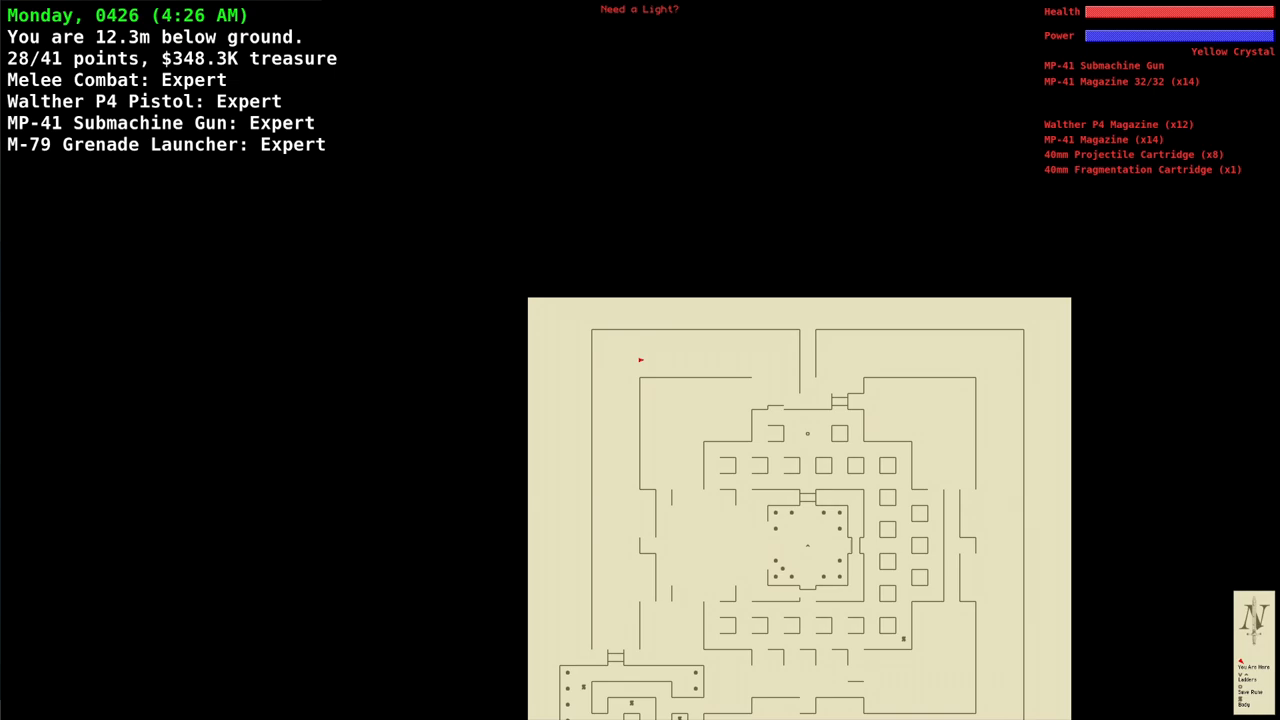